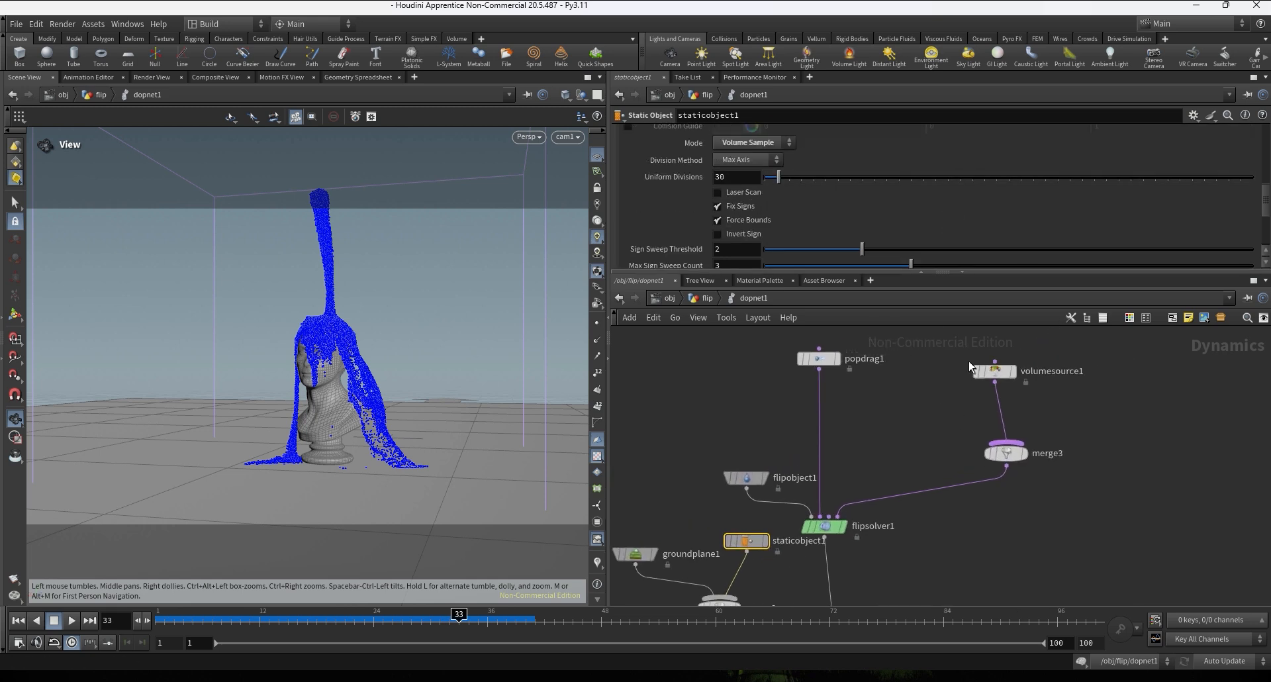
# Step: Return to the flip geometry network and review the viscosity wrangle and FLIP solver viscosity settings
pyautogui.click(994, 371)
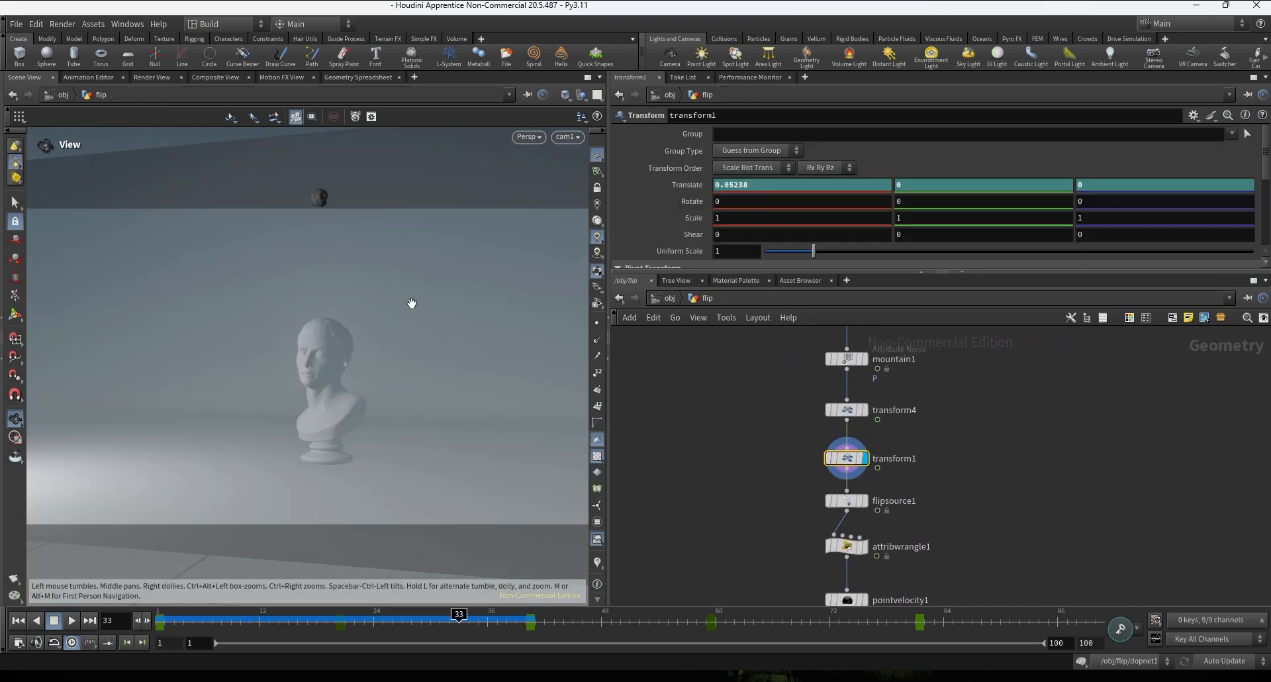
pyautogui.moveTo(458, 614); pyautogui.dragTo(232, 614)
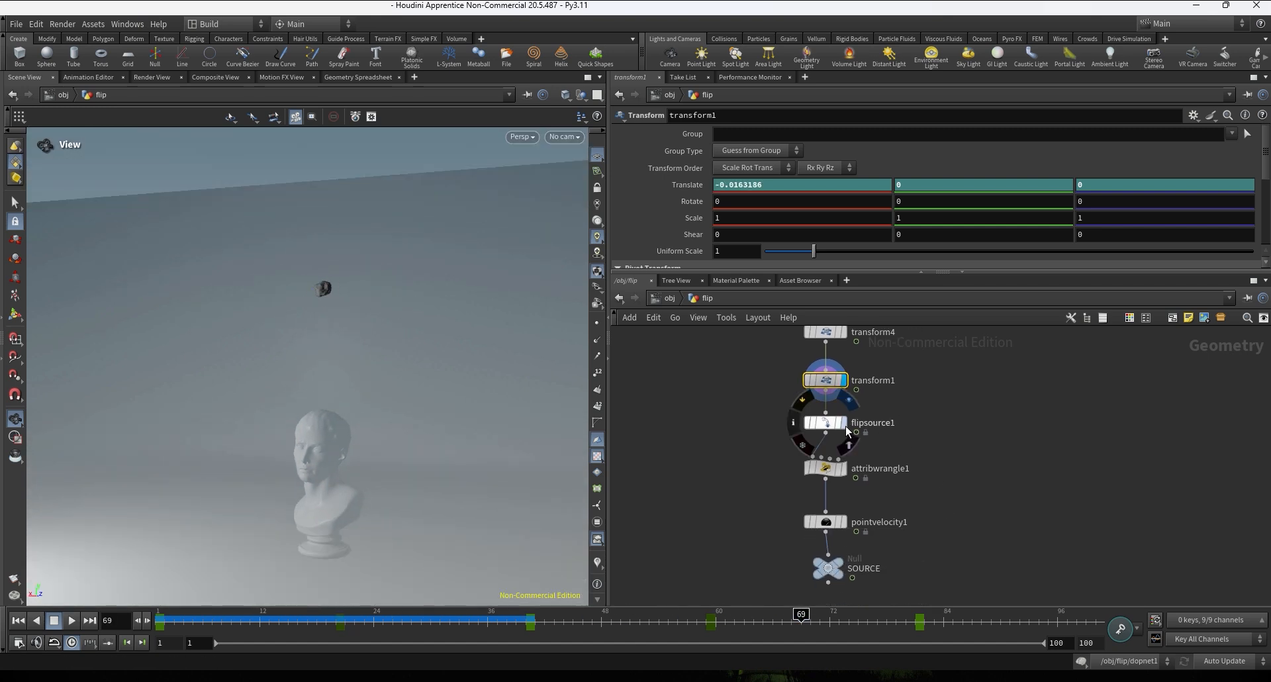
pyautogui.click(825, 469)
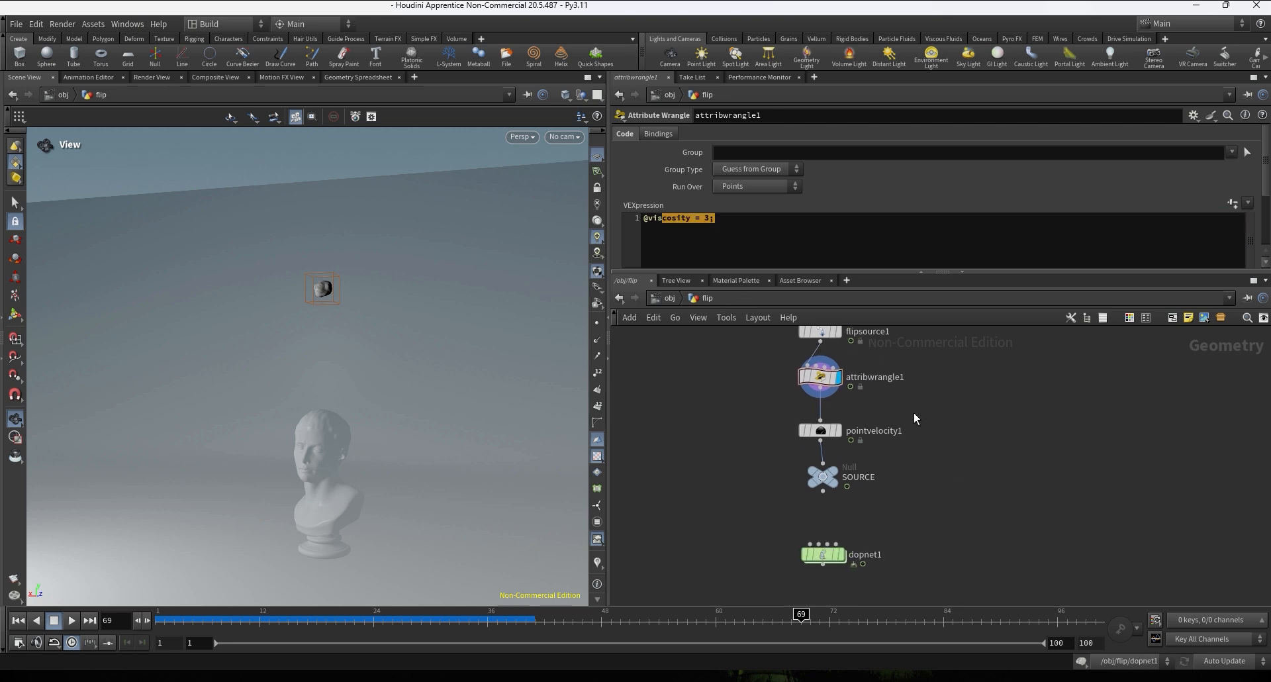
pyautogui.click(819, 430)
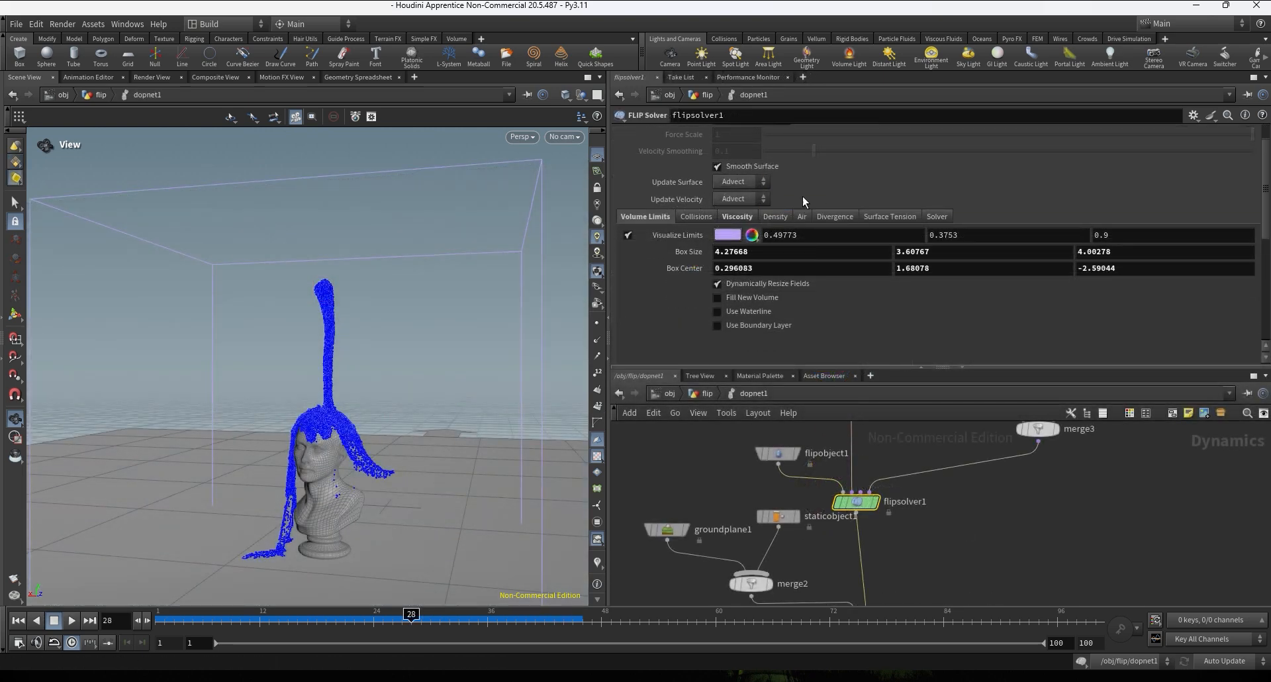
pyautogui.click(736, 216)
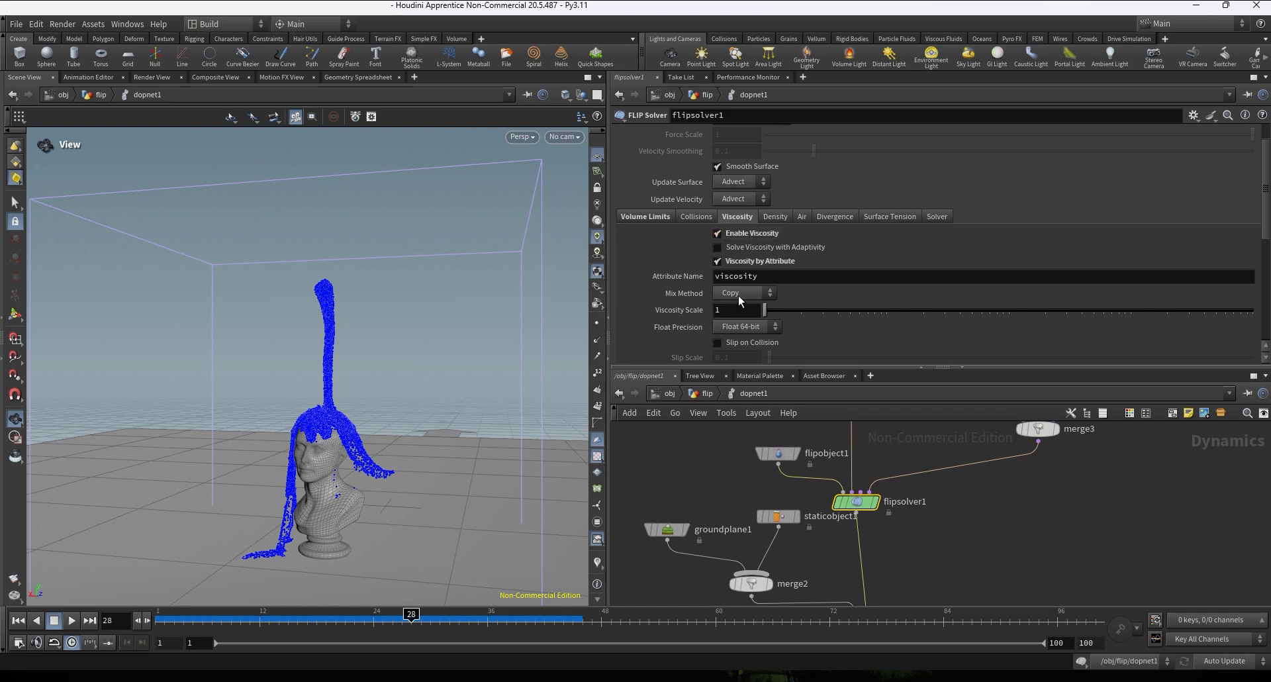
# Step: Play and scrub through the simulation frames to review the fluid pour
pyautogui.moveTo(410, 618); pyautogui.dragTo(478, 618)
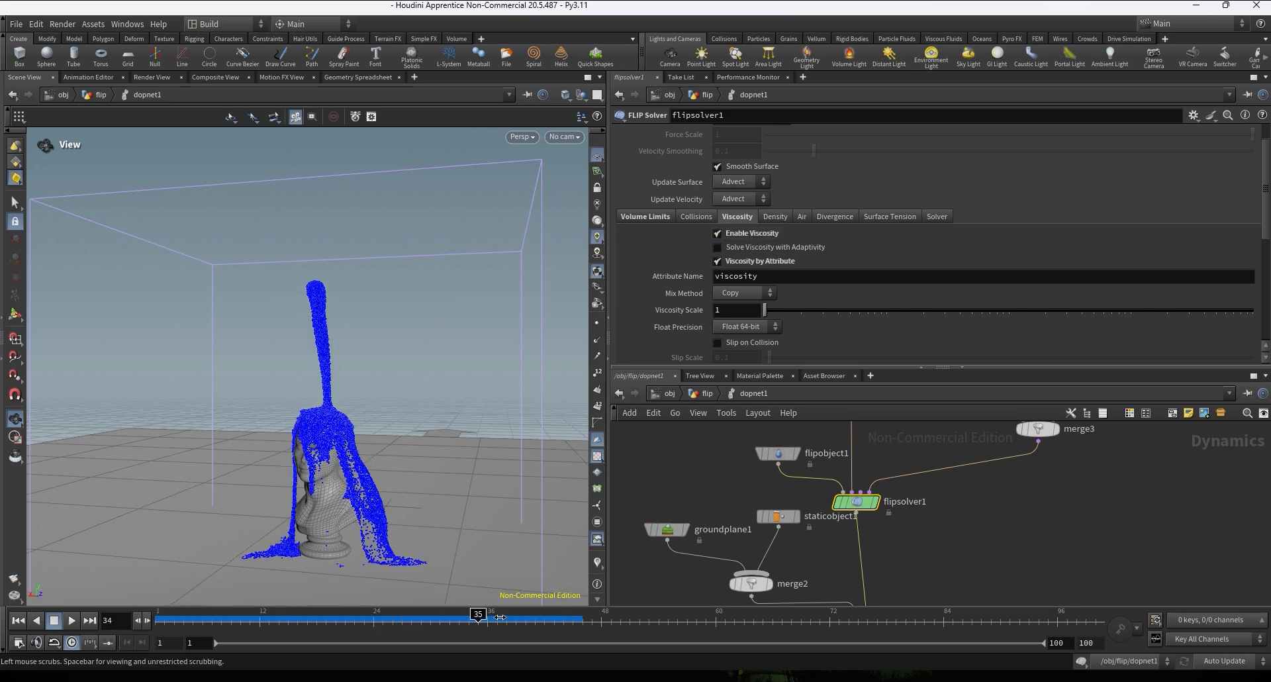
pyautogui.click(72, 621)
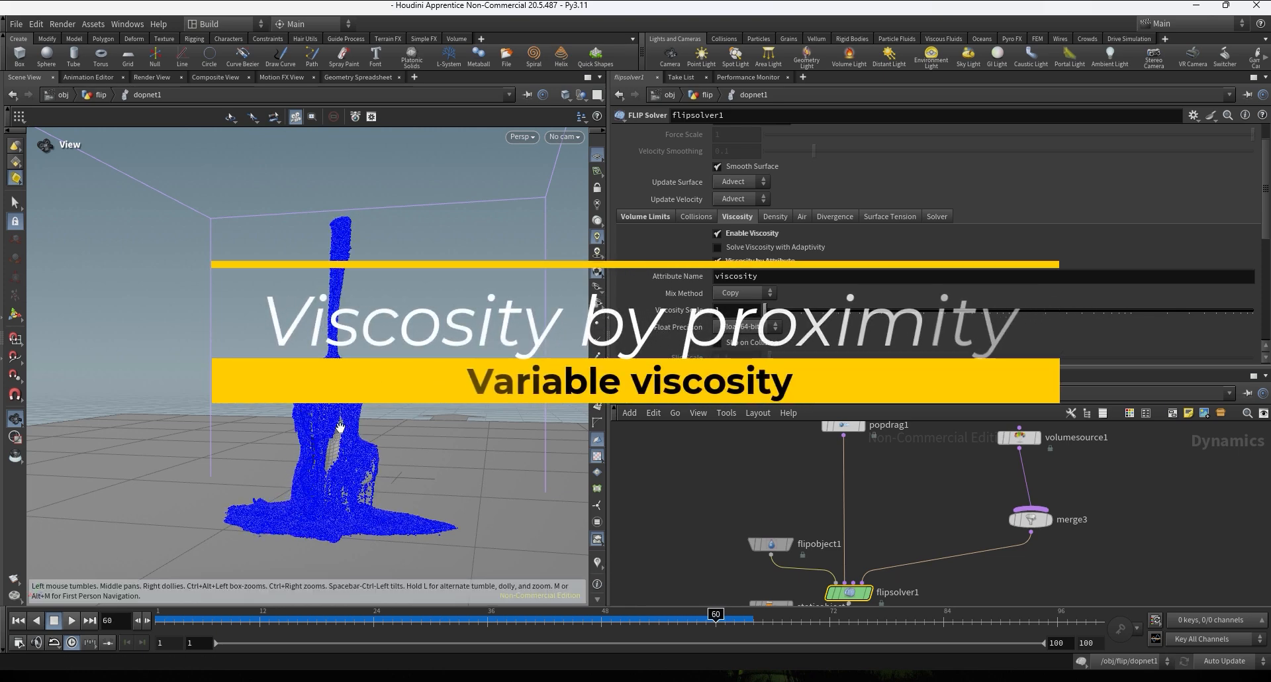
pyautogui.moveTo(713, 614); pyautogui.dragTo(316, 614)
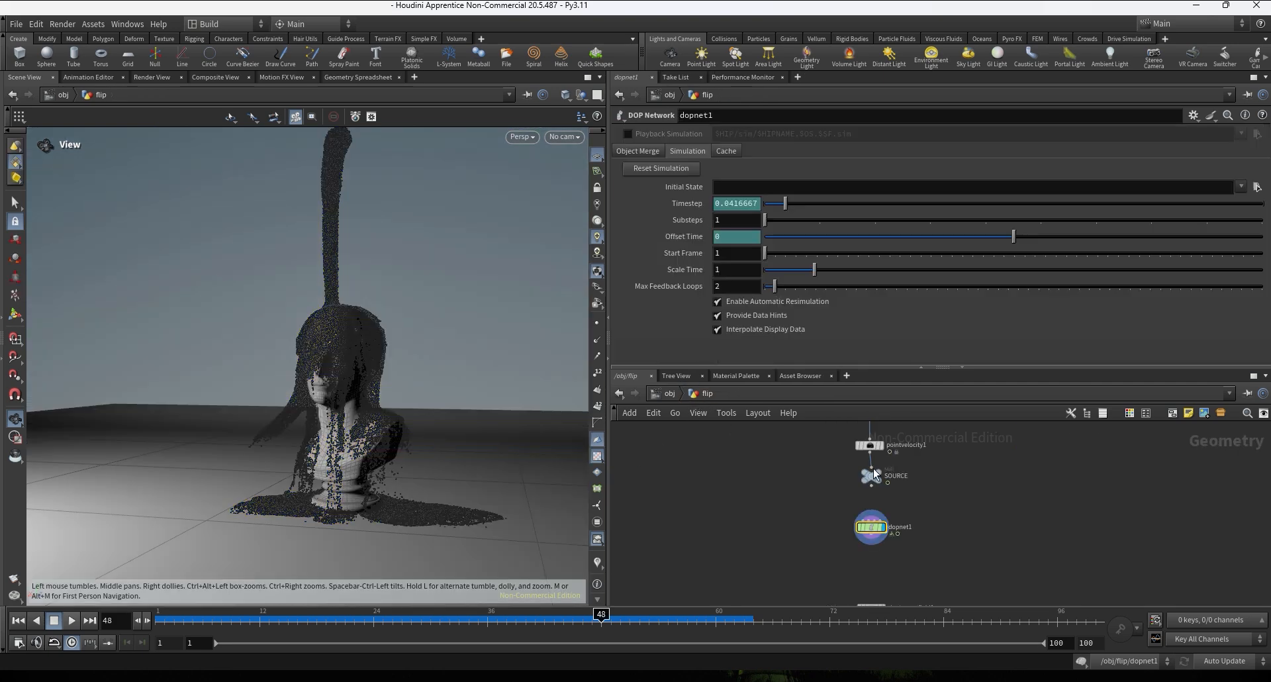
pyautogui.moveTo(601, 615); pyautogui.dragTo(695, 615)
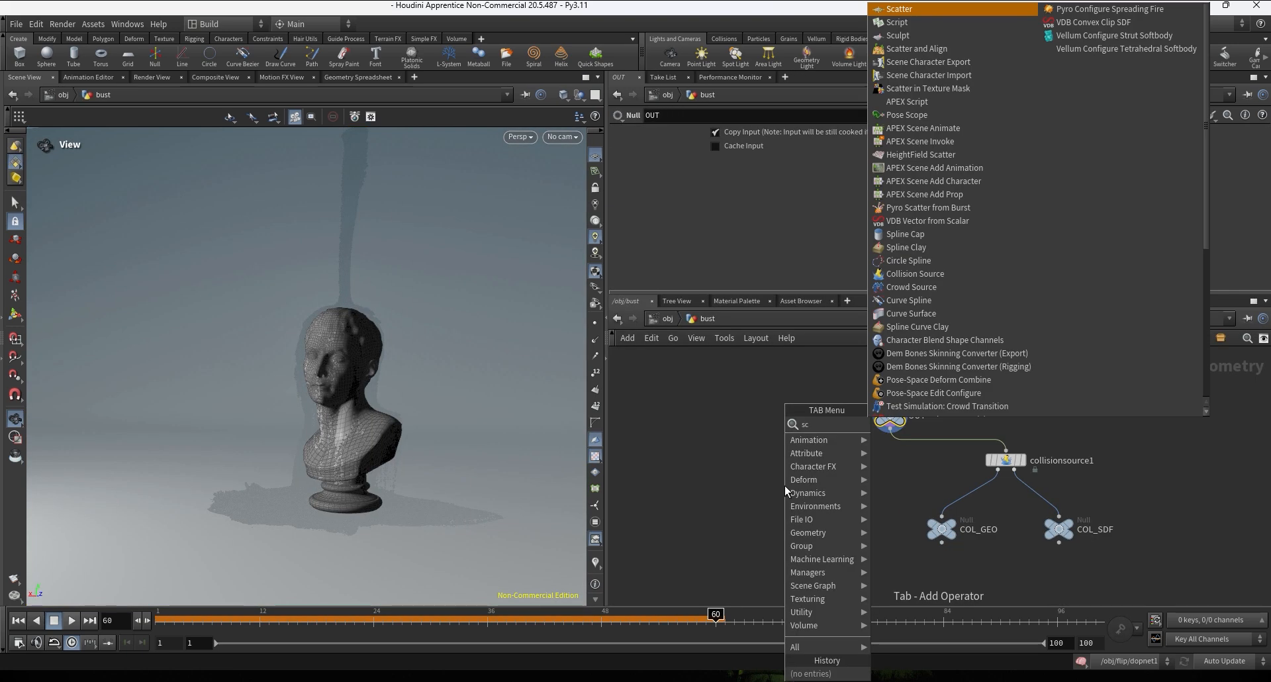
pyautogui.click(897, 10)
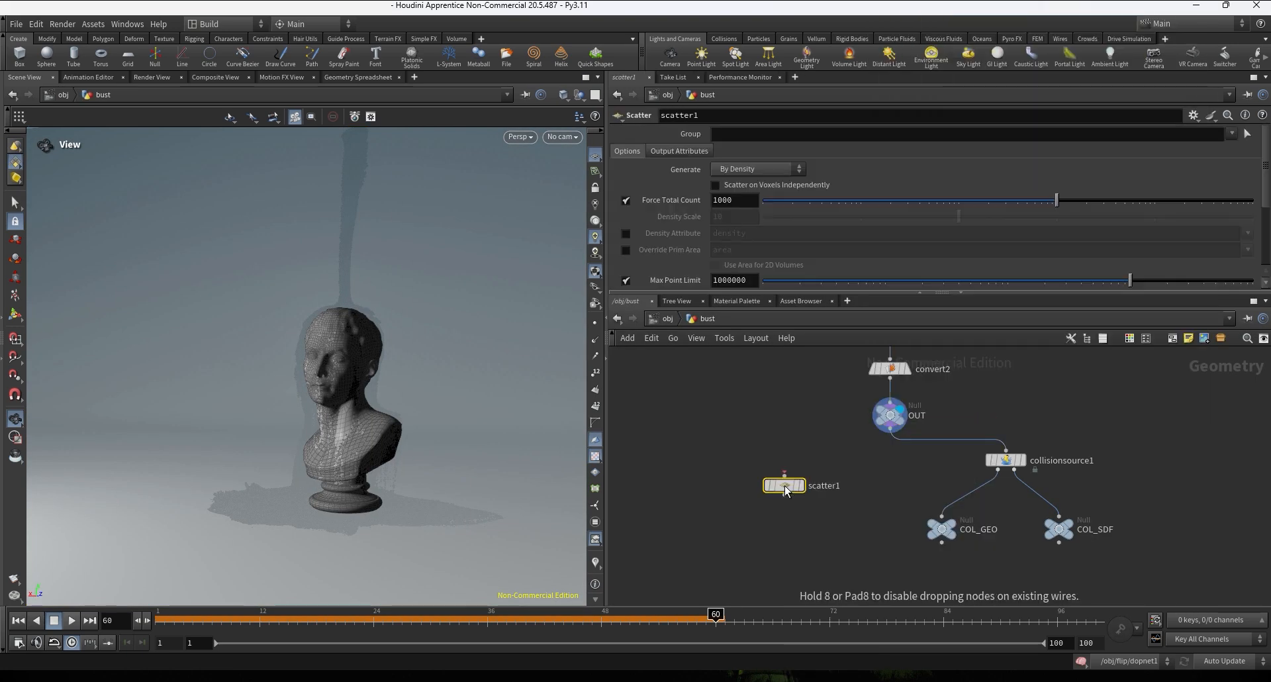
pyautogui.click(784, 486)
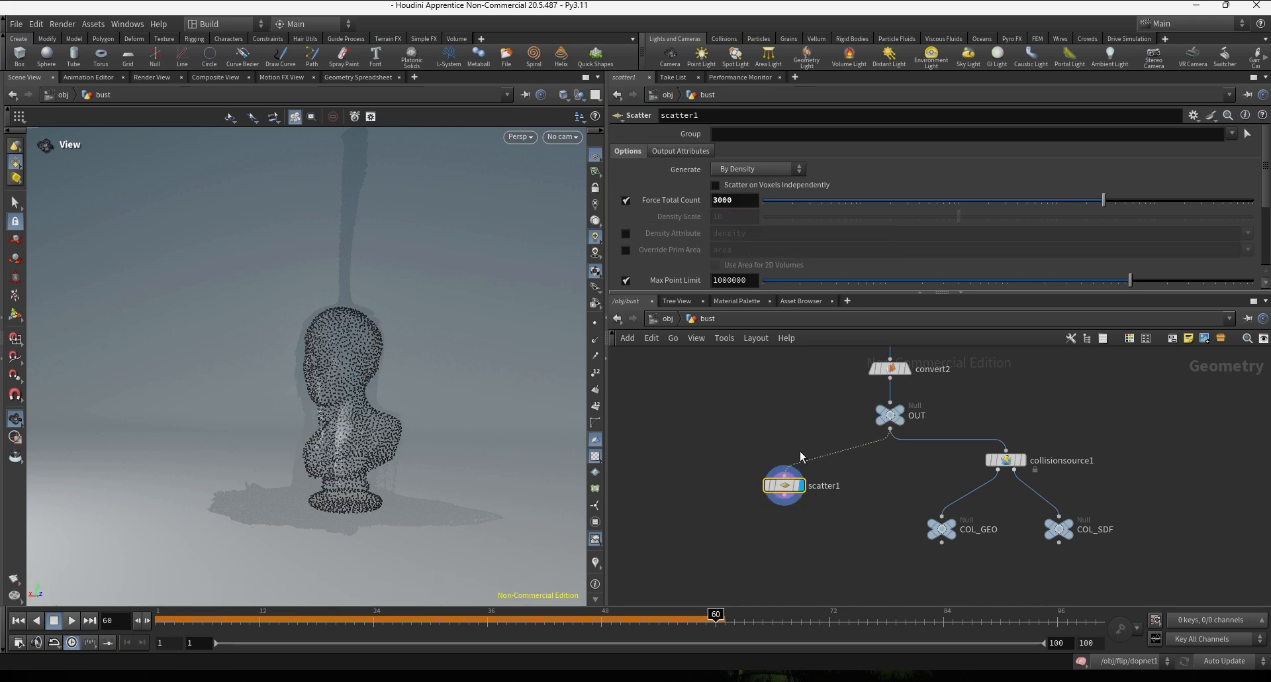
pyautogui.press('Tab')
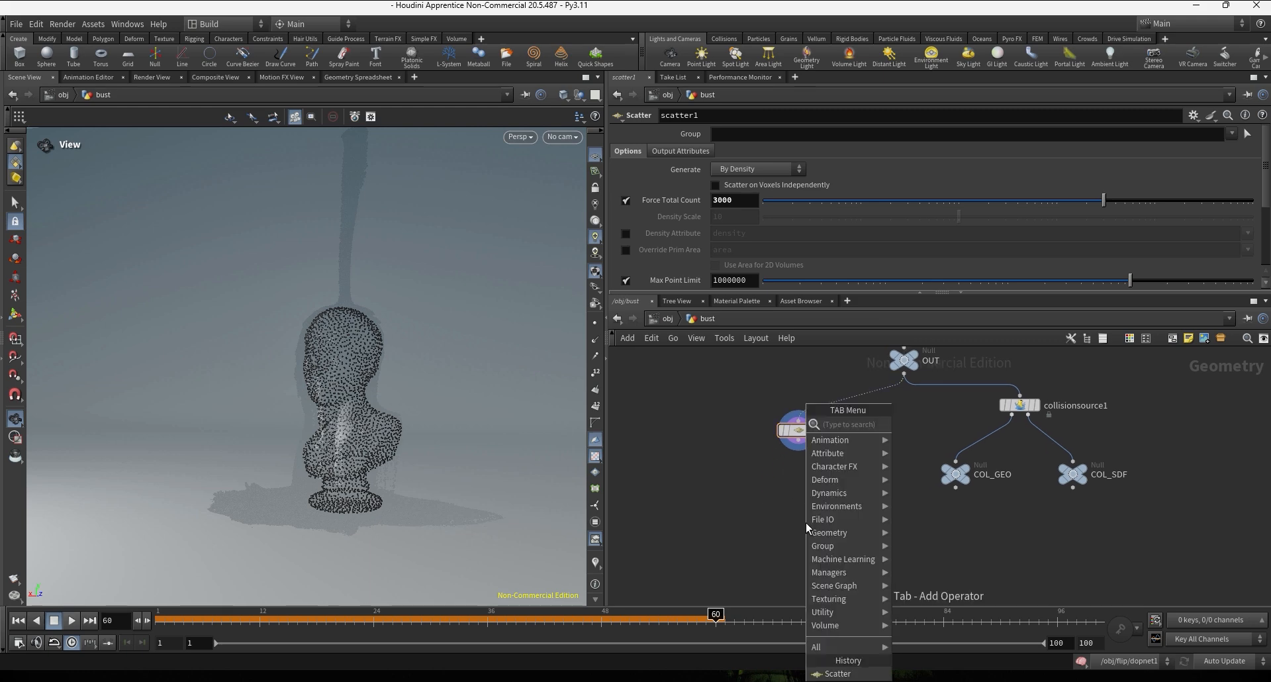
pyautogui.write('attribute w')
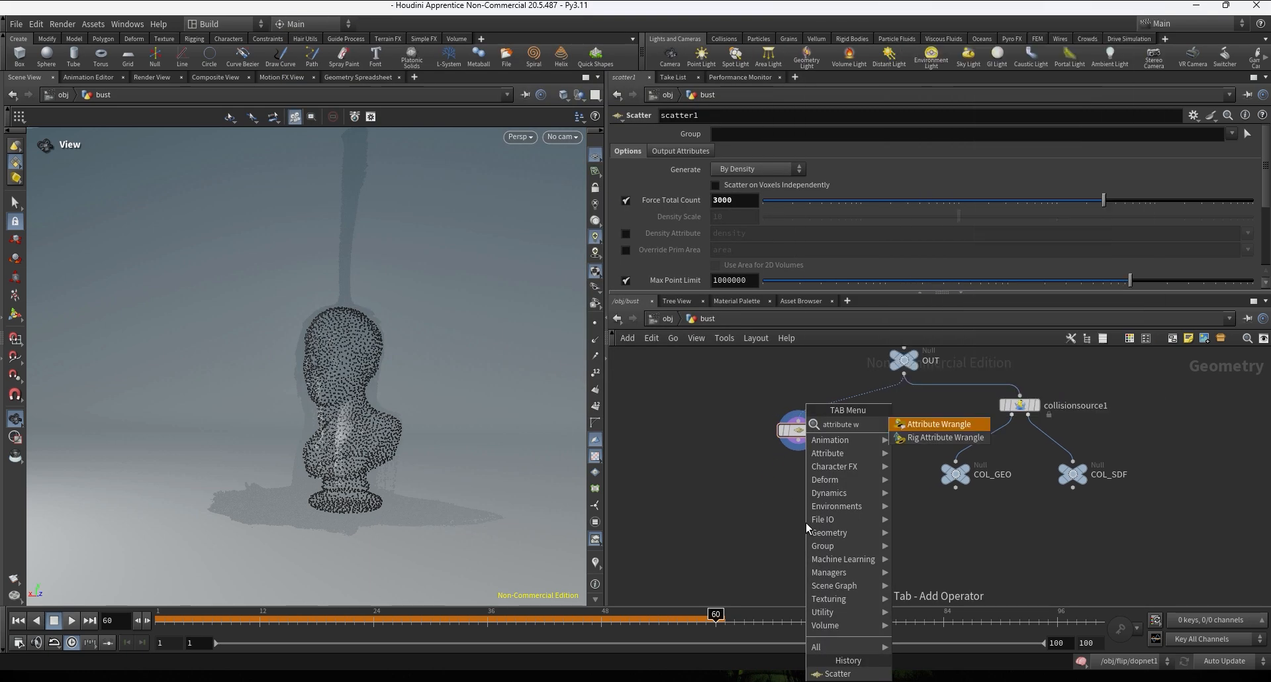
pyautogui.click(939, 424)
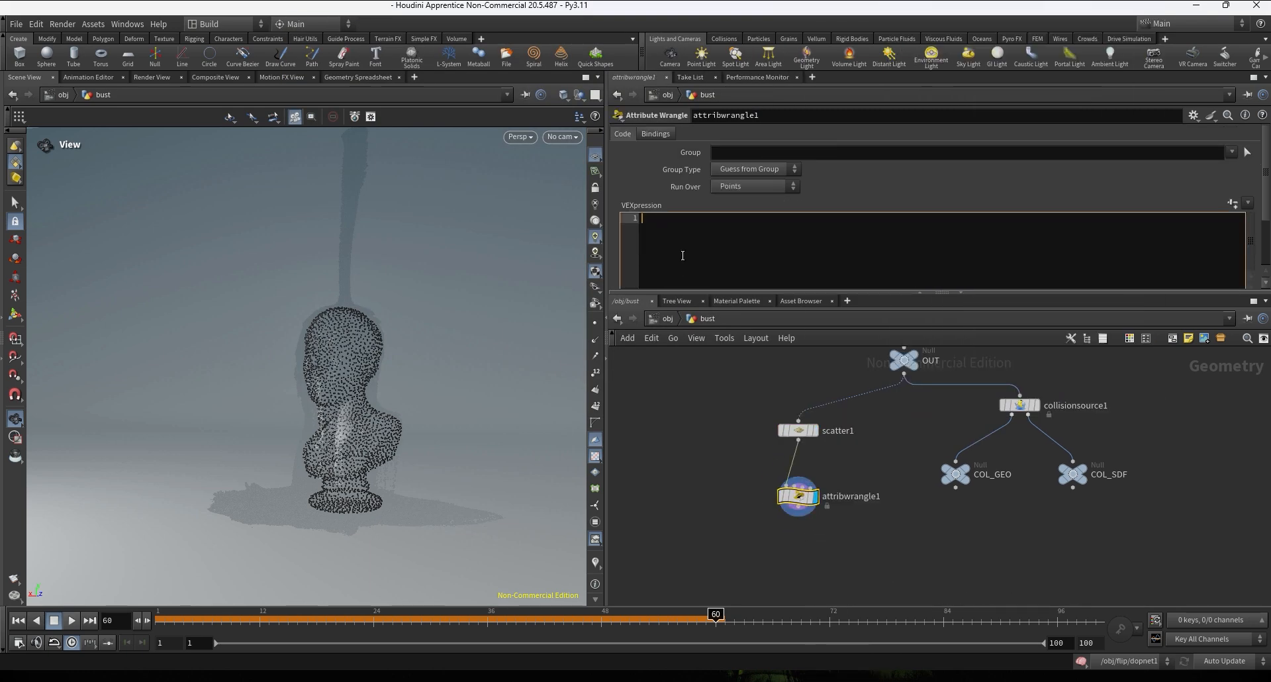
pyautogui.write('@viscosity = 400;')
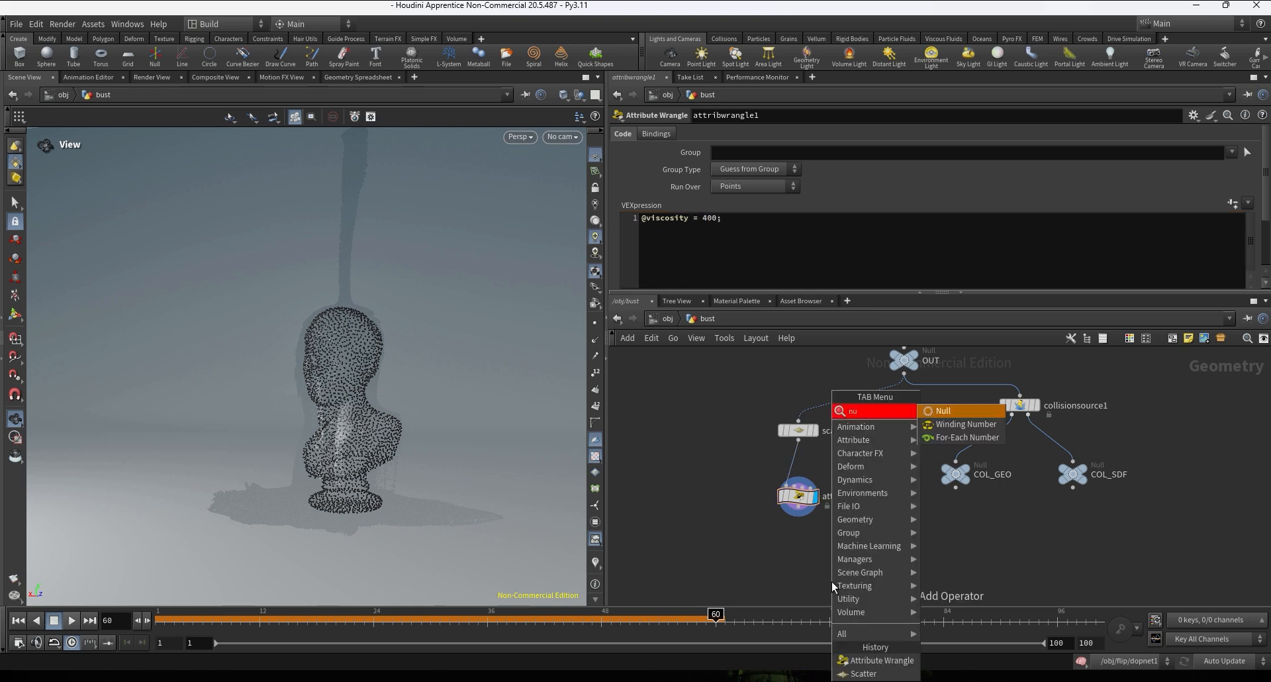
# Step: End the chain in a null named OUT_VISCOSITY
pyautogui.click(942, 410)
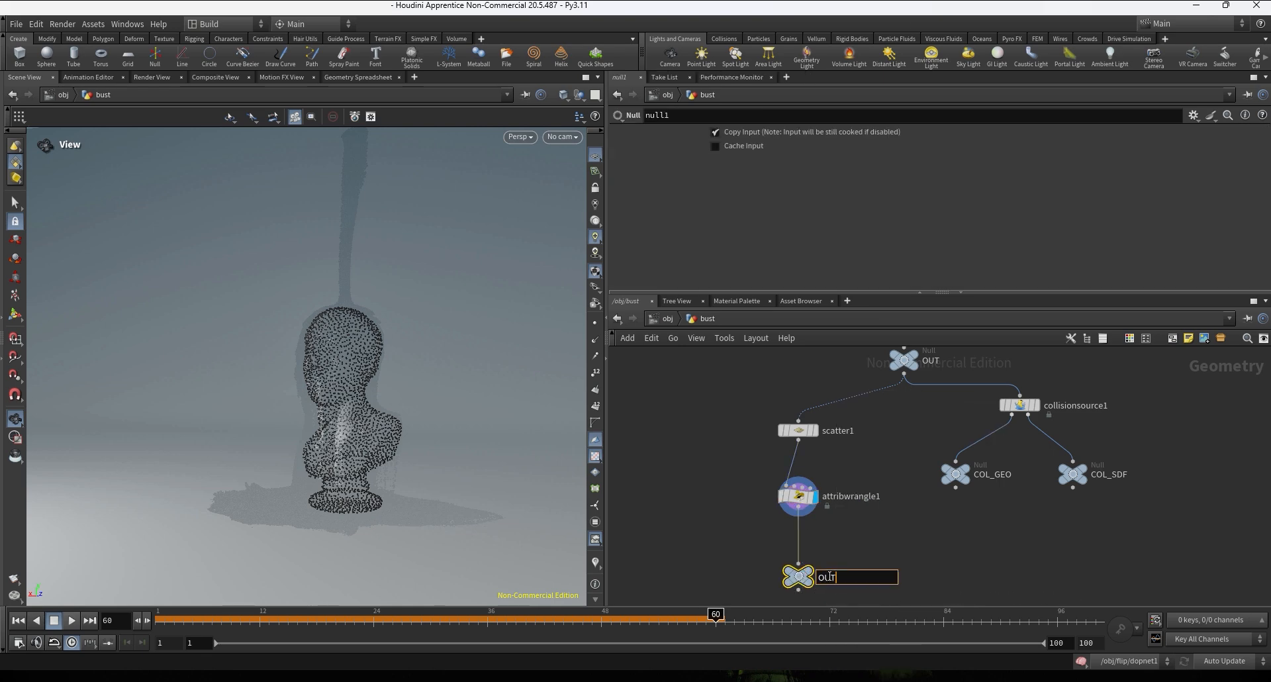
pyautogui.write('OUT_VISCOSITY')
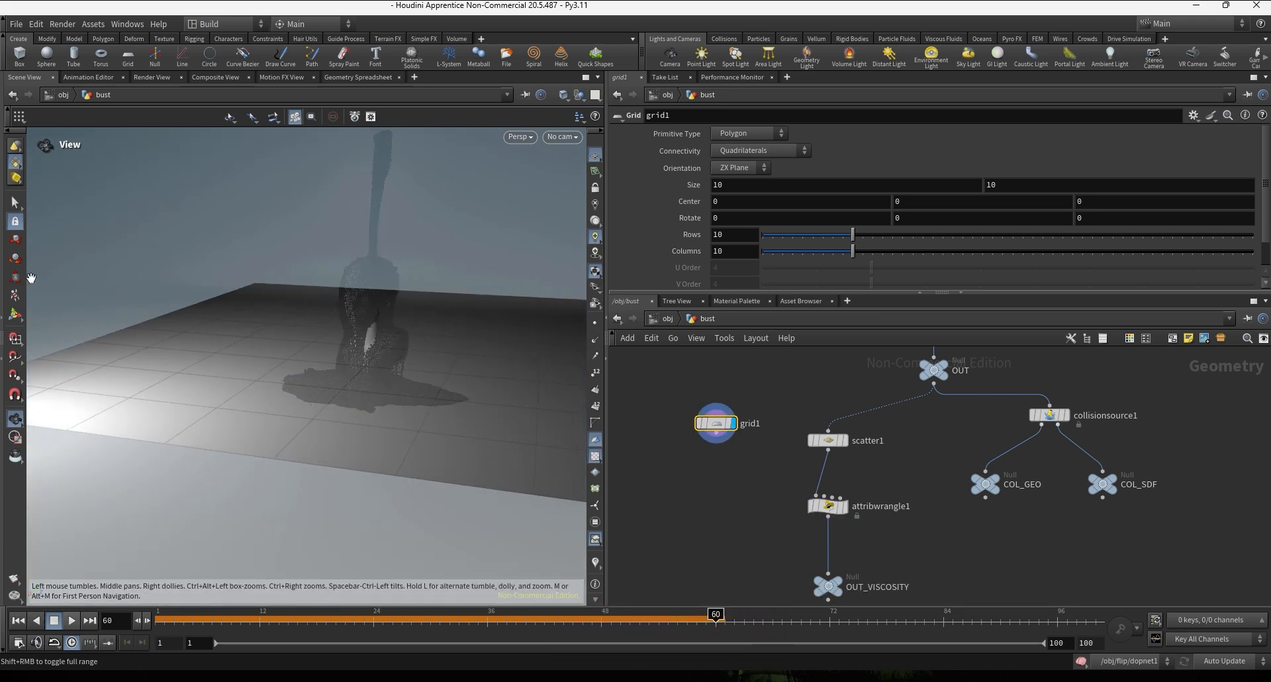
# Step: Size the grid to 4, move it beneath the bust, and set its scattered points' viscosity to 100
pyautogui.click(716, 424)
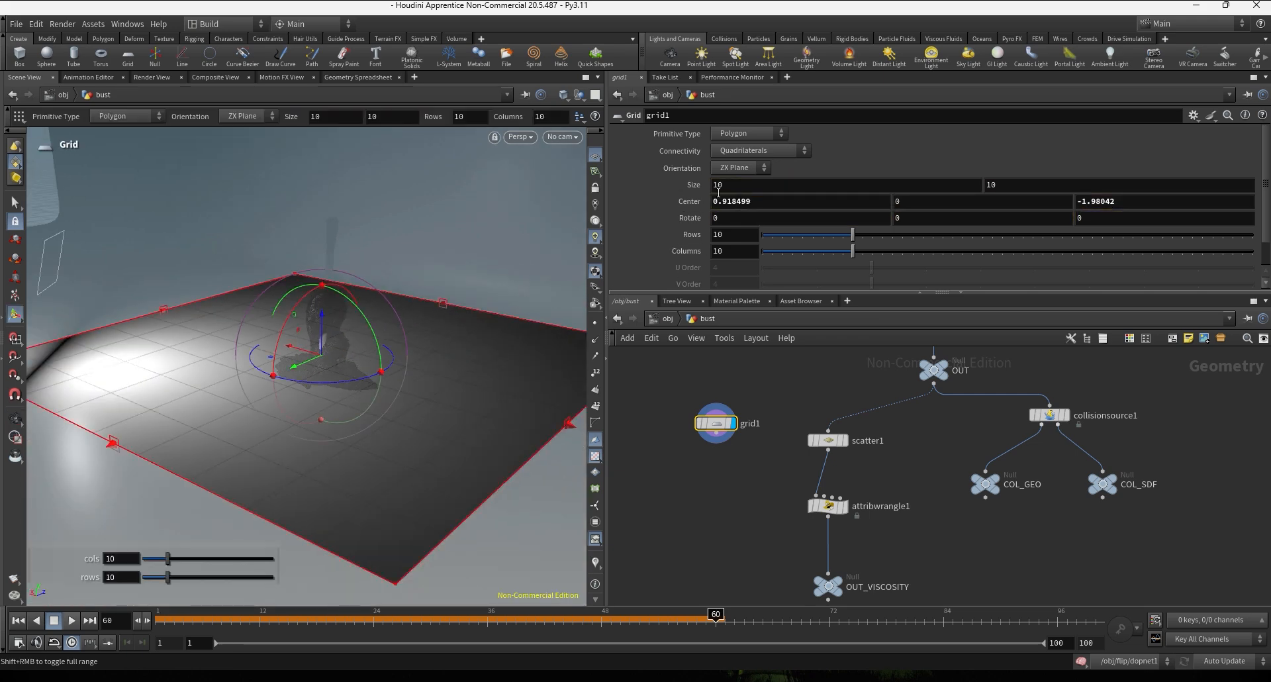
pyautogui.write('4')
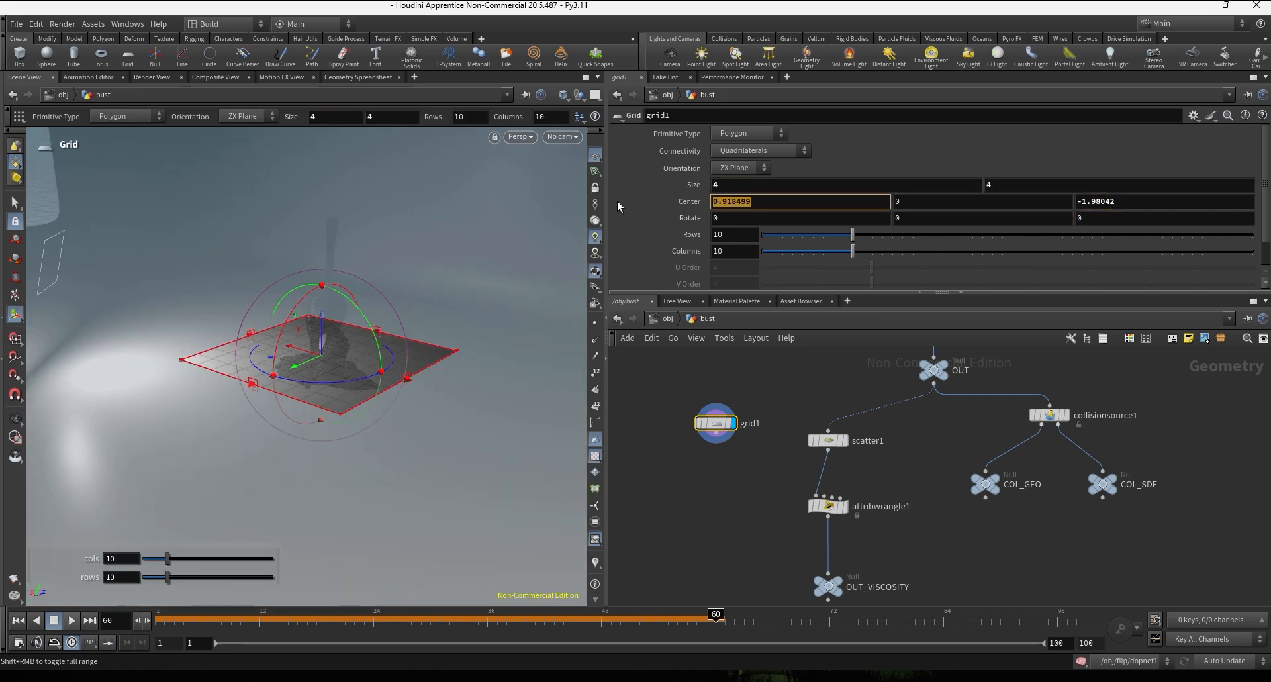
pyautogui.moveTo(296, 353)
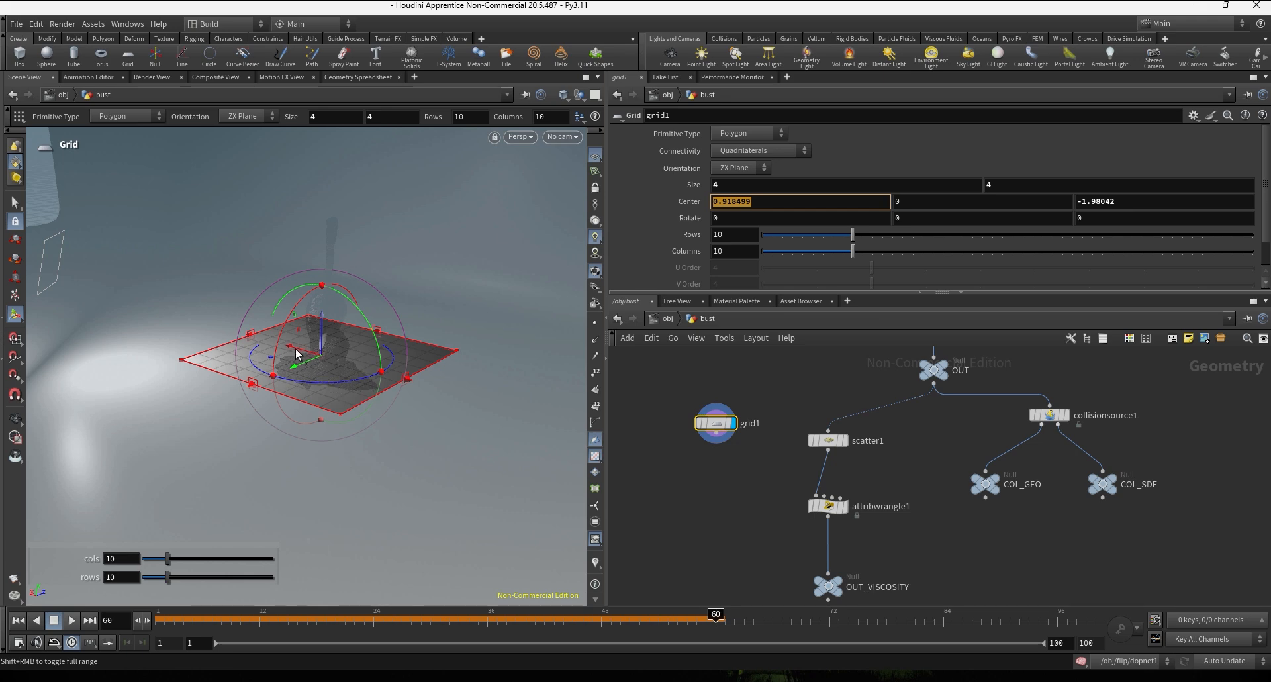
pyautogui.moveTo(295, 355); pyautogui.dragTo(300, 361)
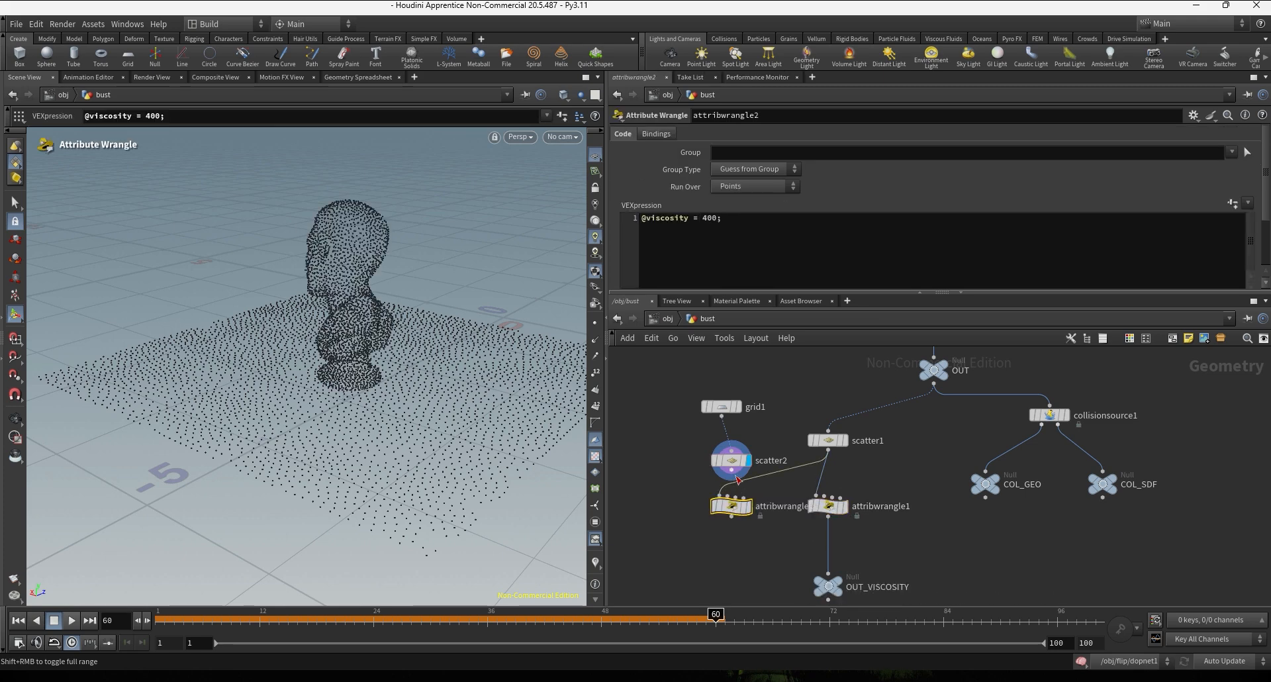
pyautogui.click(730, 506)
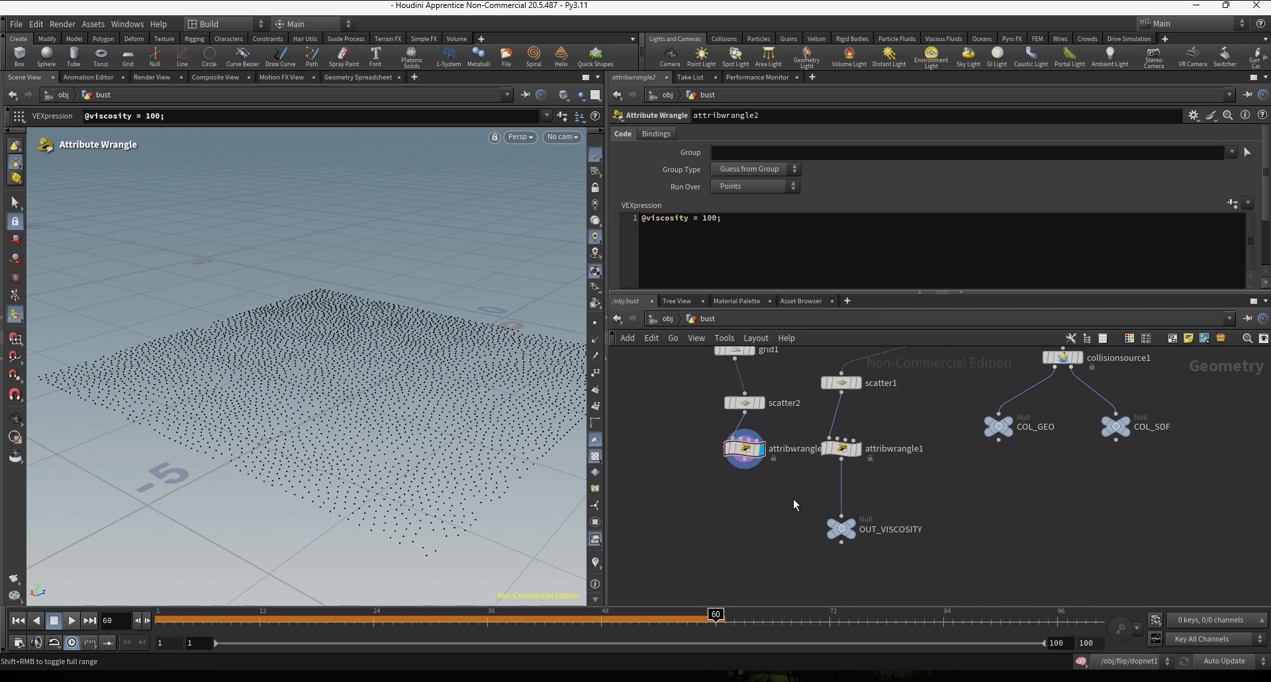
pyautogui.moveTo(840, 528); pyautogui.dragTo(805, 553)
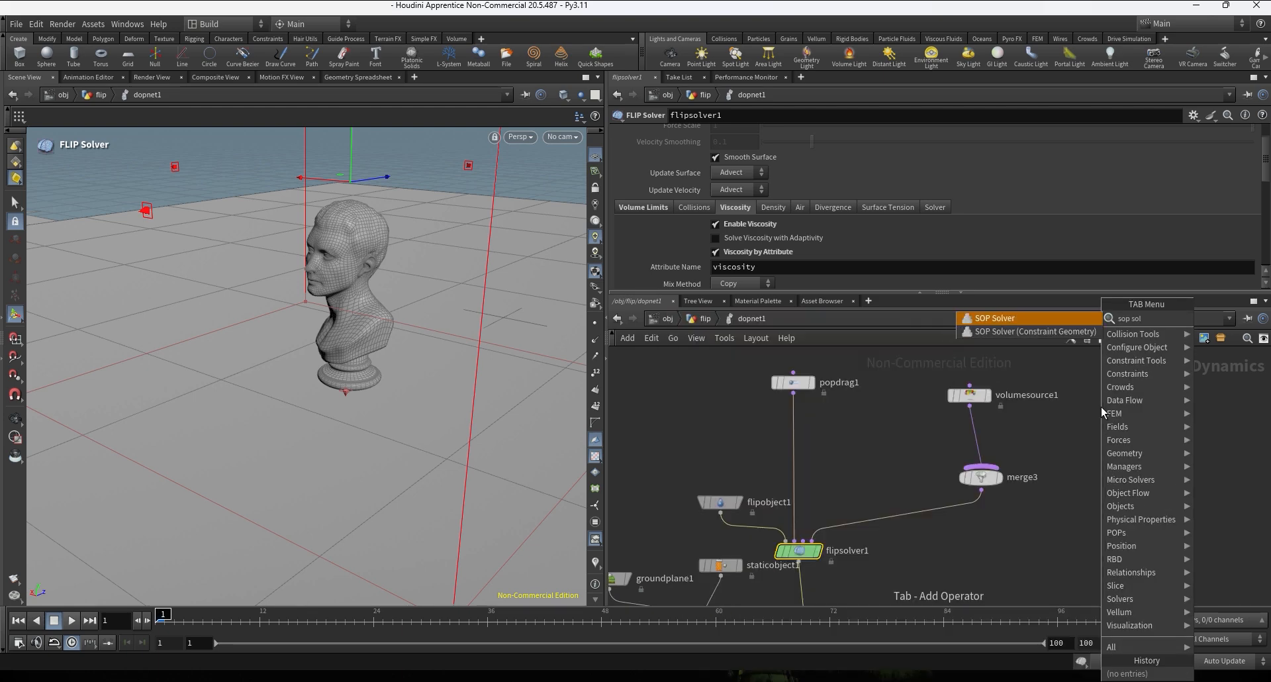
# Step: Place a SOP Solver in dopnet1 and wire it into merge3
pyautogui.click(995, 317)
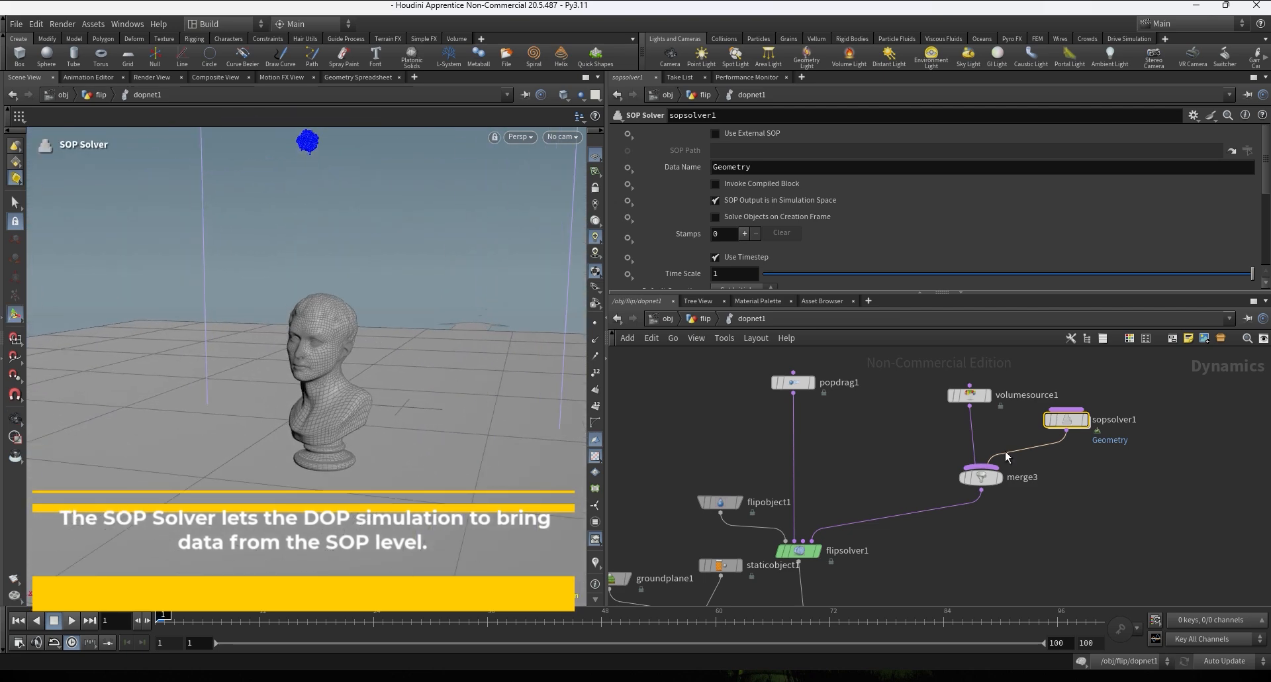
# Step: Inside the SOP Solver, object-merge in the OUT_VISCOSITY points
pyautogui.doubleClick(1066, 419)
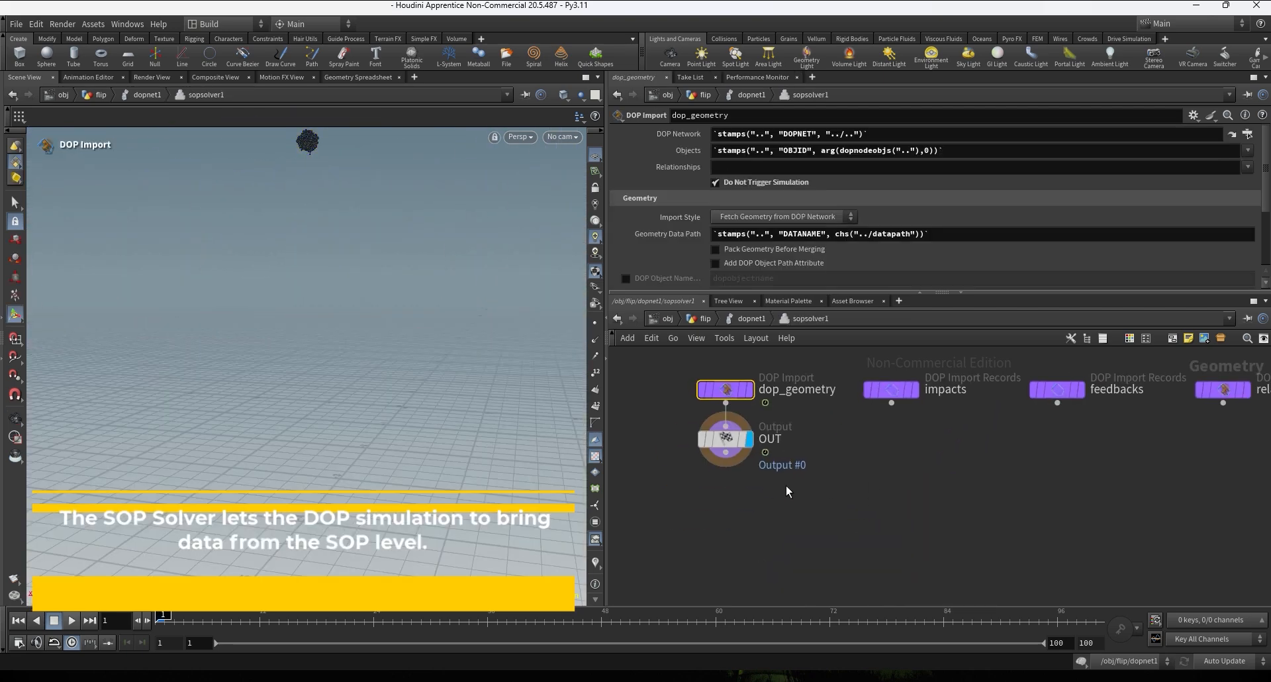
pyautogui.press('Tab')
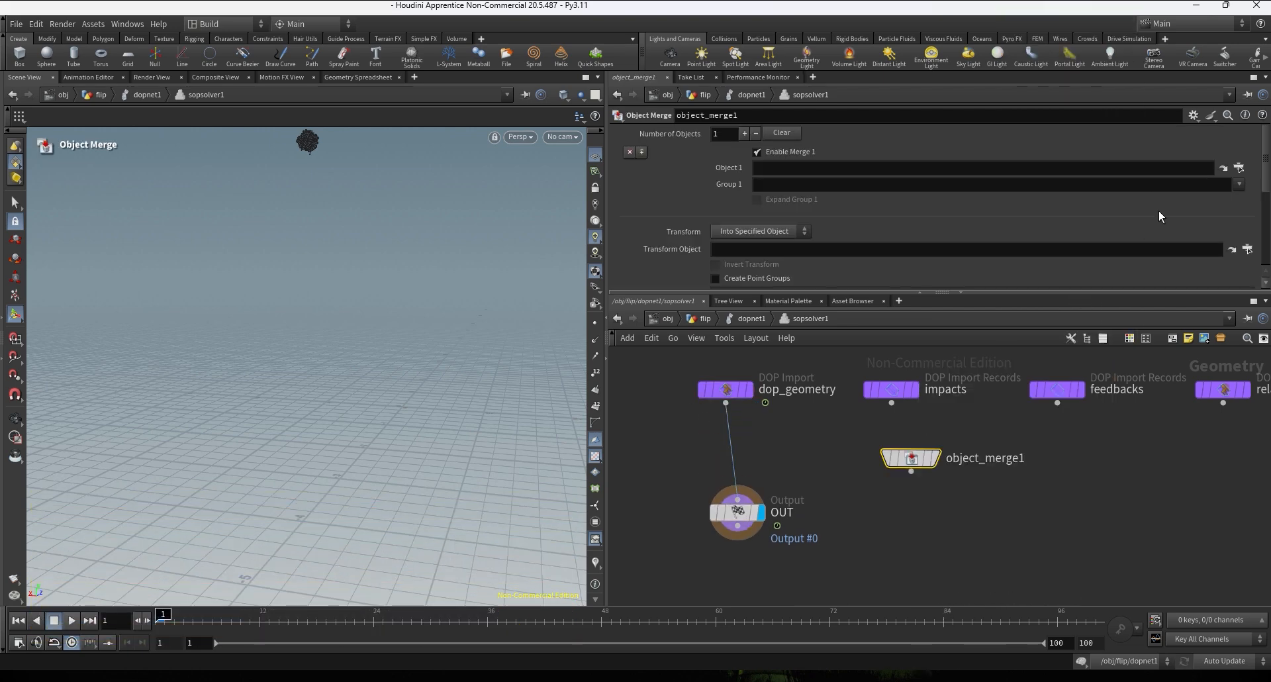
pyautogui.click(1244, 168)
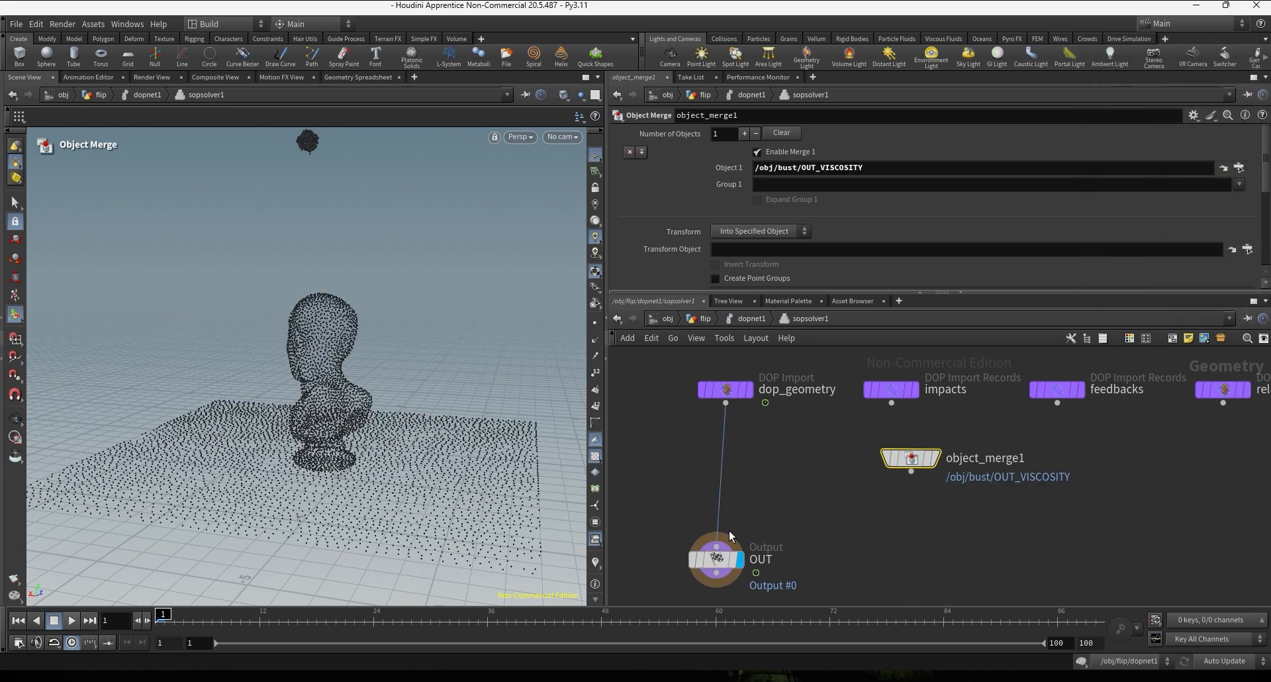
# Step: Transfer the viscosity attribute point-to-point with a 0.1 distance threshold
pyautogui.press('Tab')
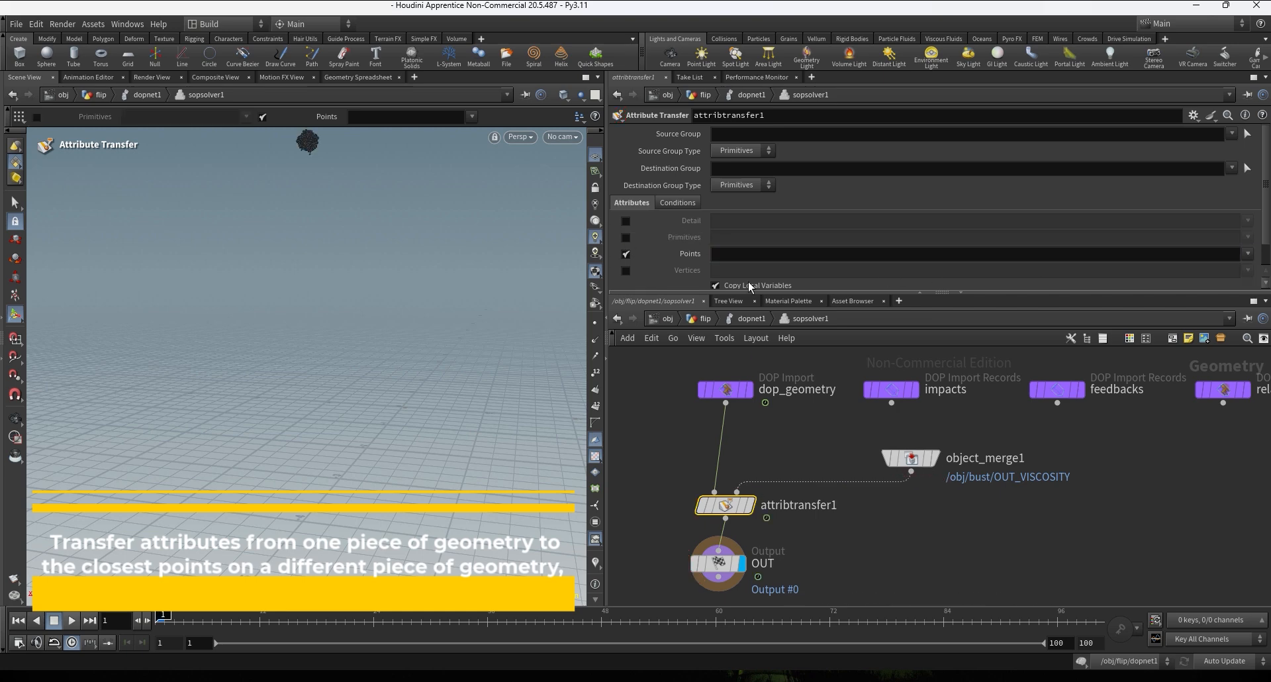
pyautogui.write('viscosity')
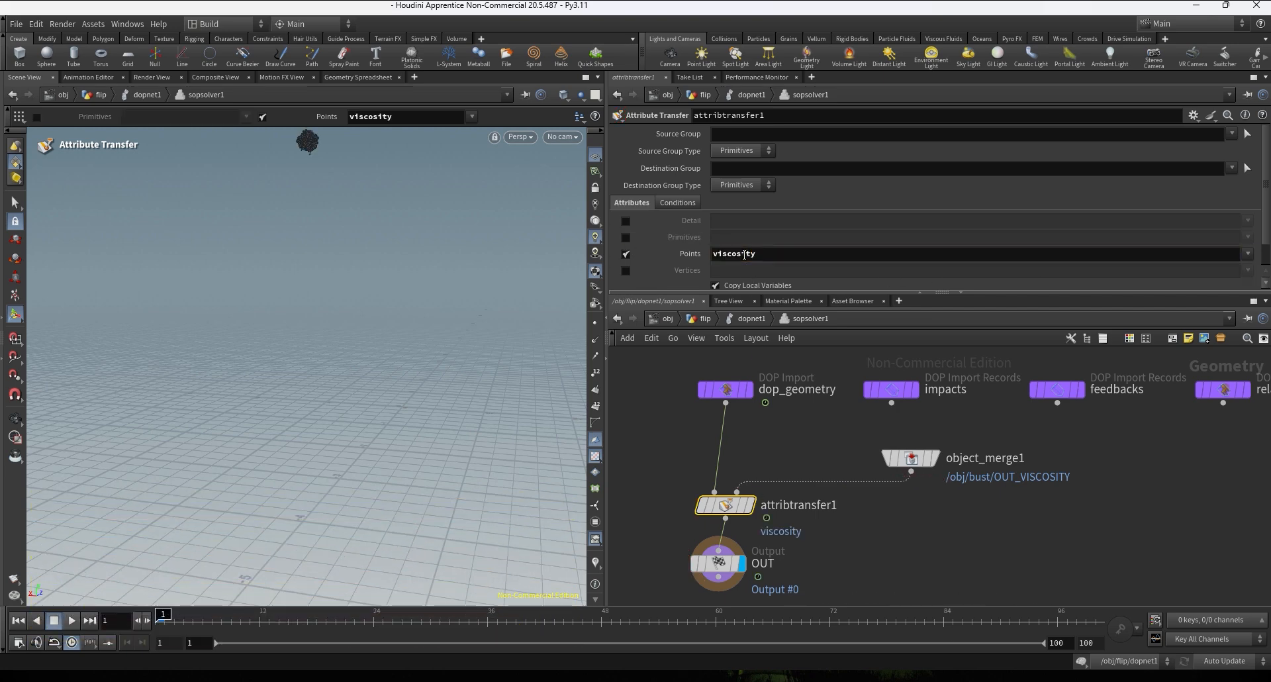
pyautogui.click(742, 151)
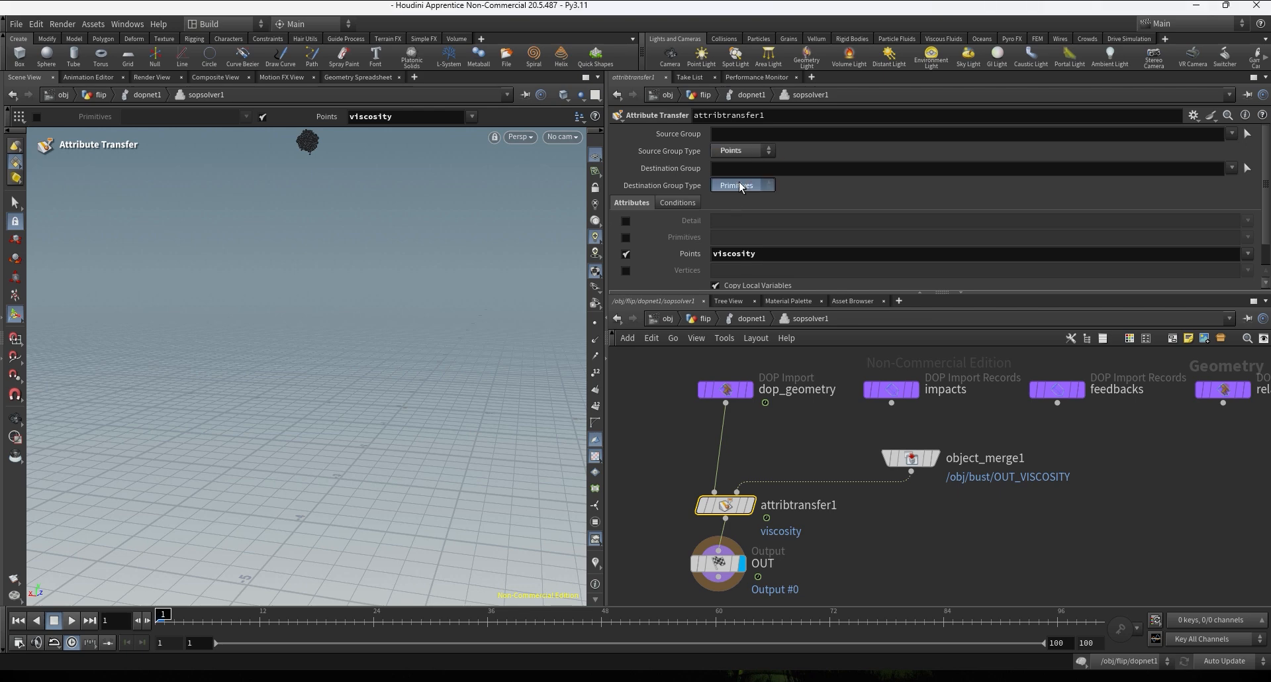
pyautogui.click(741, 185)
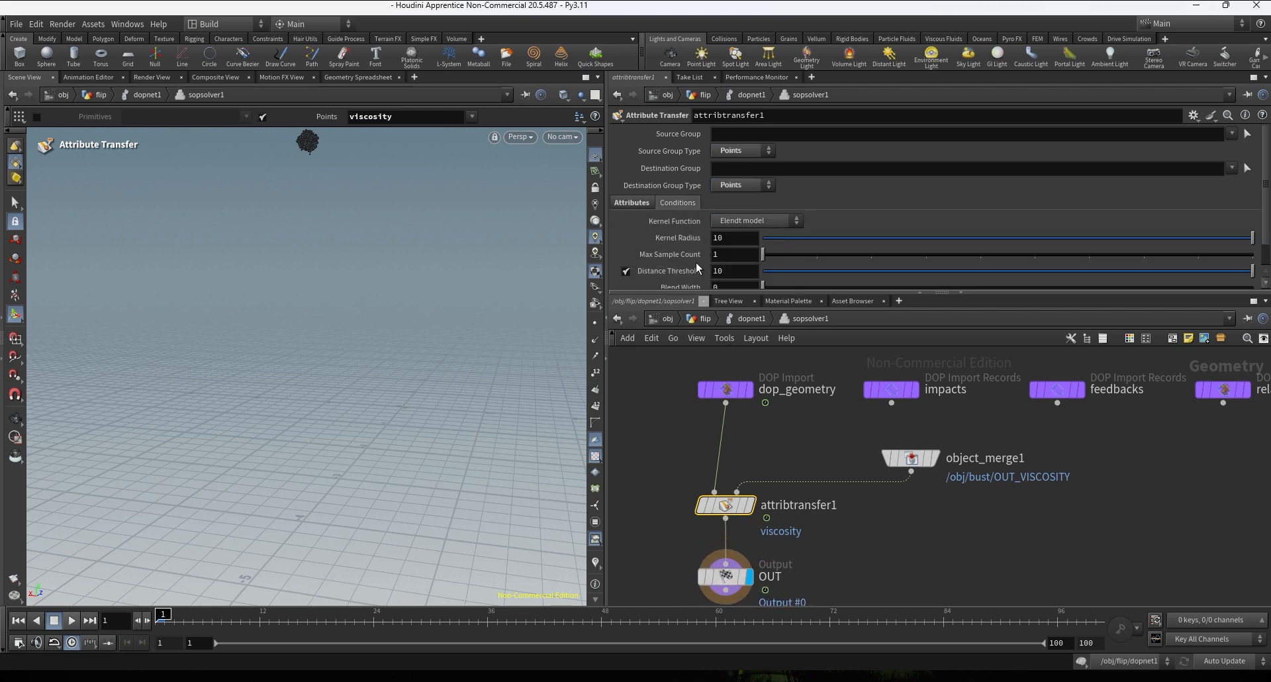
pyautogui.click(733, 271)
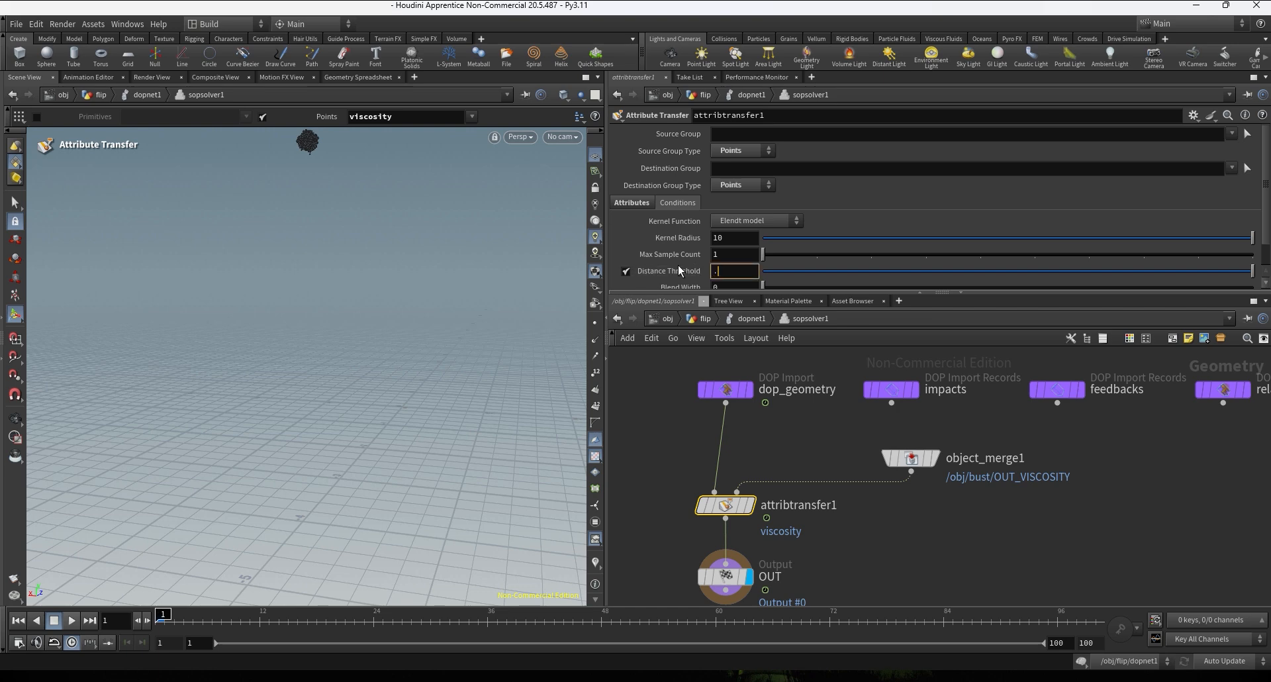
pyautogui.write('.1')
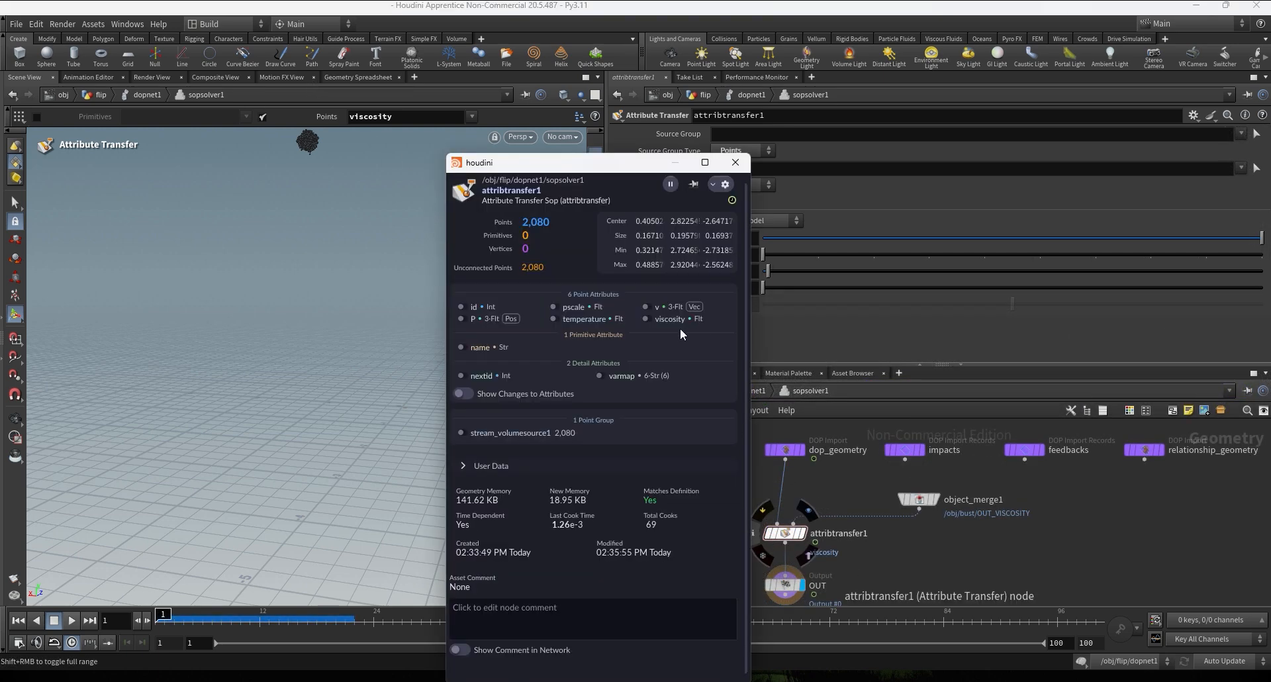
# Step: Colour the particles by viscosity with the ramp spanning 3 to 400
pyautogui.click(646, 319)
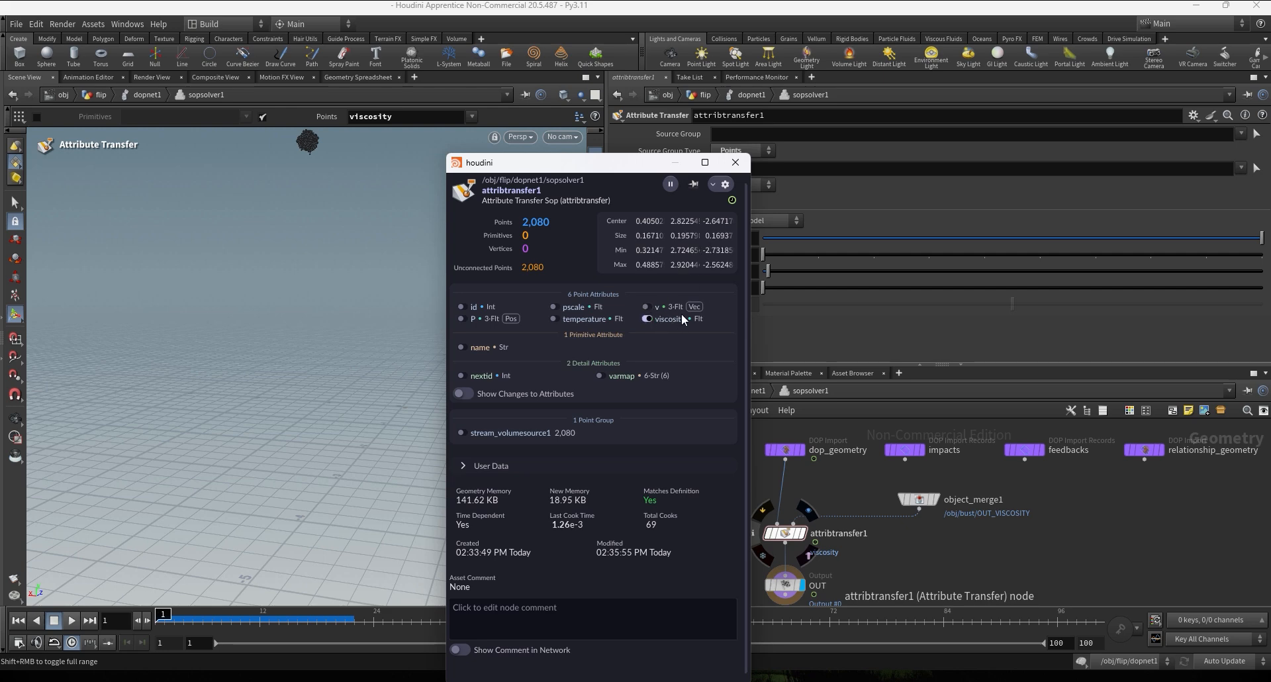
pyautogui.click(735, 163)
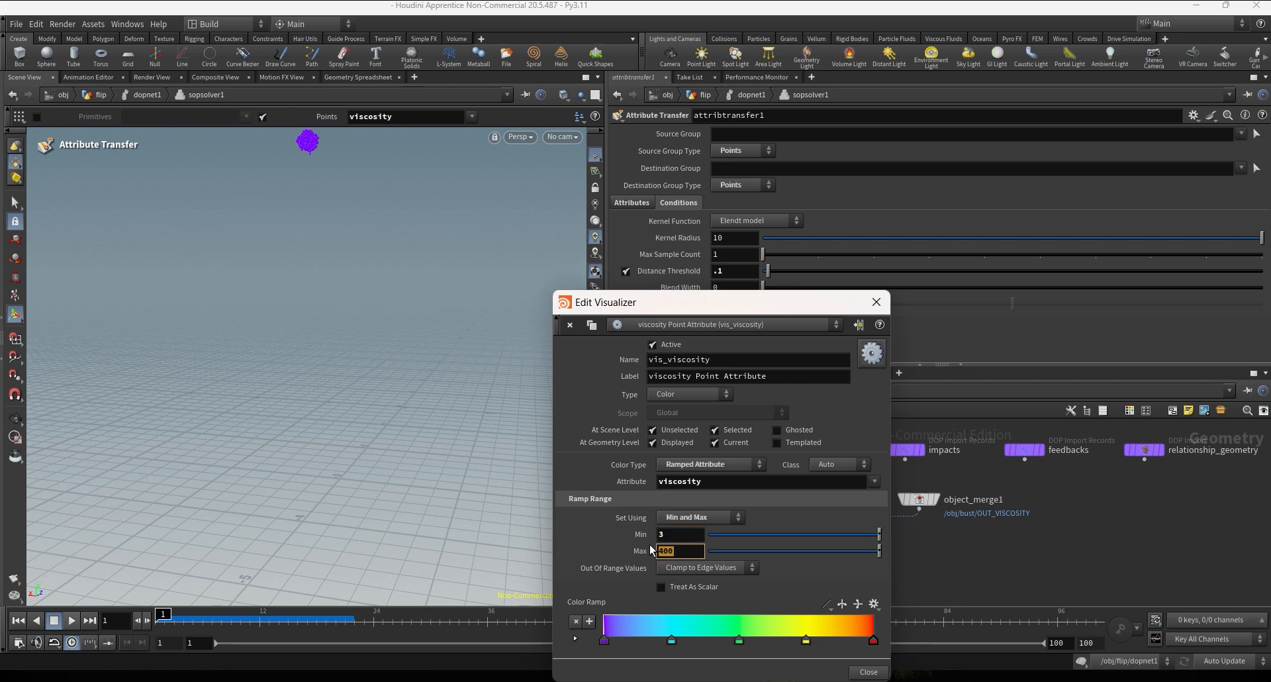
pyautogui.click(679, 535)
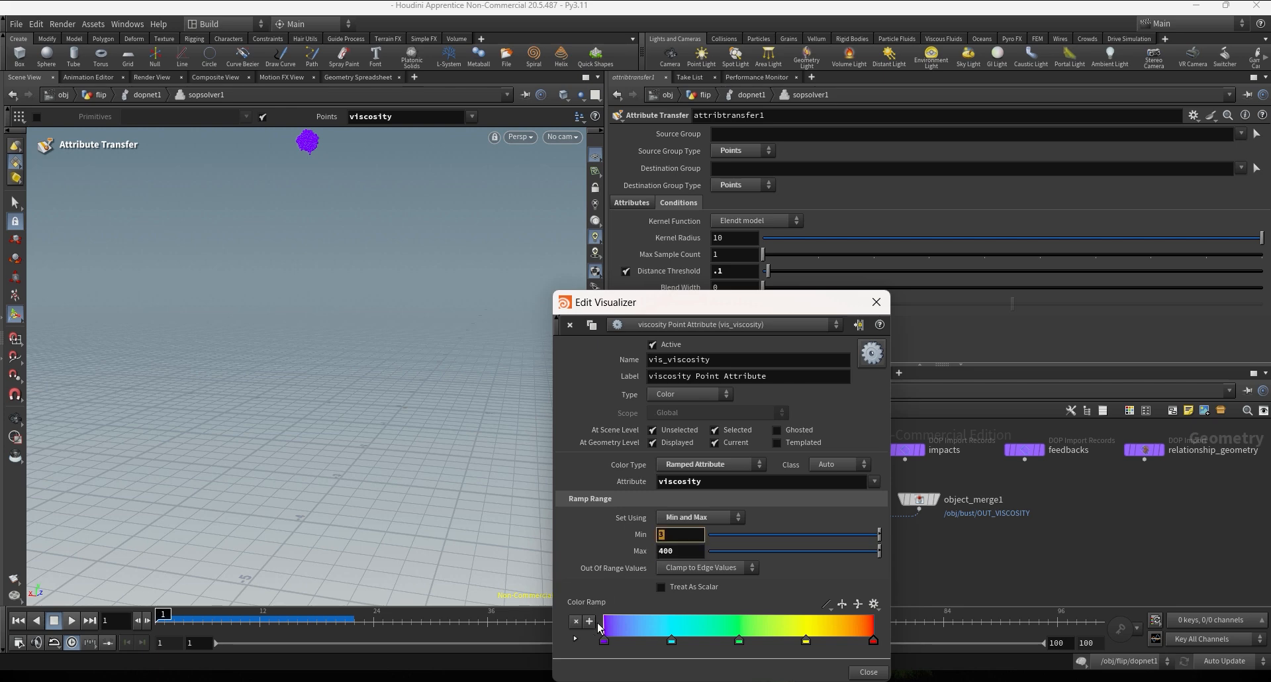
pyautogui.click(679, 551)
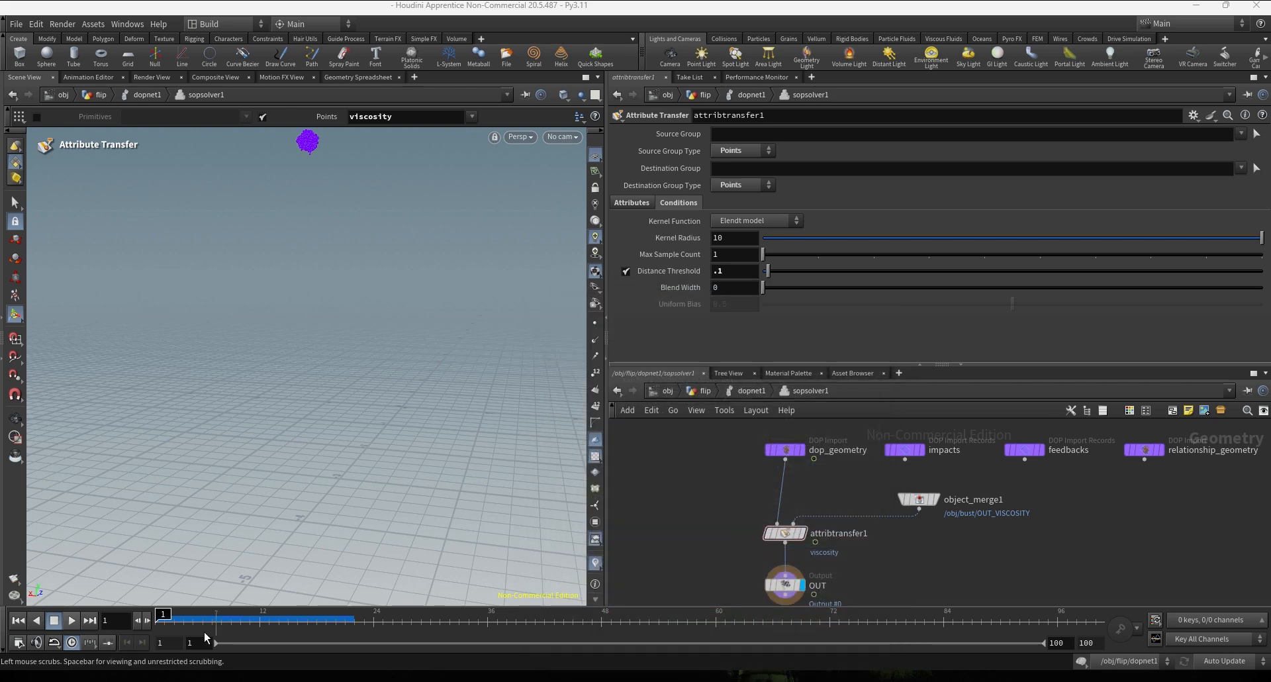
# Step: Play the simulation and try distance thresholds .01 and .02 while scrubbing frames
pyautogui.click(72, 620)
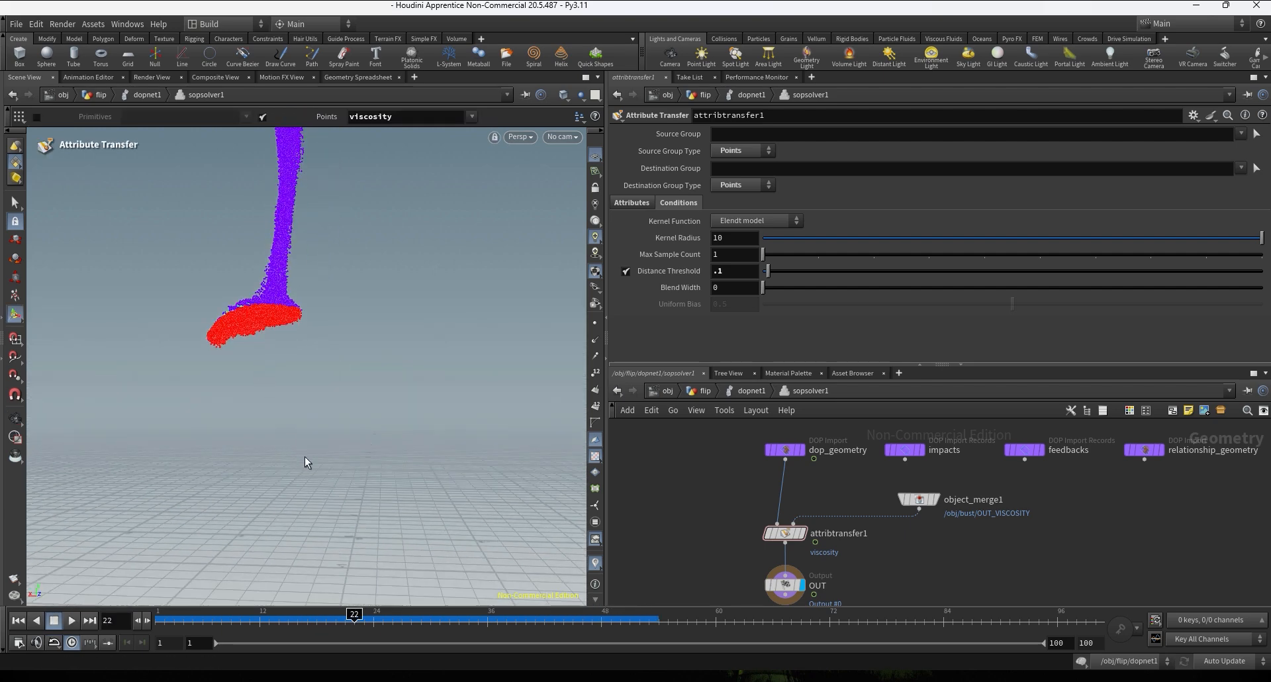
pyautogui.moveTo(352, 614); pyautogui.dragTo(193, 615)
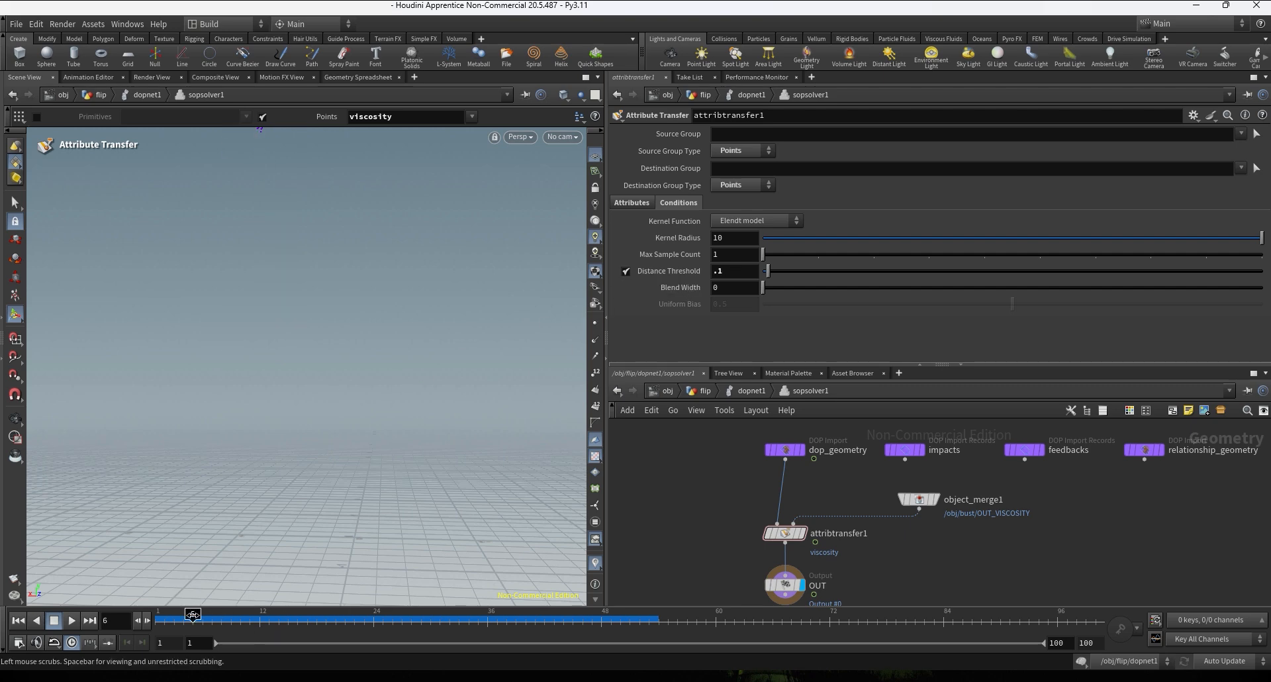
pyautogui.moveTo(194, 614); pyautogui.dragTo(504, 614)
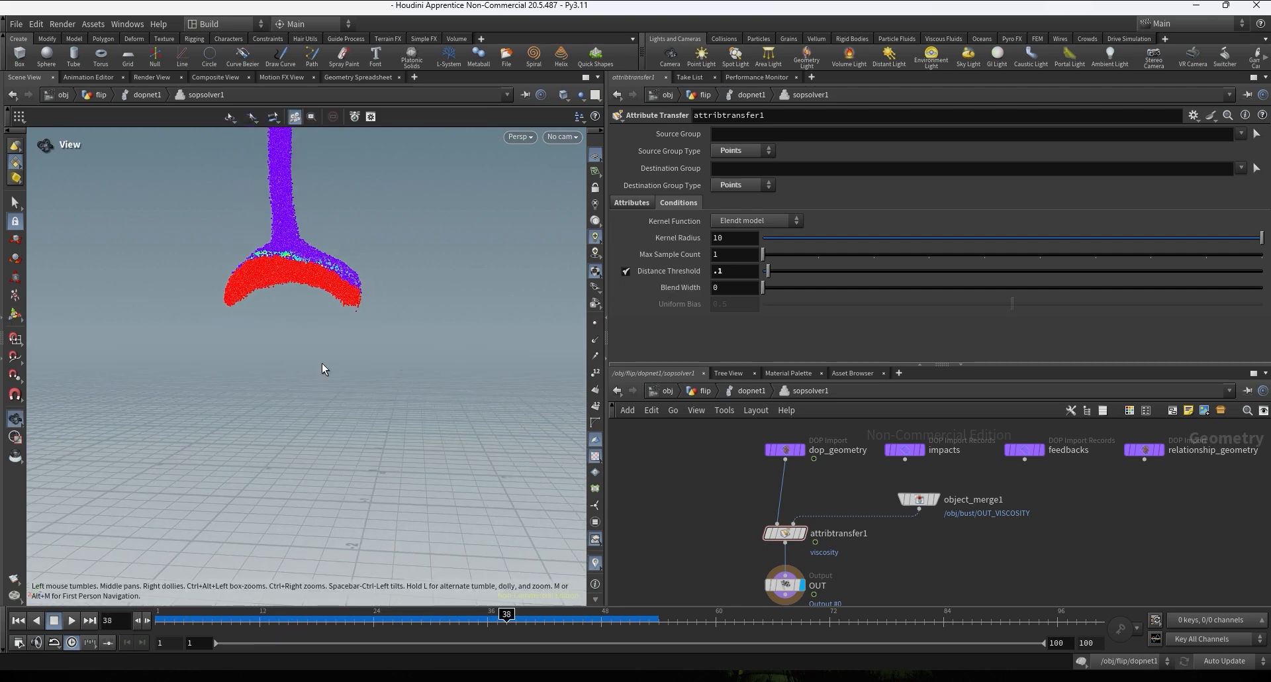
pyautogui.click(733, 271)
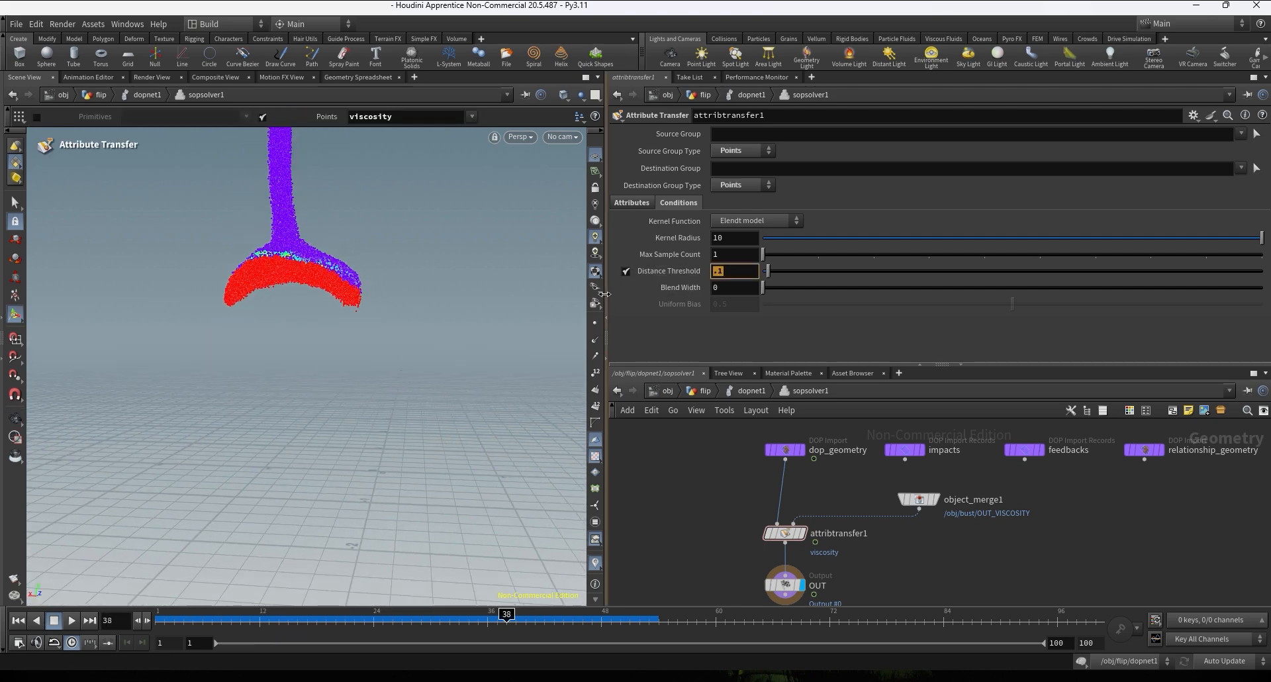
pyautogui.write('.01')
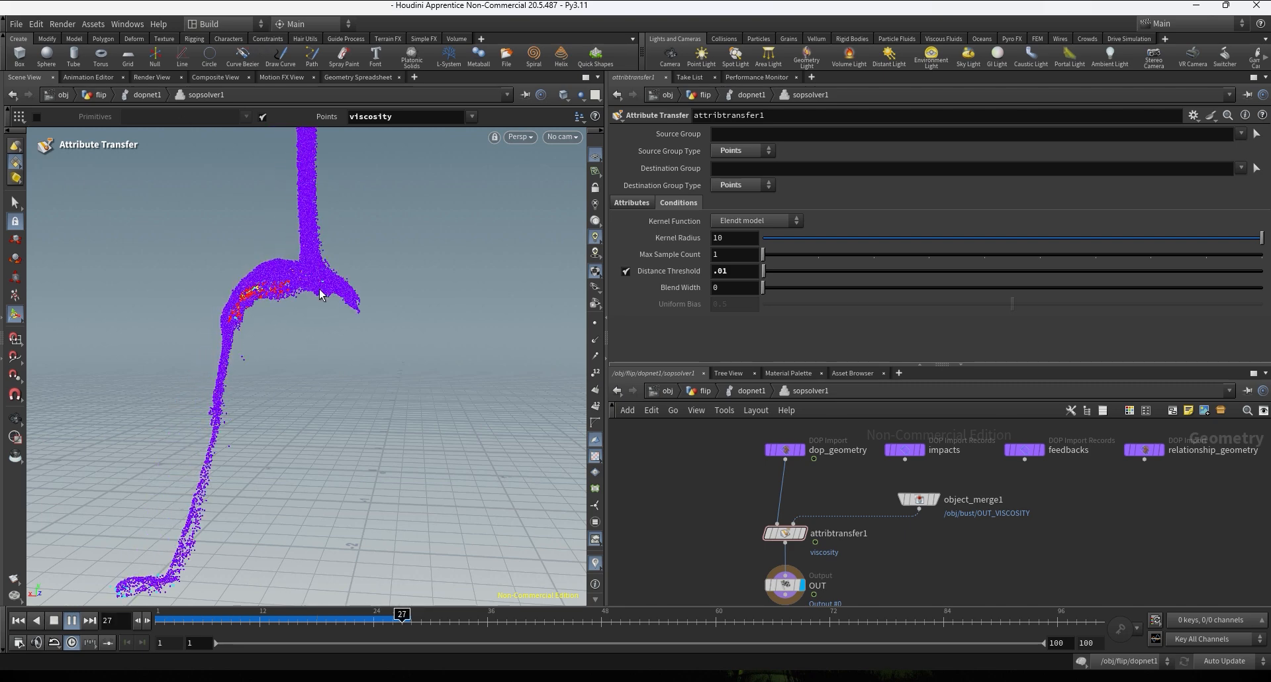
pyautogui.moveTo(401, 614); pyautogui.dragTo(280, 614)
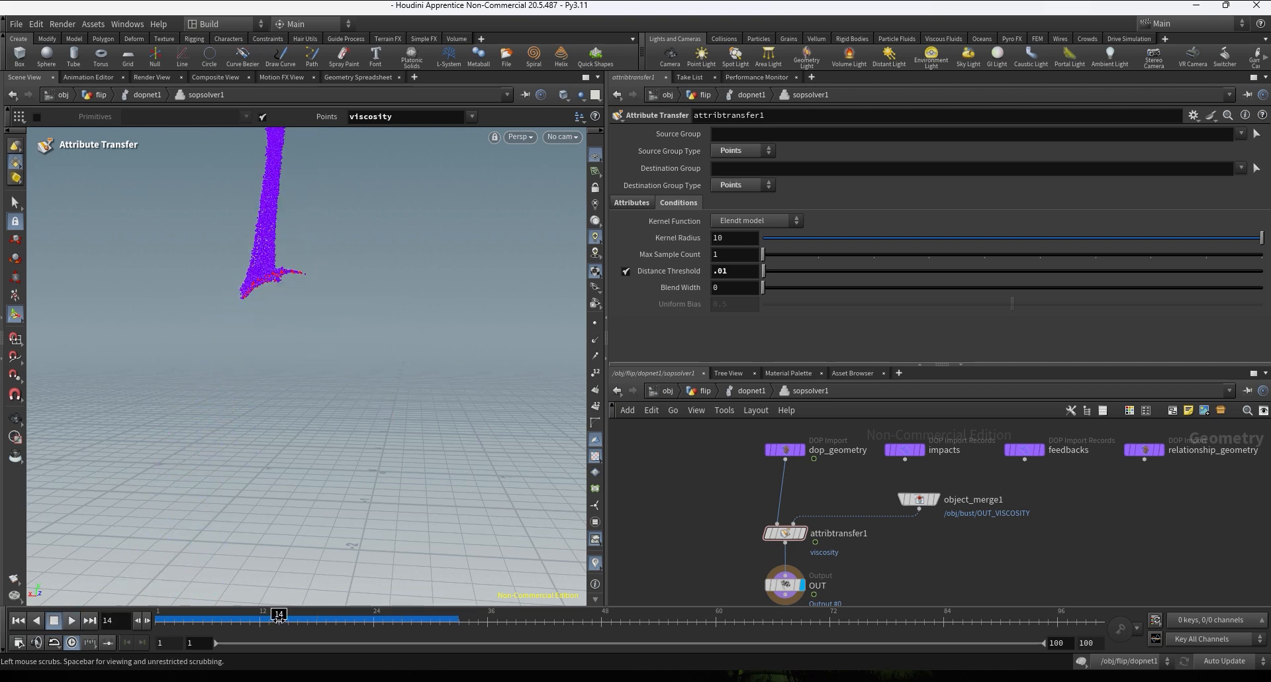
pyautogui.write('.02')
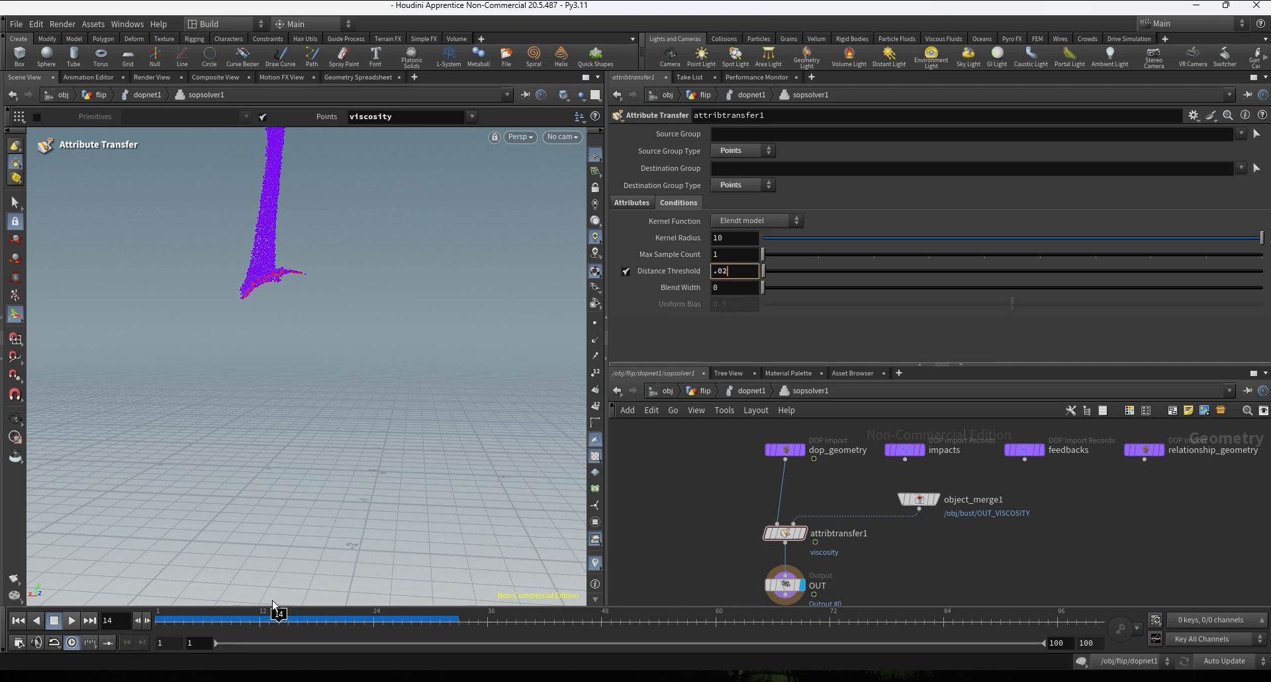
# Step: Settle the distance threshold back toward .01/.005 and review frames where fluid hits the bust
pyautogui.moveTo(277, 619); pyautogui.dragTo(429, 620)
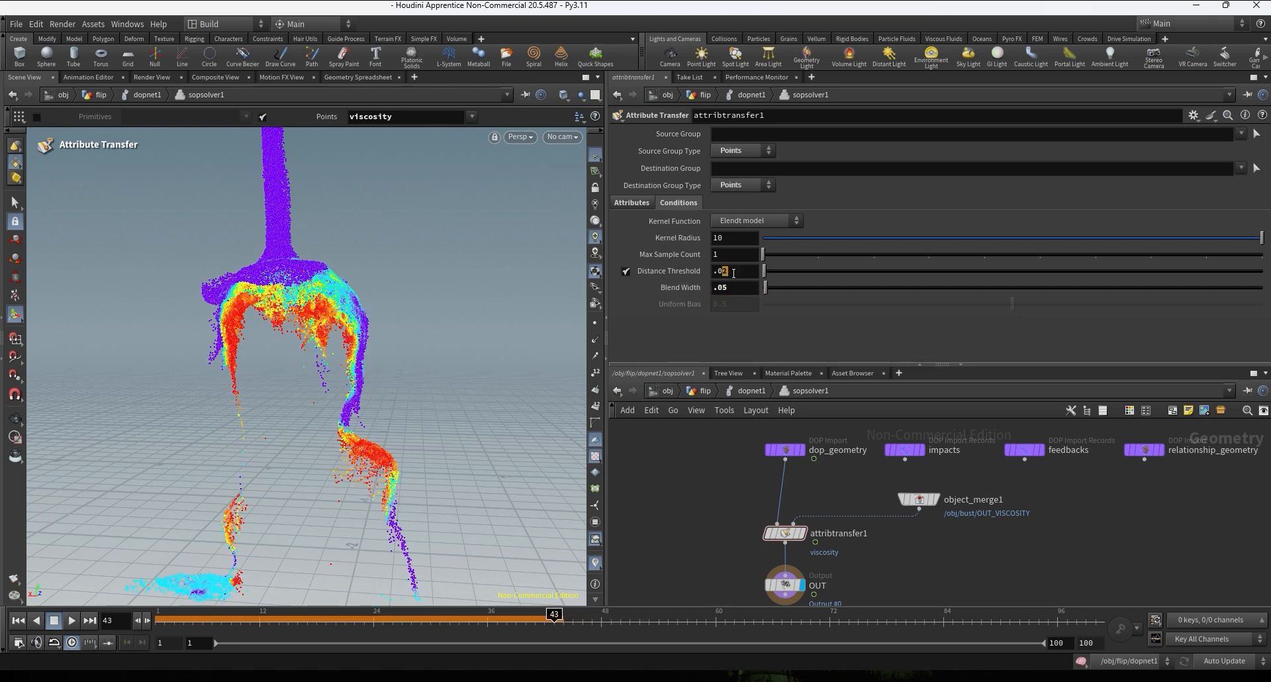
pyautogui.write('.01')
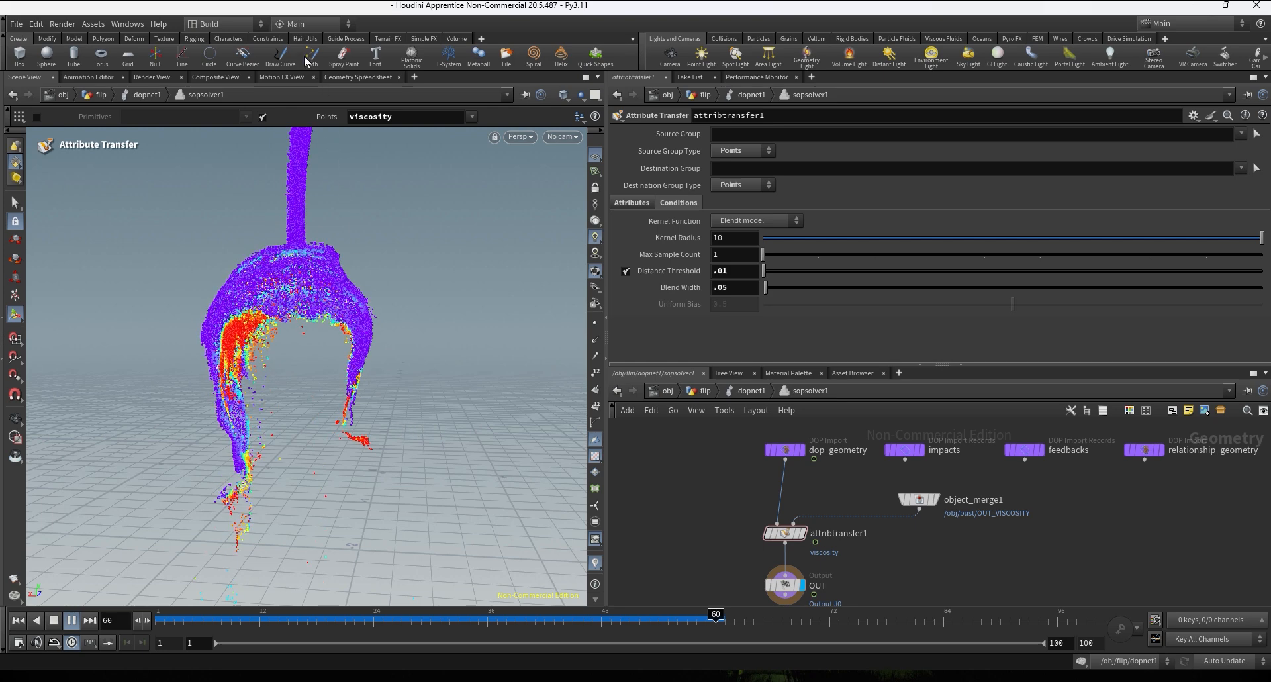
pyautogui.moveTo(716, 614); pyautogui.dragTo(486, 614)
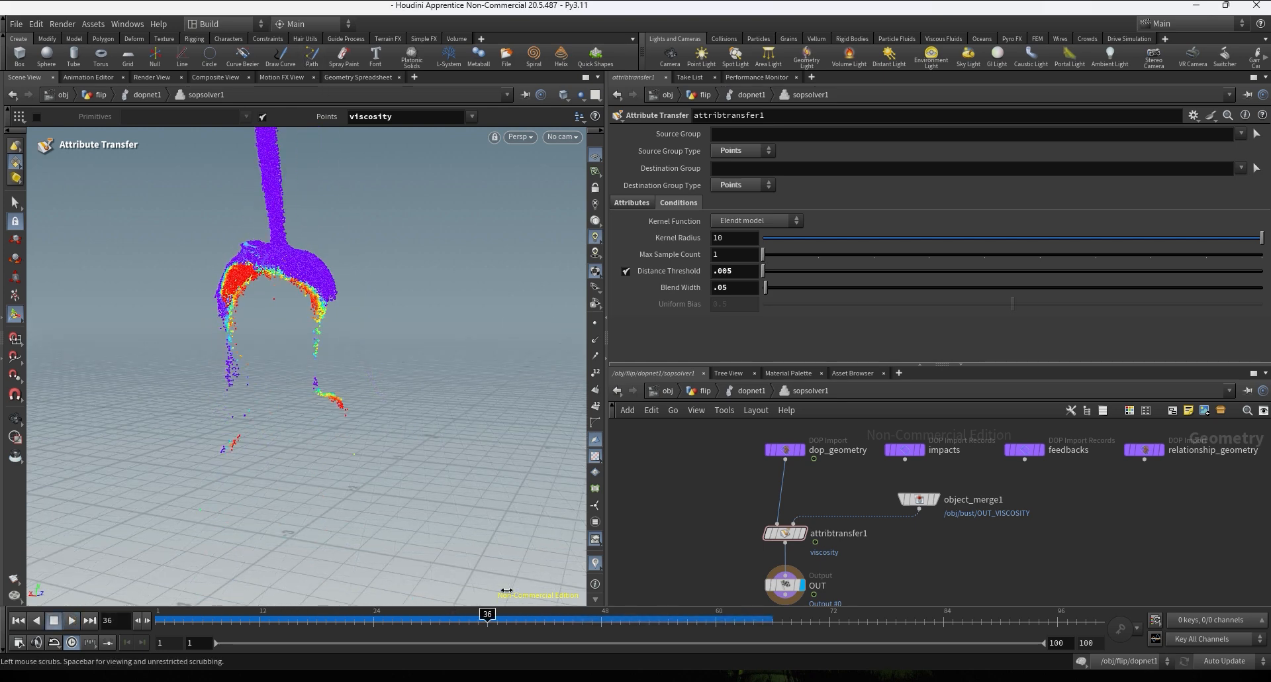
pyautogui.moveTo(487, 614); pyautogui.dragTo(439, 614)
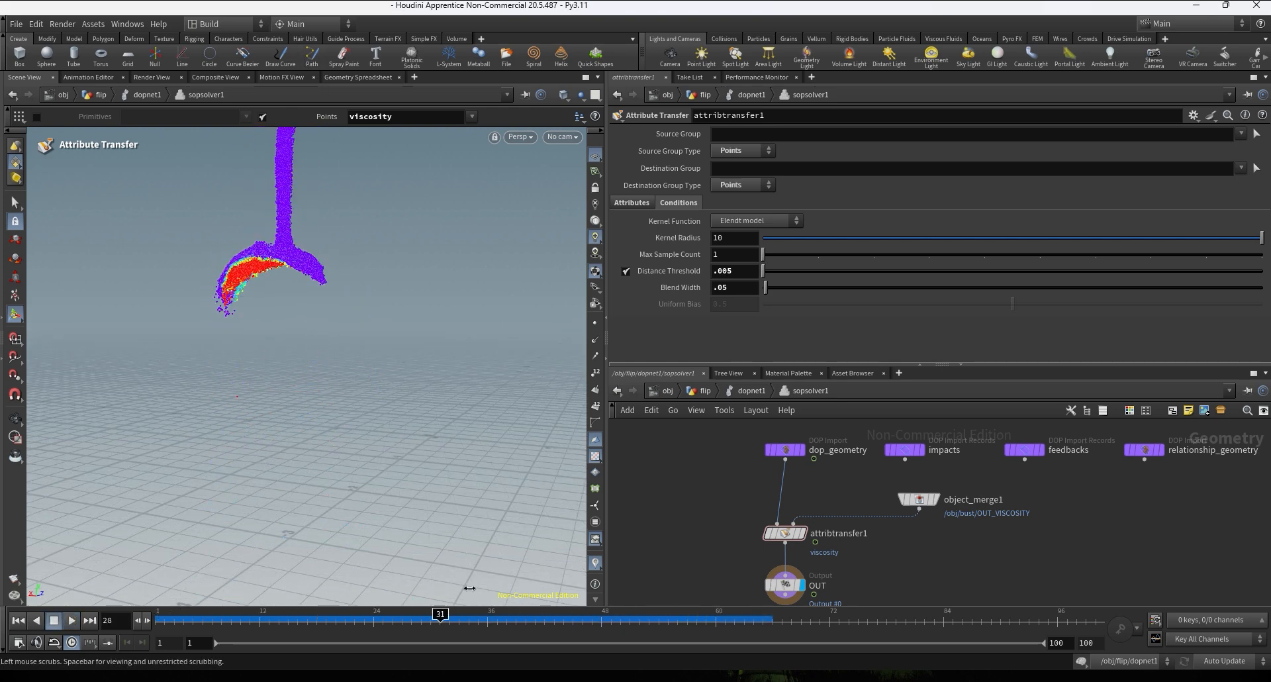
pyautogui.moveTo(440, 614); pyautogui.dragTo(703, 614)
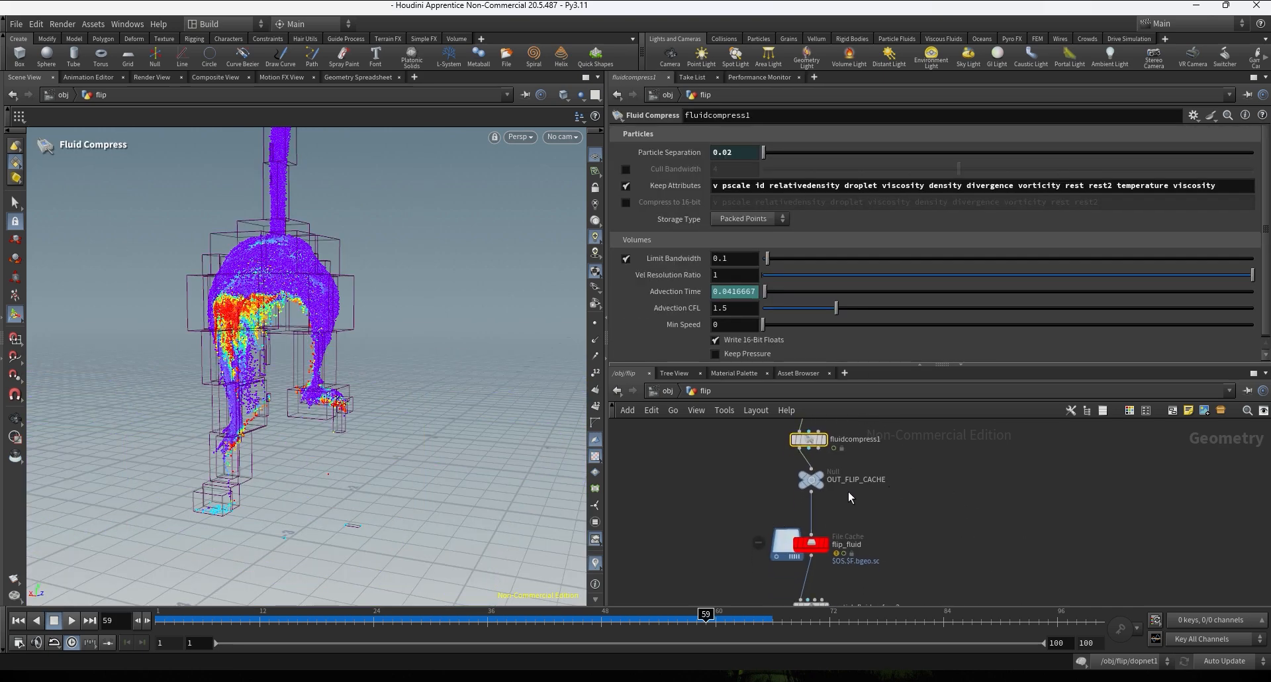
pyautogui.moveTo(669, 468)
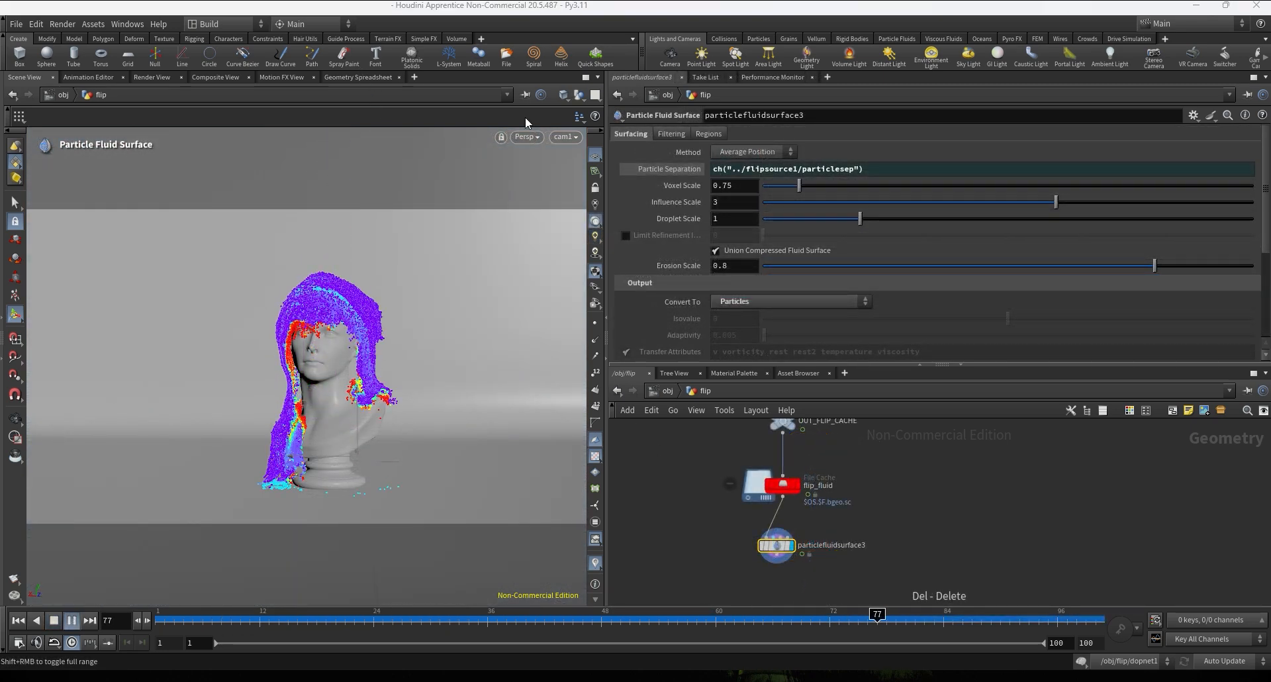
# Step: Scrub to later frames of the surfaced fluid draping over the bust from cam1
pyautogui.moveTo(876, 614); pyautogui.dragTo(335, 614)
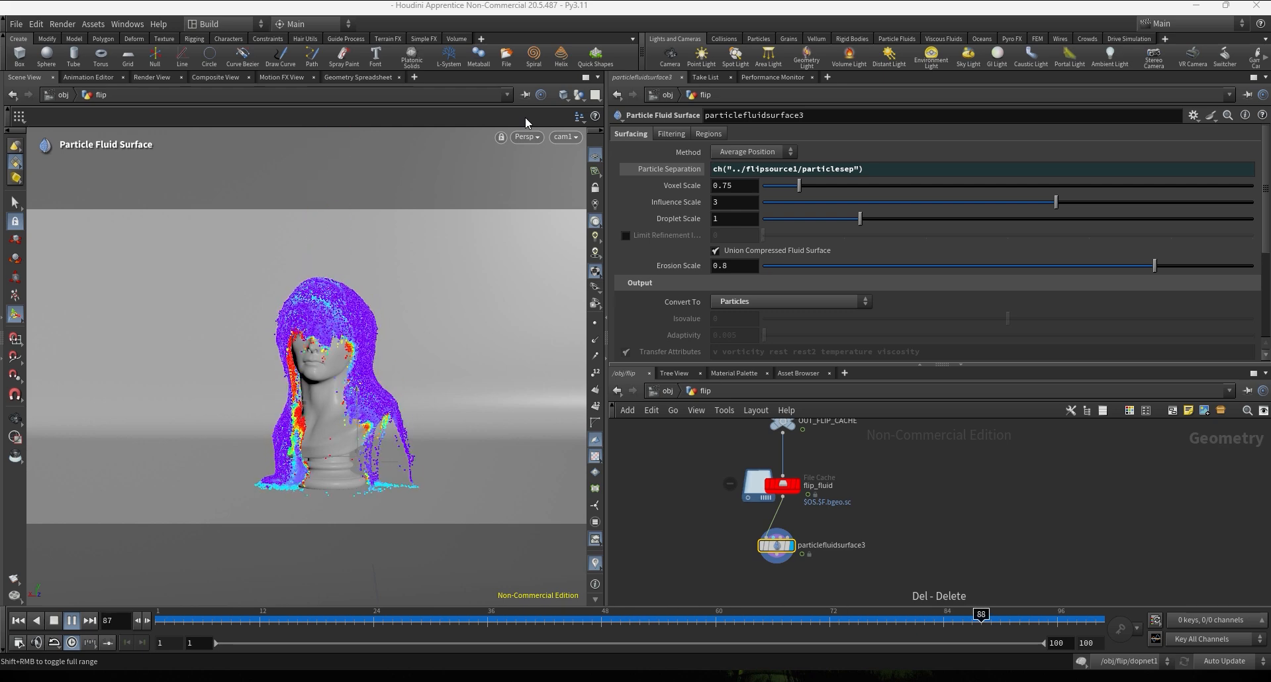
pyautogui.moveTo(981, 614); pyautogui.dragTo(460, 615)
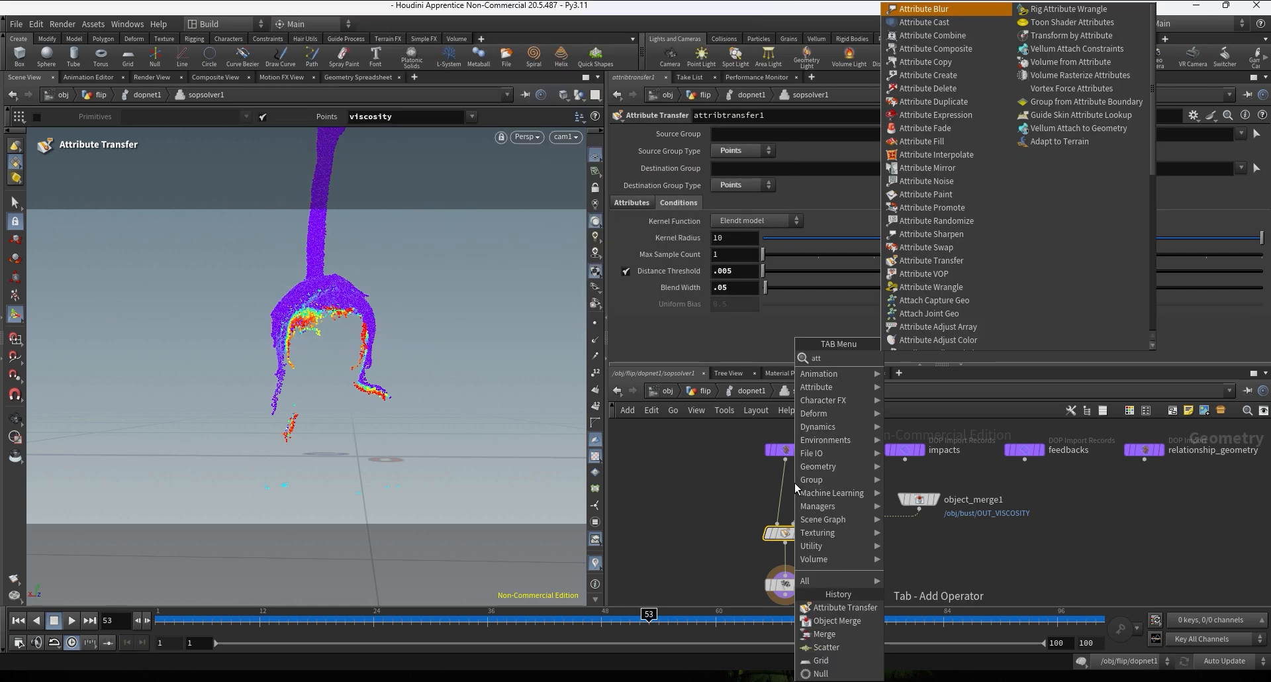
# Step: Add an Attribute Blur on viscosity spreading by proximity with 3 iterations
pyautogui.click(918, 8)
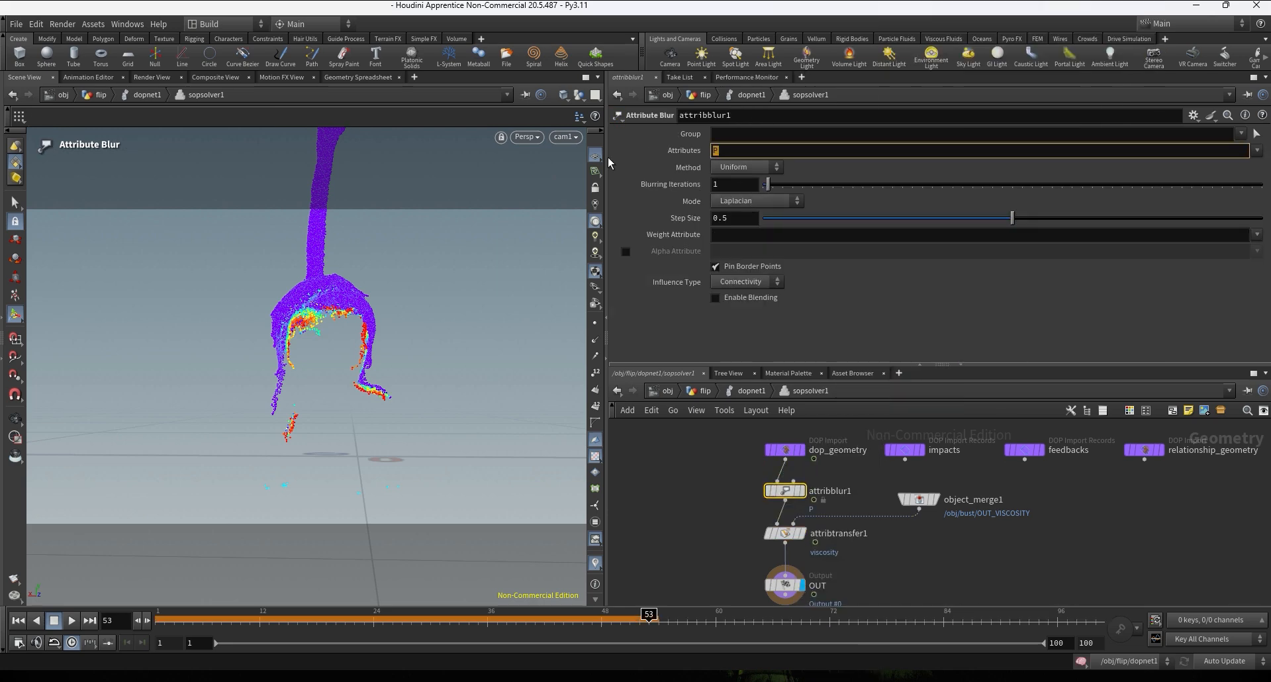
pyautogui.write('viscosity')
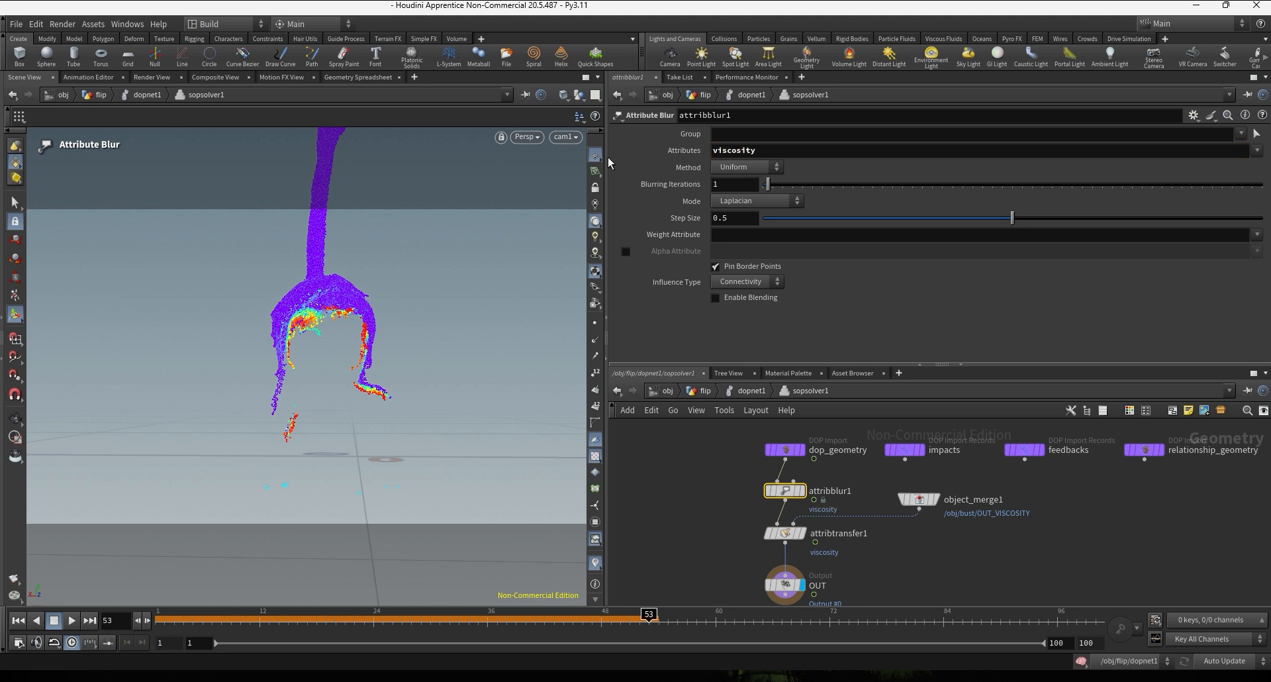
pyautogui.click(745, 282)
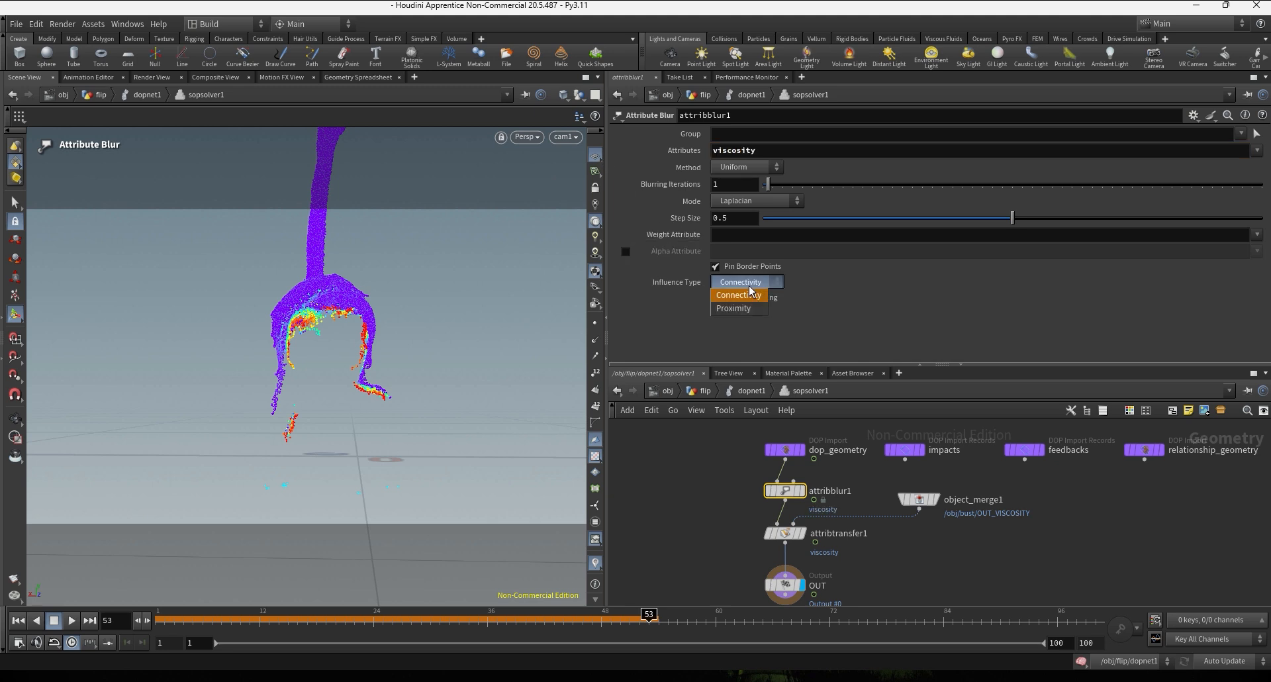
pyautogui.click(734, 309)
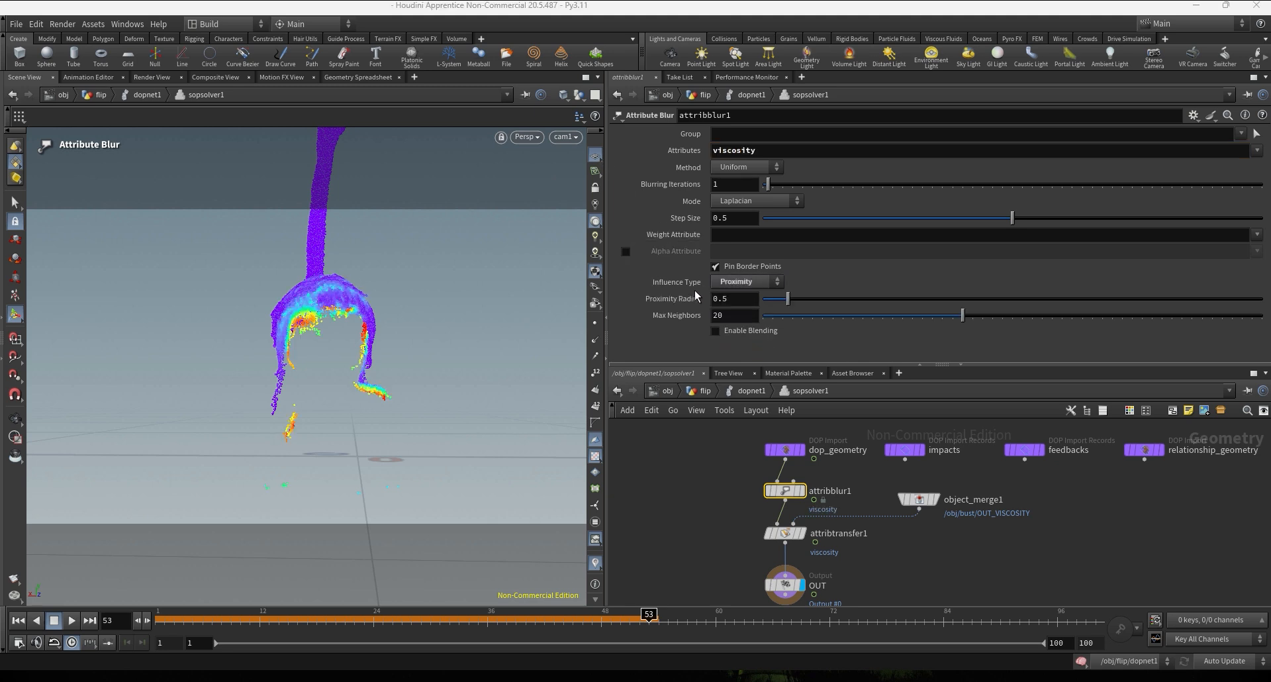
pyautogui.moveTo(408, 280)
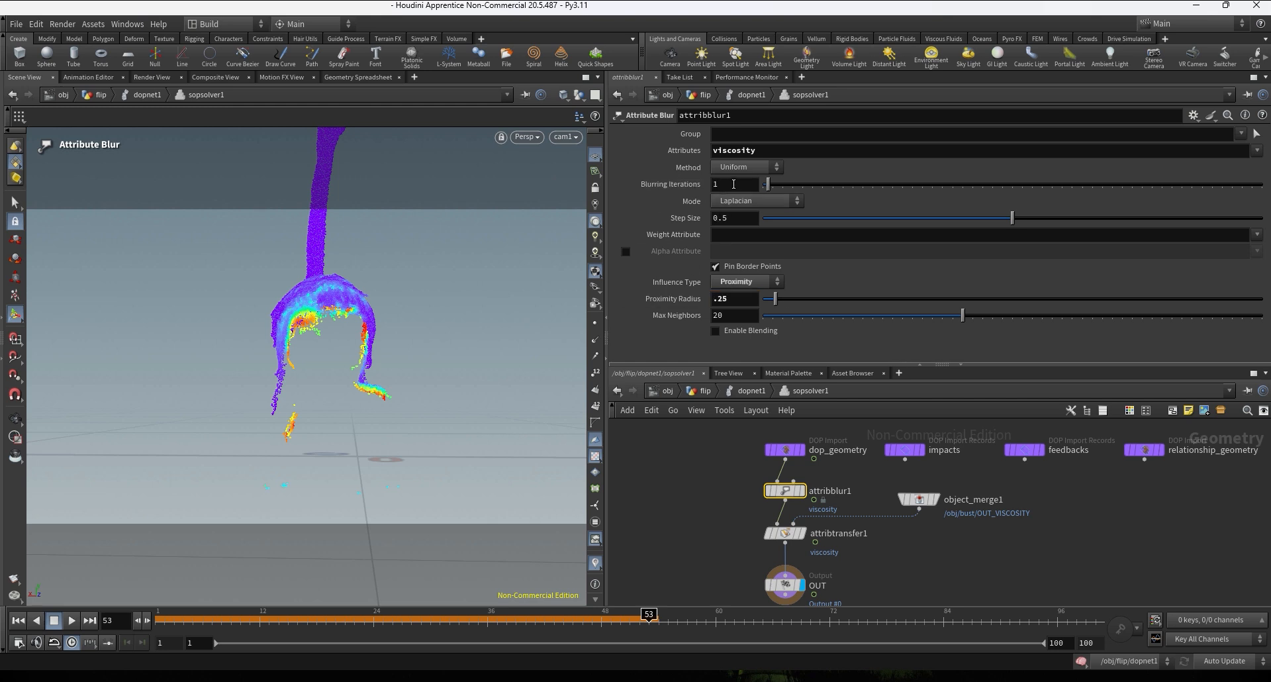
pyautogui.click(733, 184)
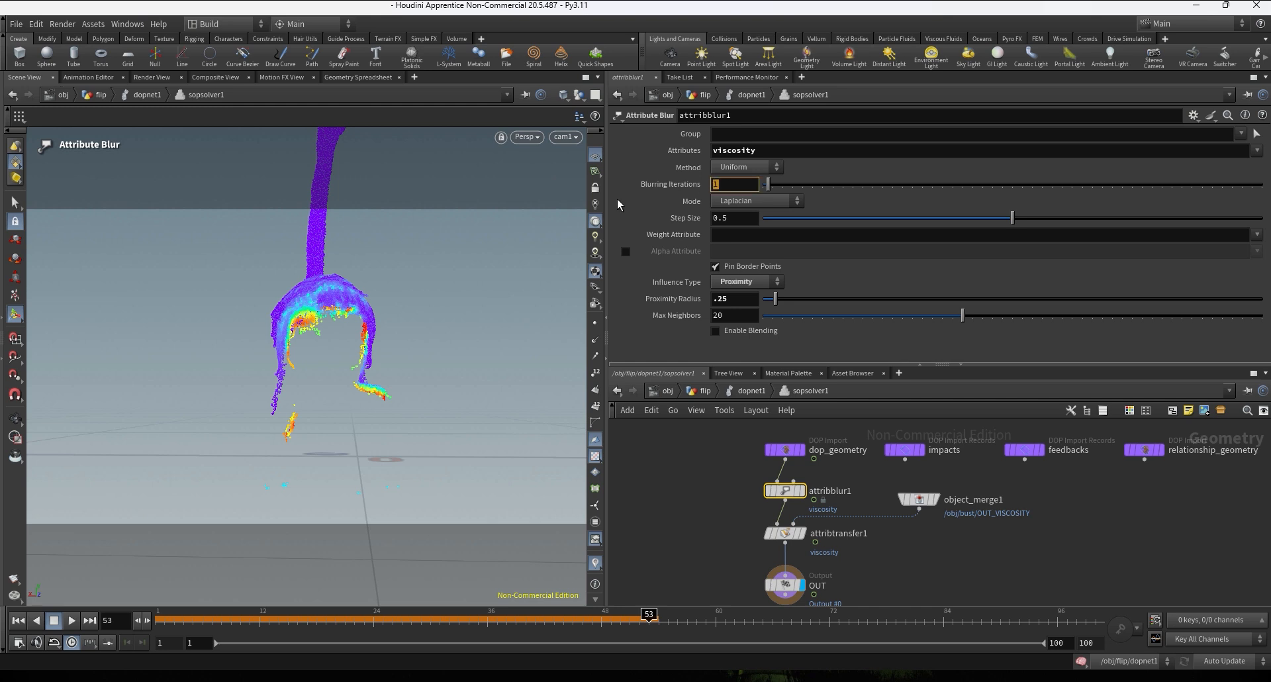
pyautogui.write('3')
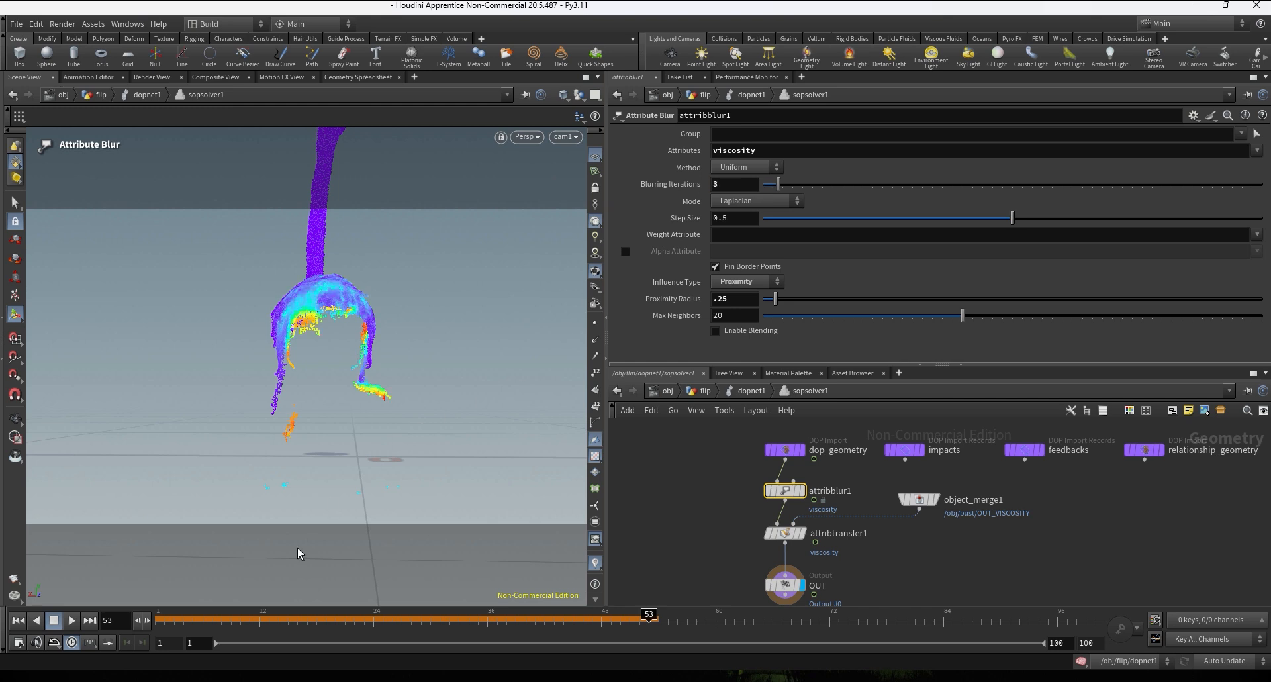
# Step: Rewind and play the simulation to preview the blurred viscosity on the pour
pyautogui.moveTo(649, 614); pyautogui.dragTo(392, 614)
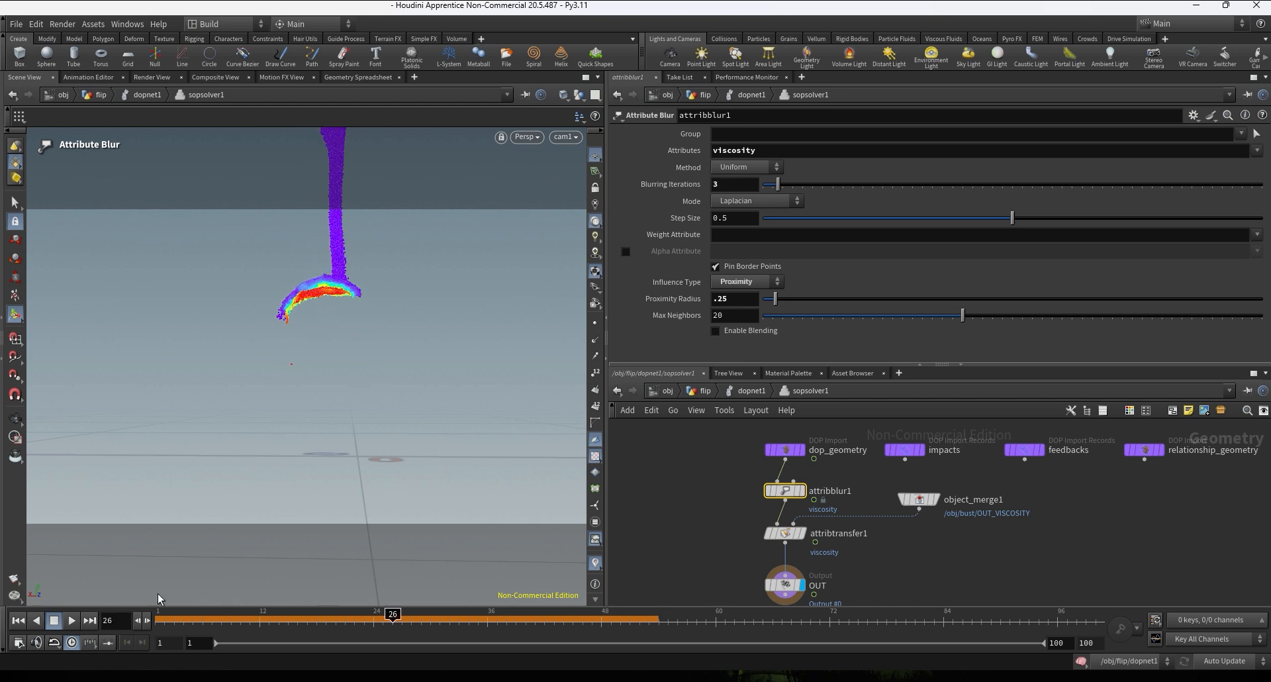
pyautogui.click(71, 621)
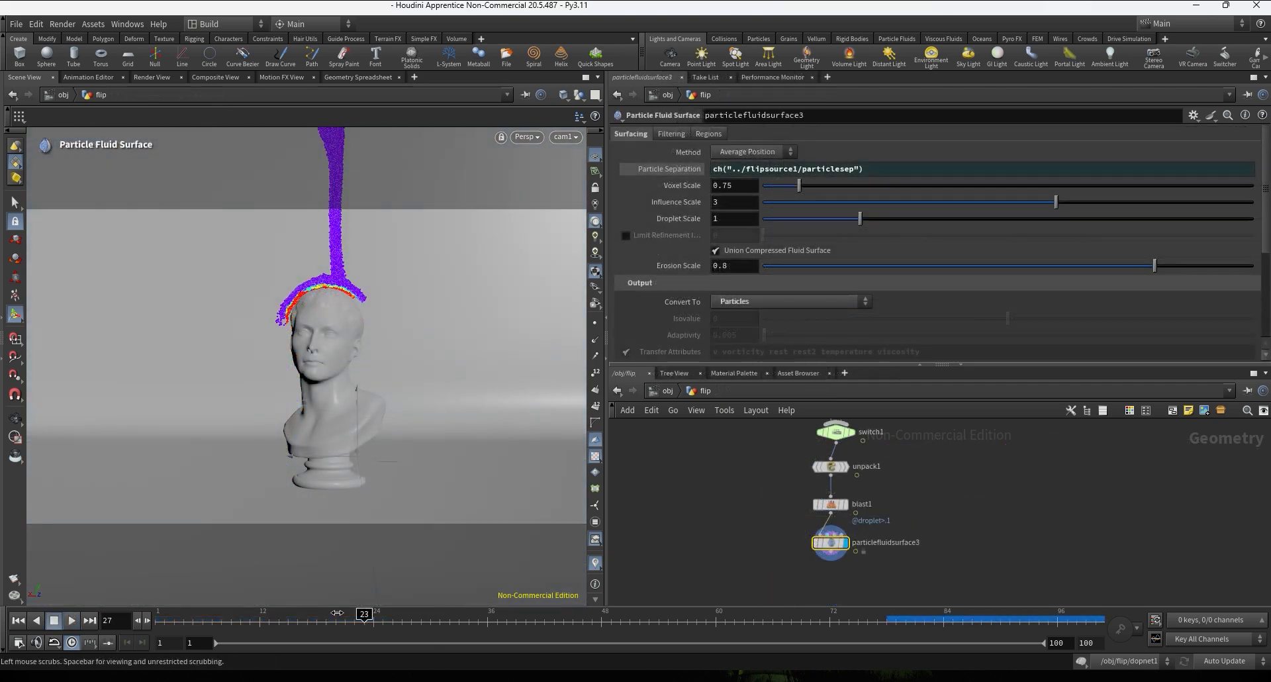
# Step: Review late frames, then switch the source to the flip_fluid_v2 cache and rewind
pyautogui.moveTo(362, 614); pyautogui.dragTo(677, 614)
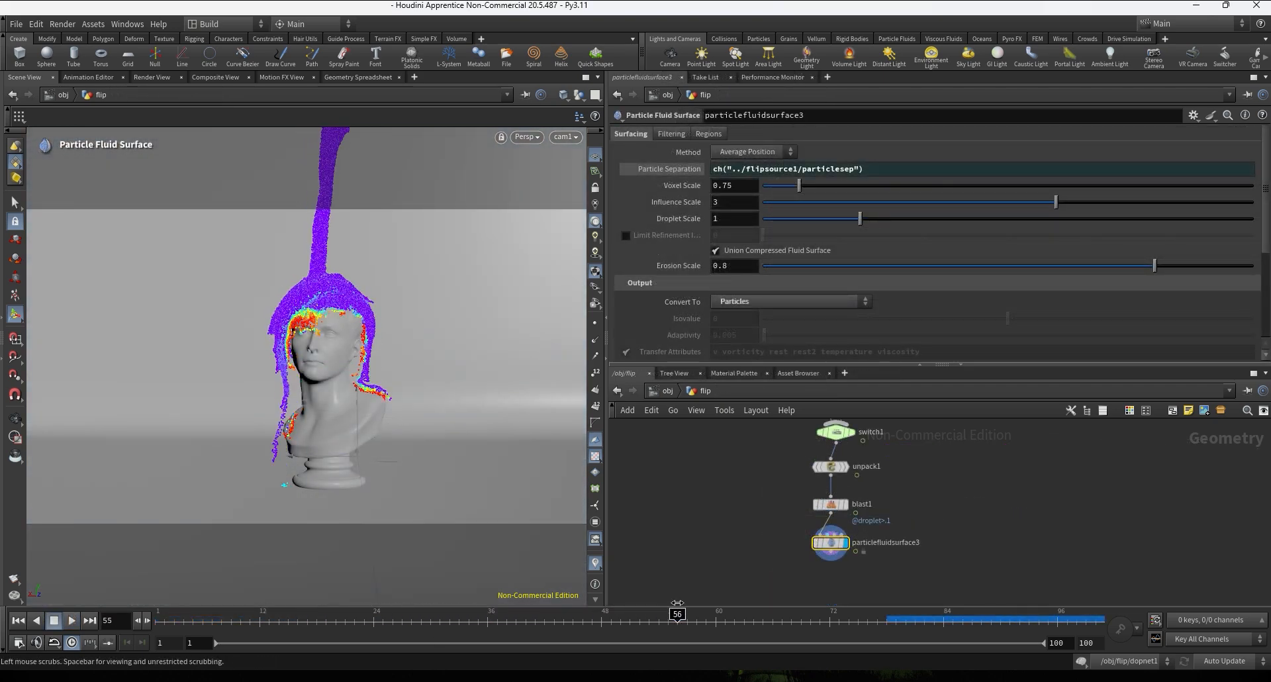
pyautogui.moveTo(676, 615); pyautogui.dragTo(990, 614)
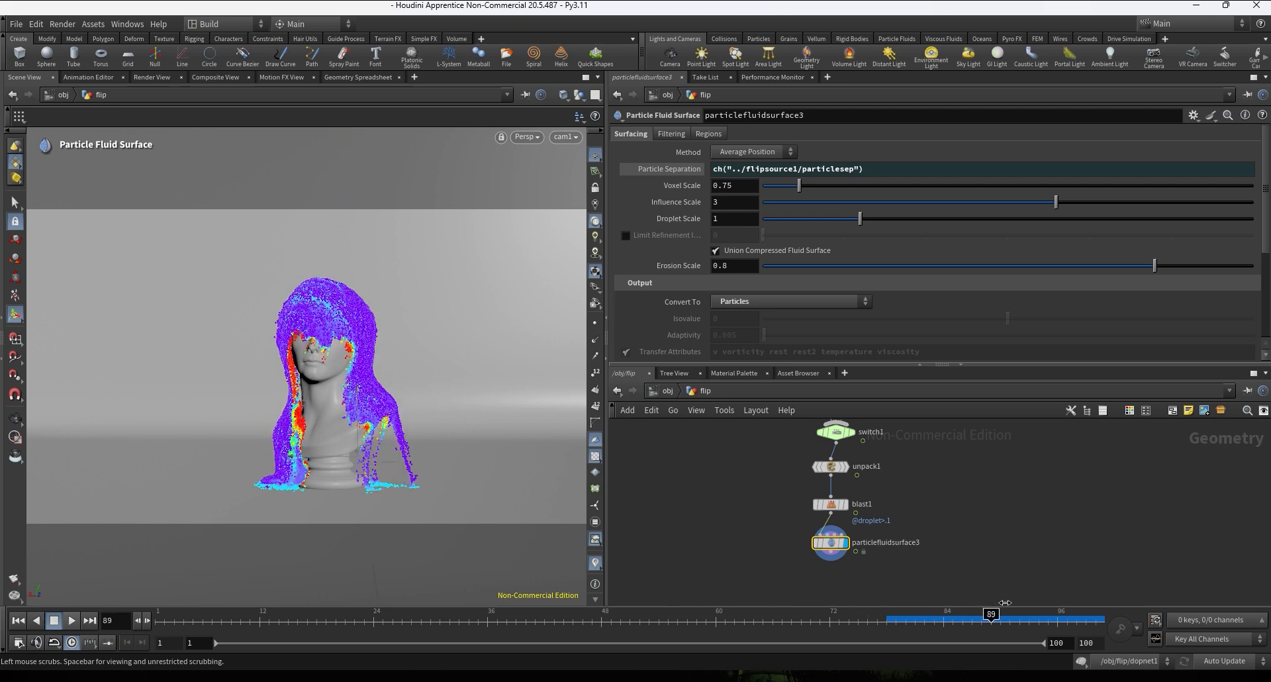
pyautogui.moveTo(990, 614); pyautogui.dragTo(896, 614)
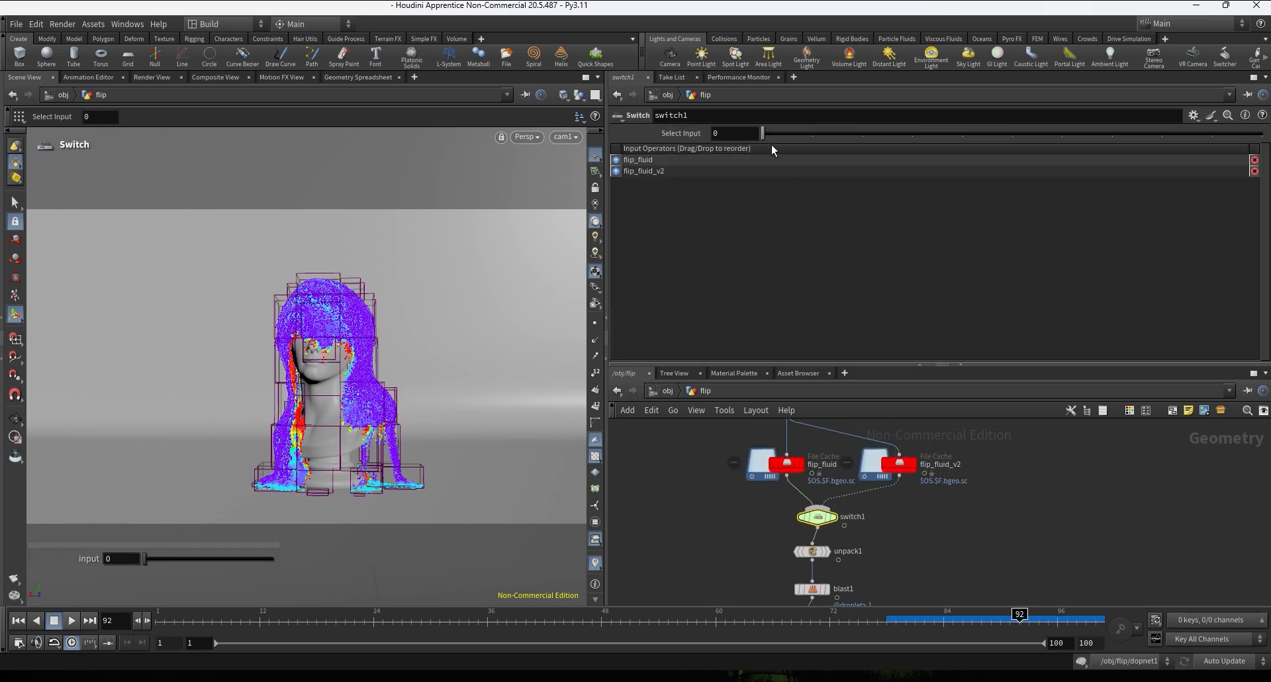
pyautogui.moveTo(760, 132); pyautogui.dragTo(810, 133)
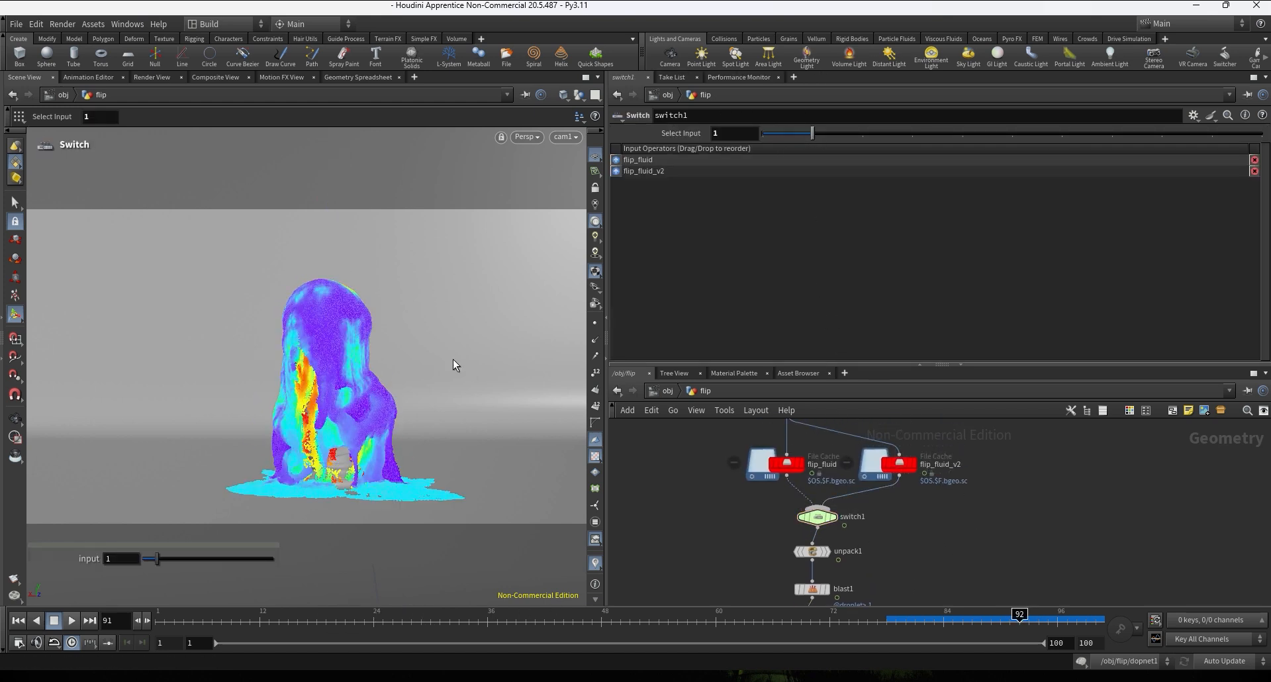
pyautogui.click(1020, 619)
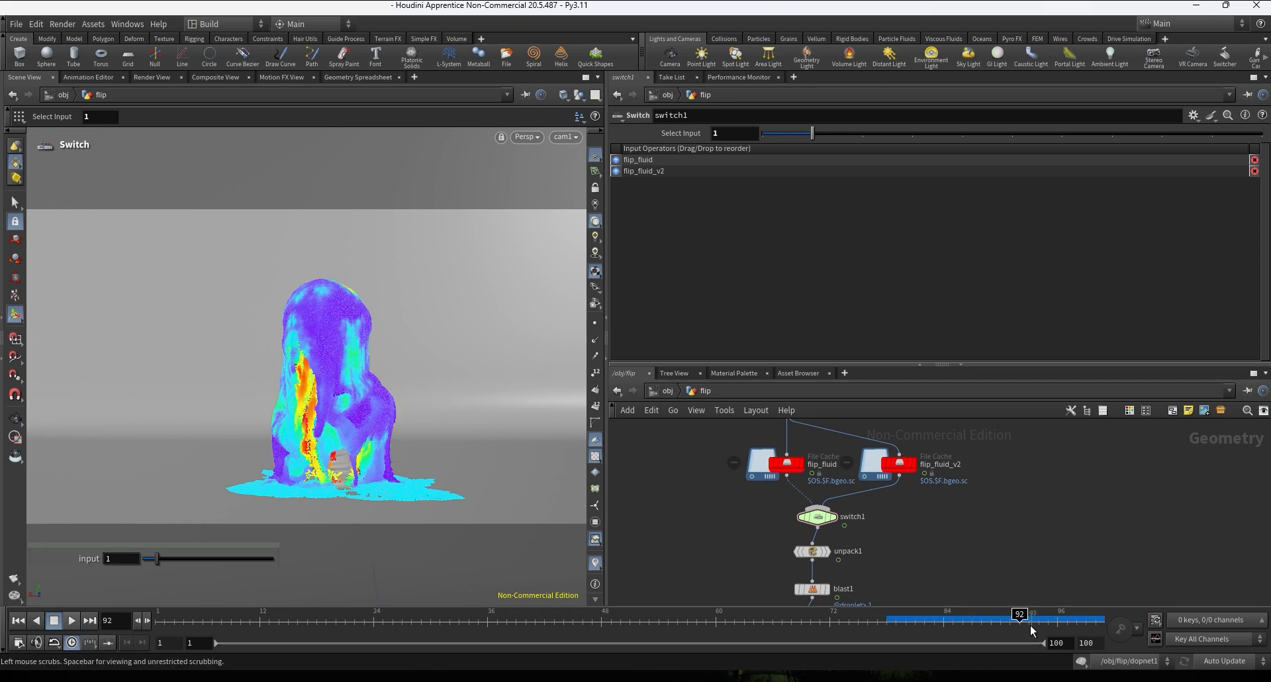
pyautogui.moveTo(1020, 619); pyautogui.dragTo(1085, 614)
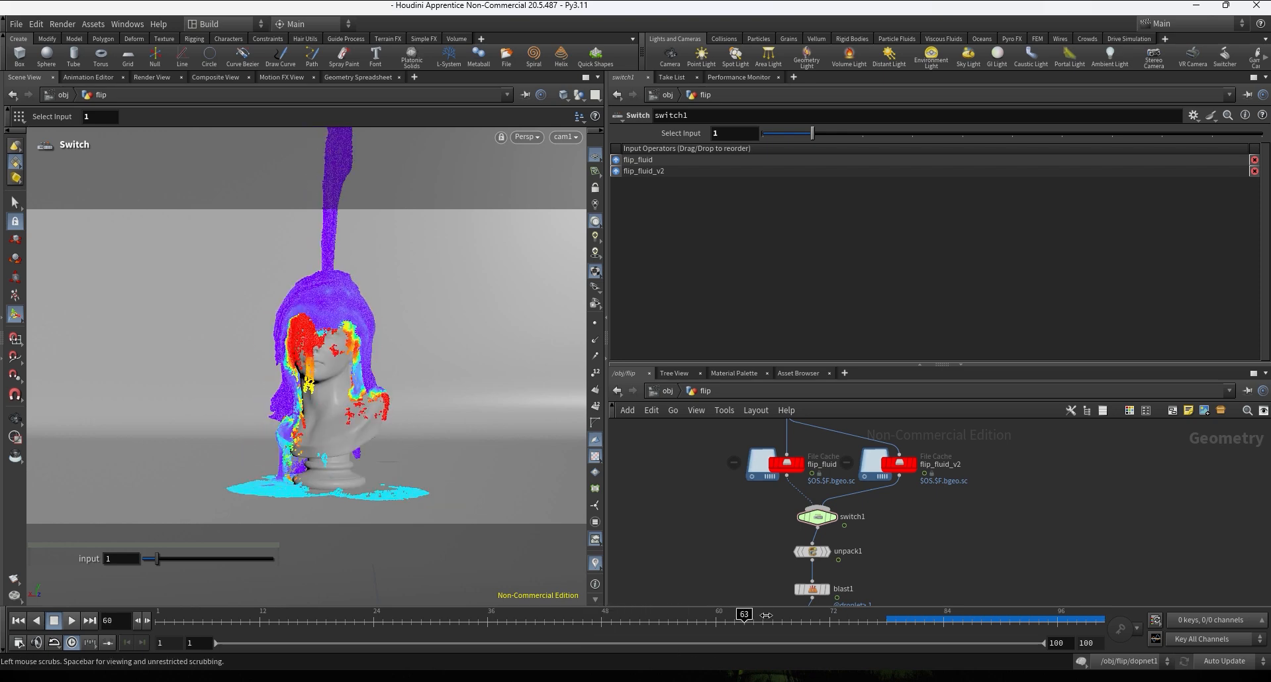
# Step: Scrub through frames 52 to 88 to review the v2 cache pour over the bust
pyautogui.moveTo(742, 614); pyautogui.dragTo(893, 614)
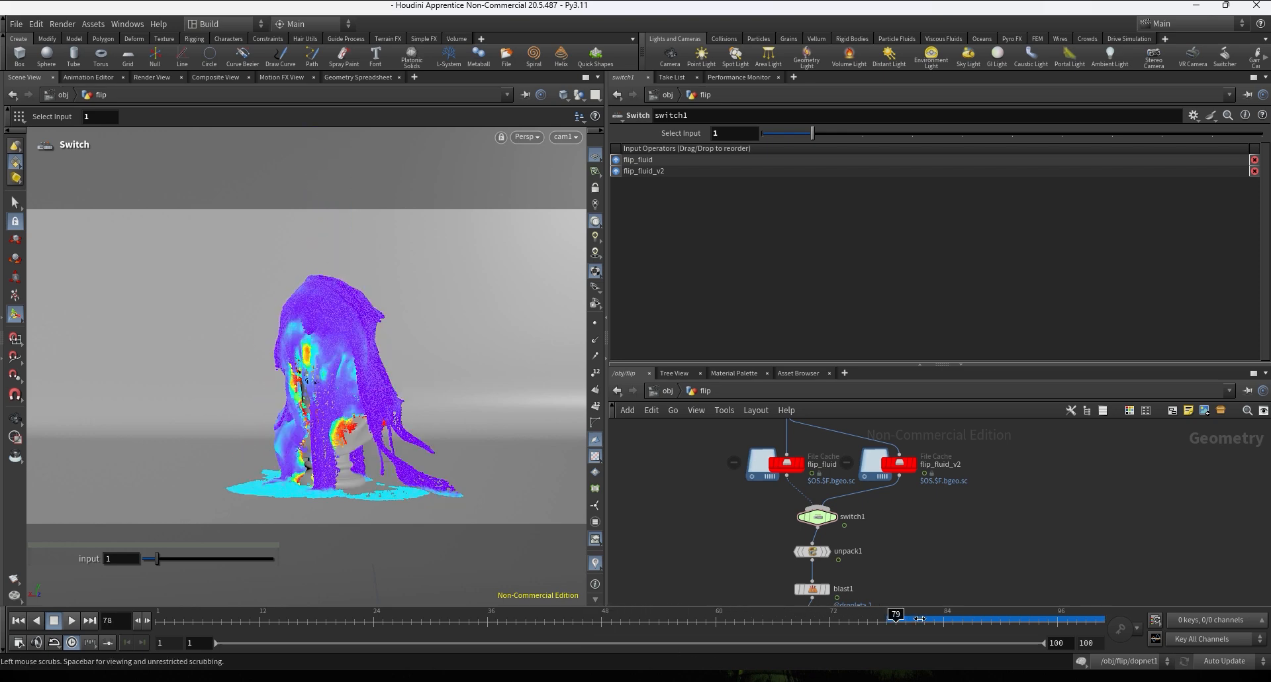
pyautogui.moveTo(894, 616); pyautogui.dragTo(1019, 616)
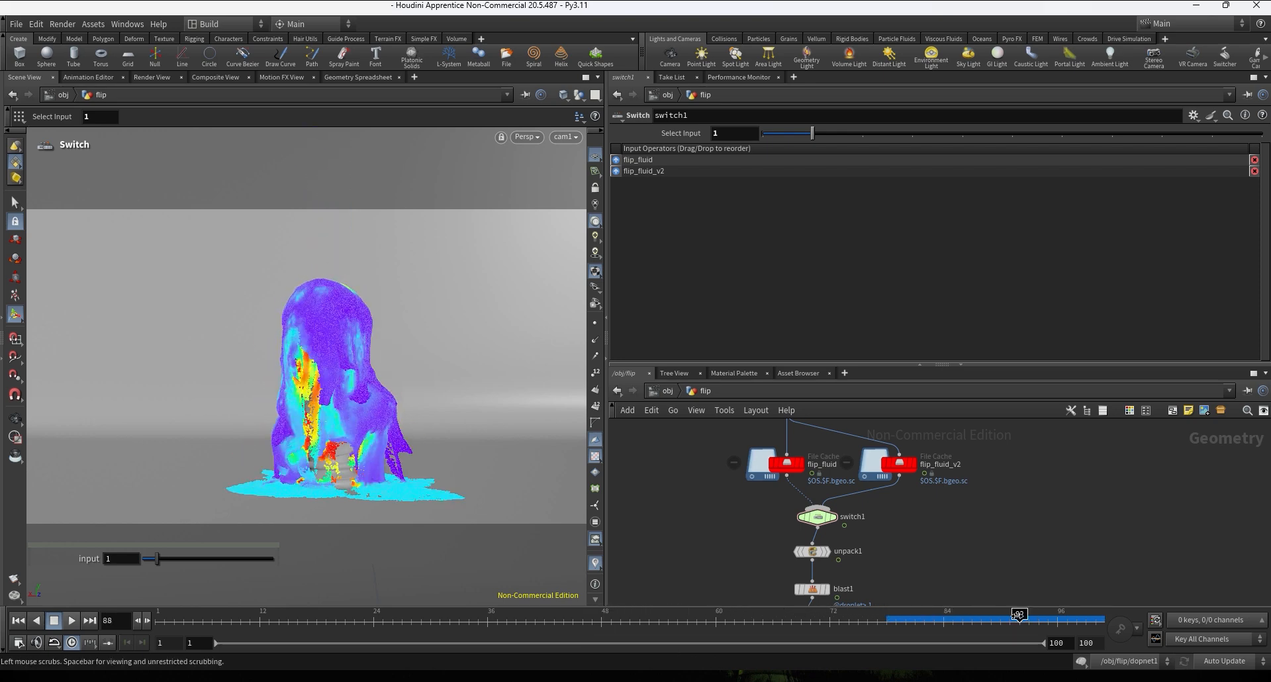
pyautogui.moveTo(1019, 614); pyautogui.dragTo(496, 614)
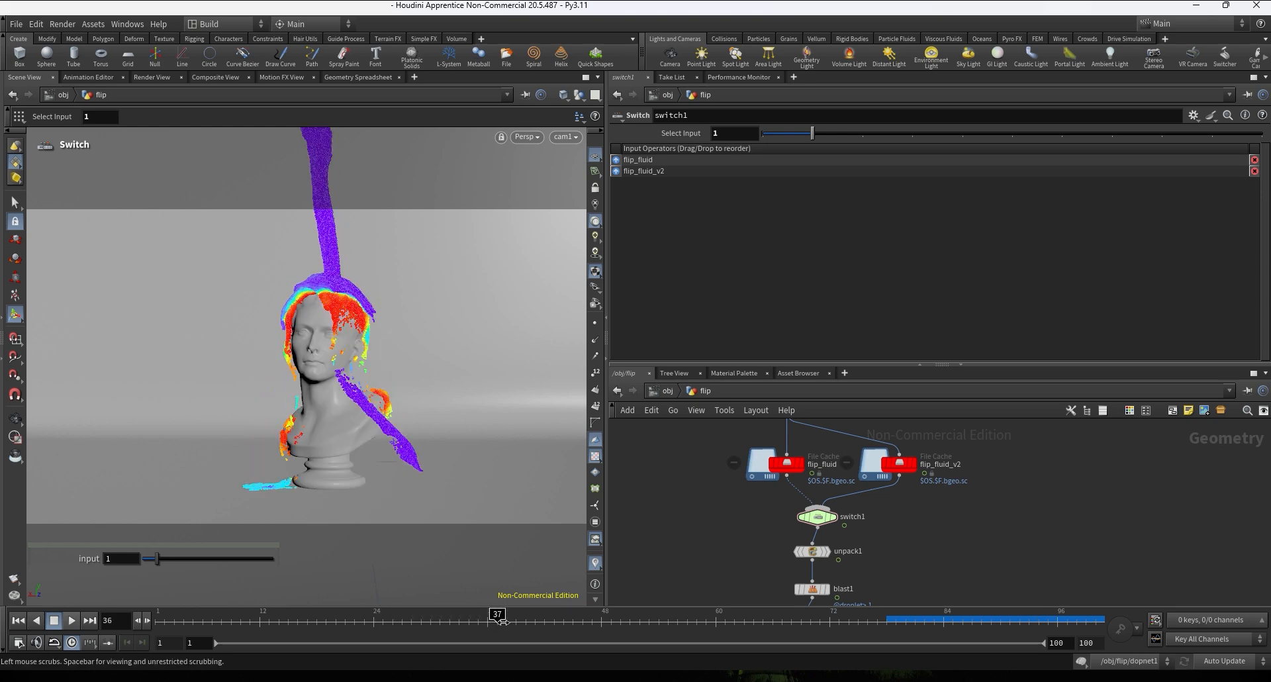
pyautogui.moveTo(497, 614); pyautogui.dragTo(668, 614)
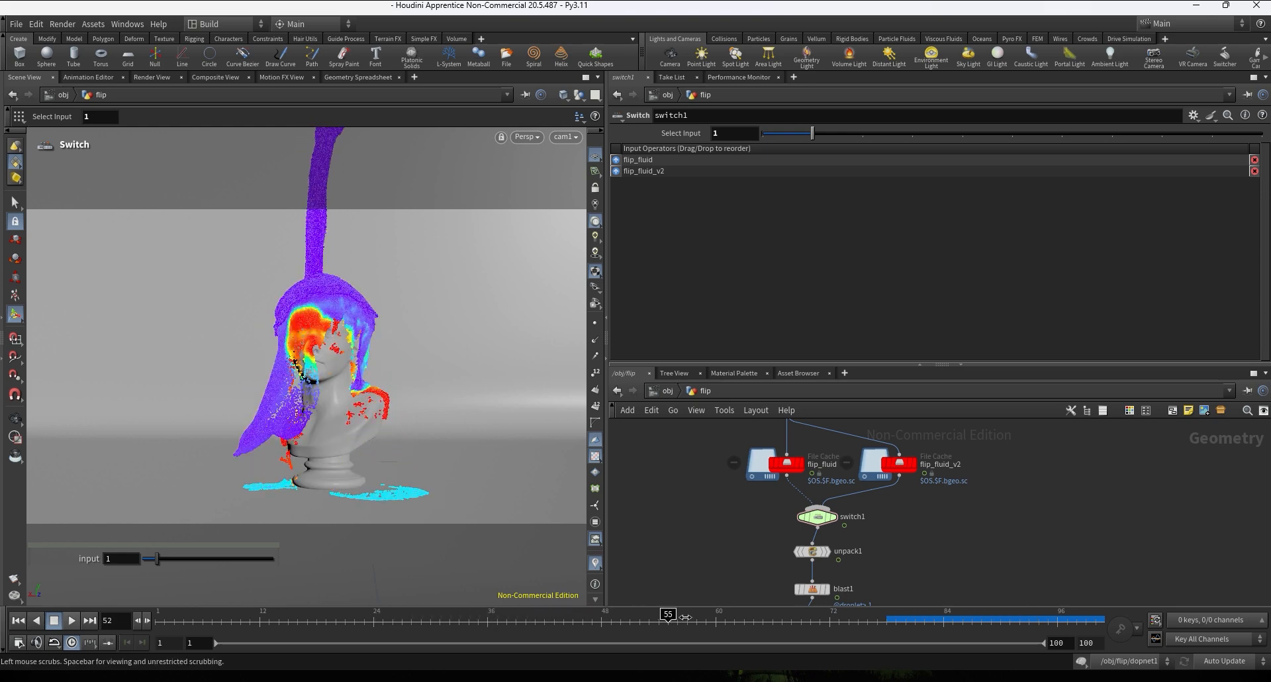
pyautogui.moveTo(667, 614); pyautogui.dragTo(733, 614)
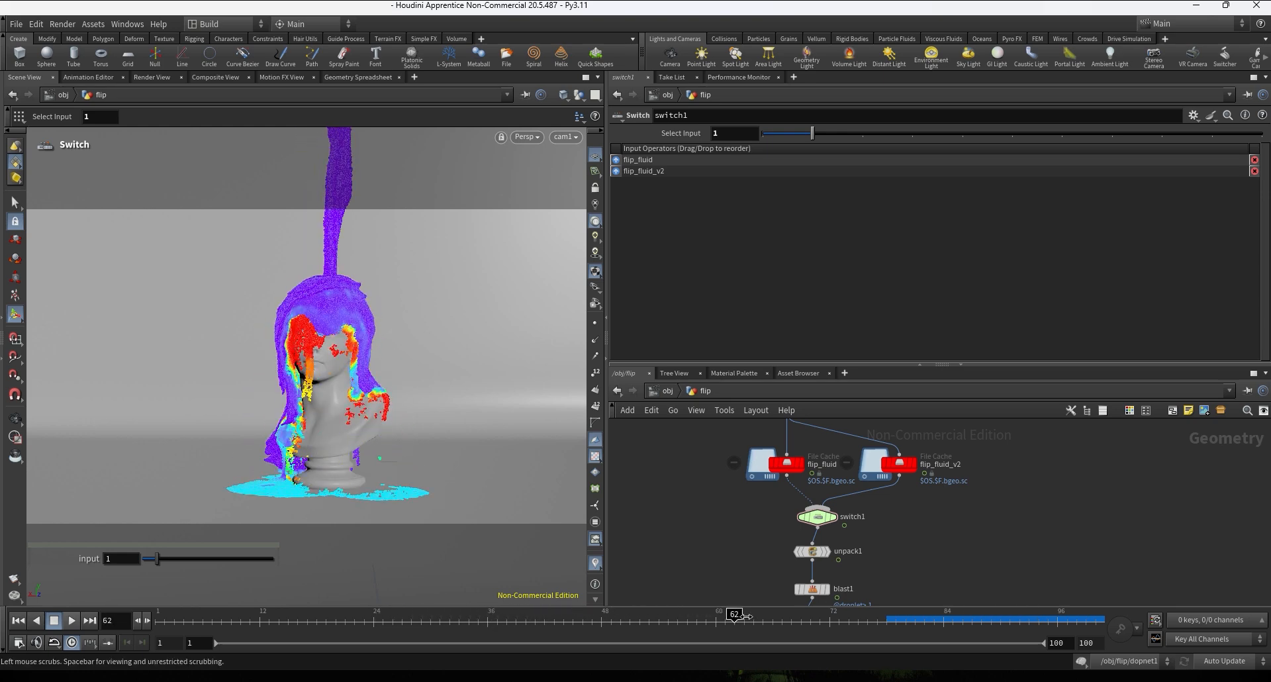
pyautogui.moveTo(733, 614); pyautogui.dragTo(800, 615)
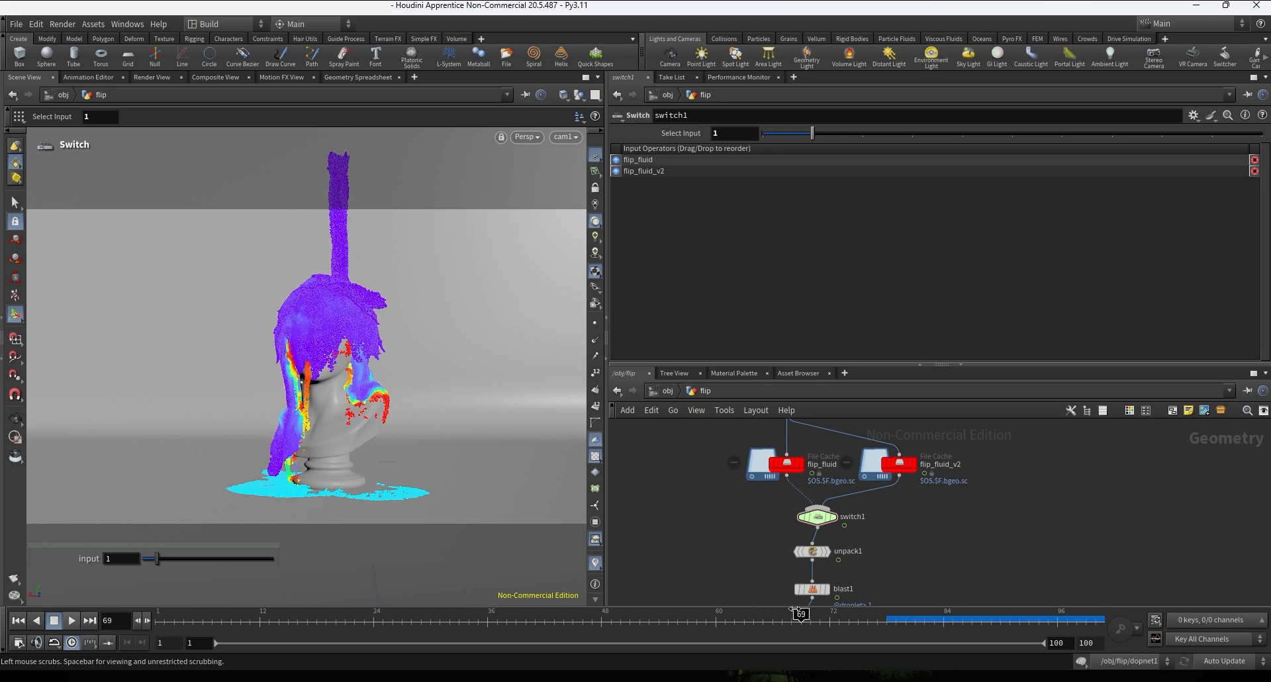
pyautogui.moveTo(799, 614); pyautogui.dragTo(411, 614)
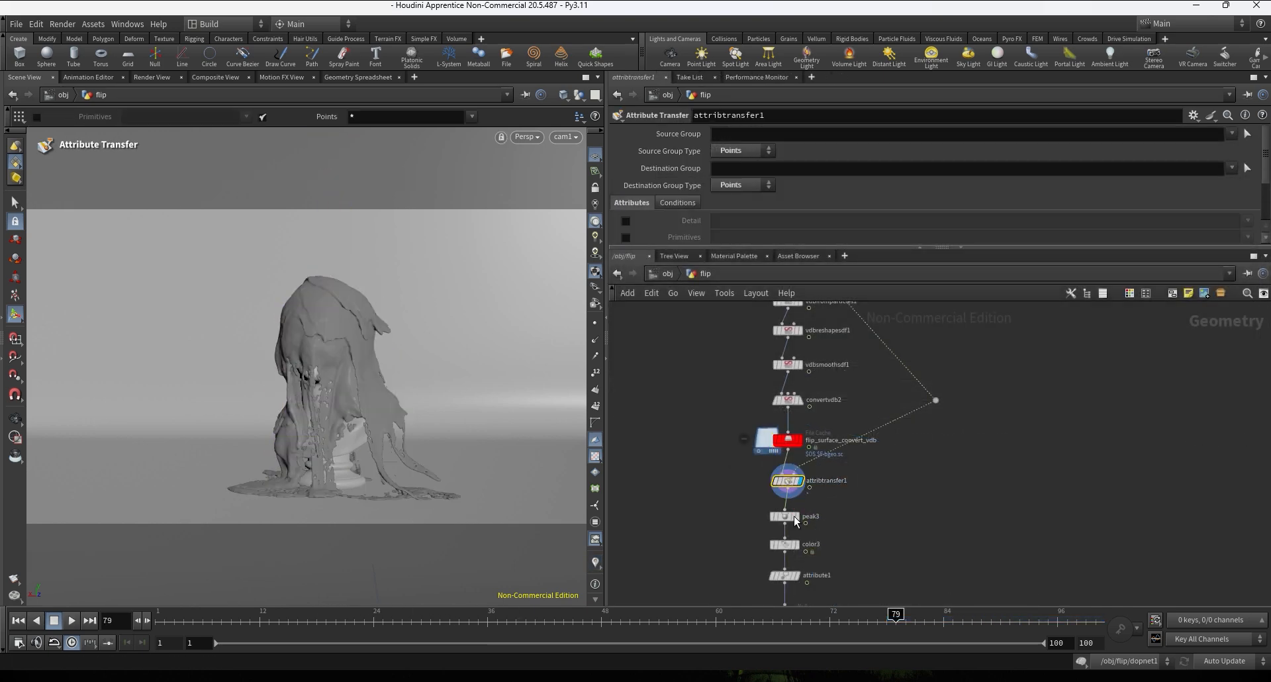
# Step: Display color3 coloring the mesh green by viscosity and lower the ramp Value for a darker green
pyautogui.click(784, 516)
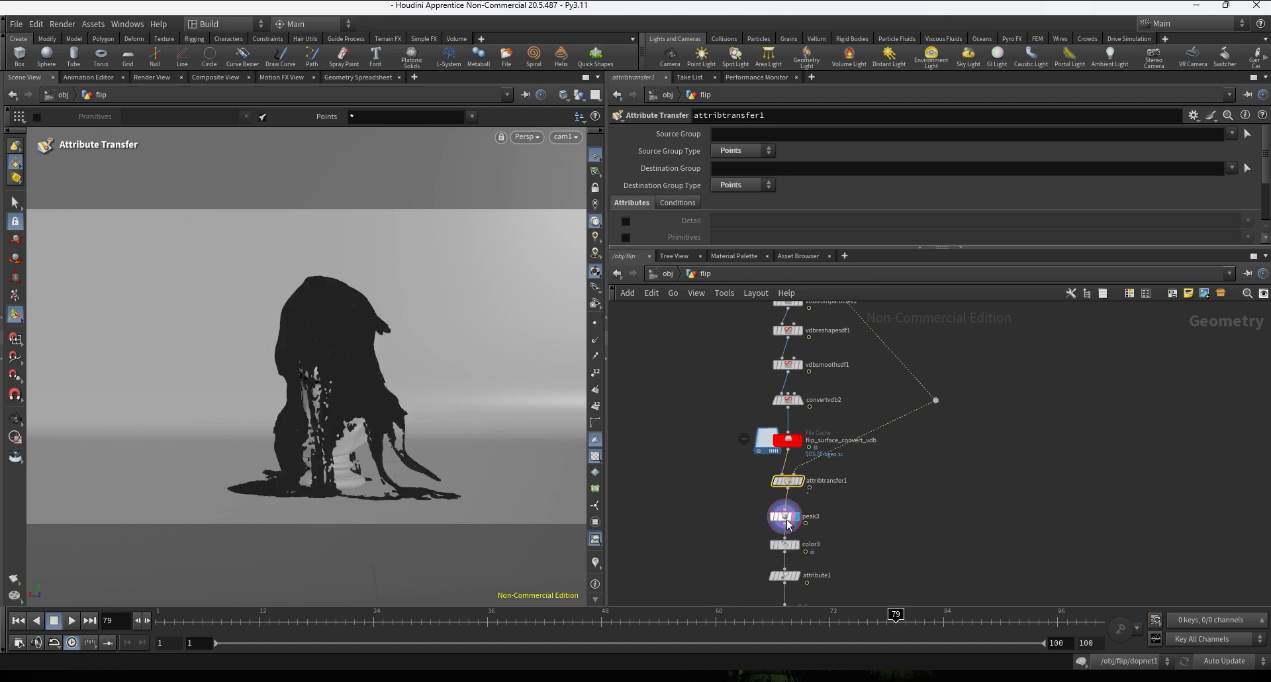
pyautogui.click(786, 517)
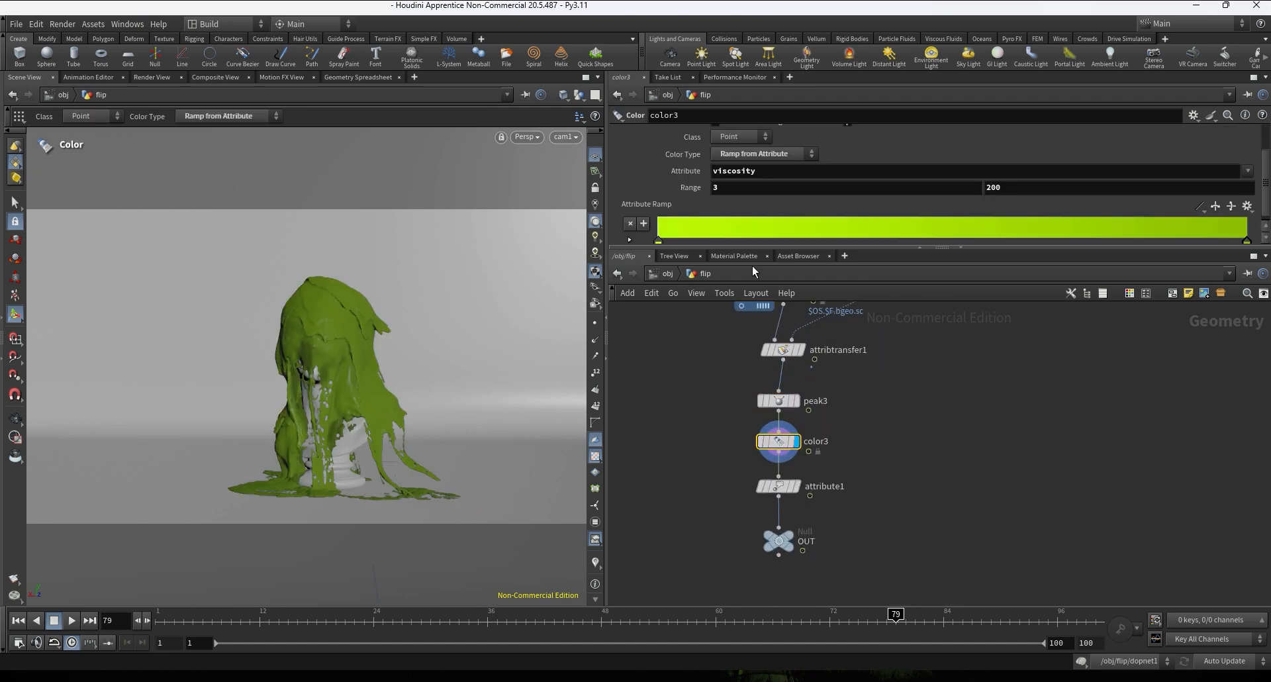
pyautogui.moveTo(709, 233)
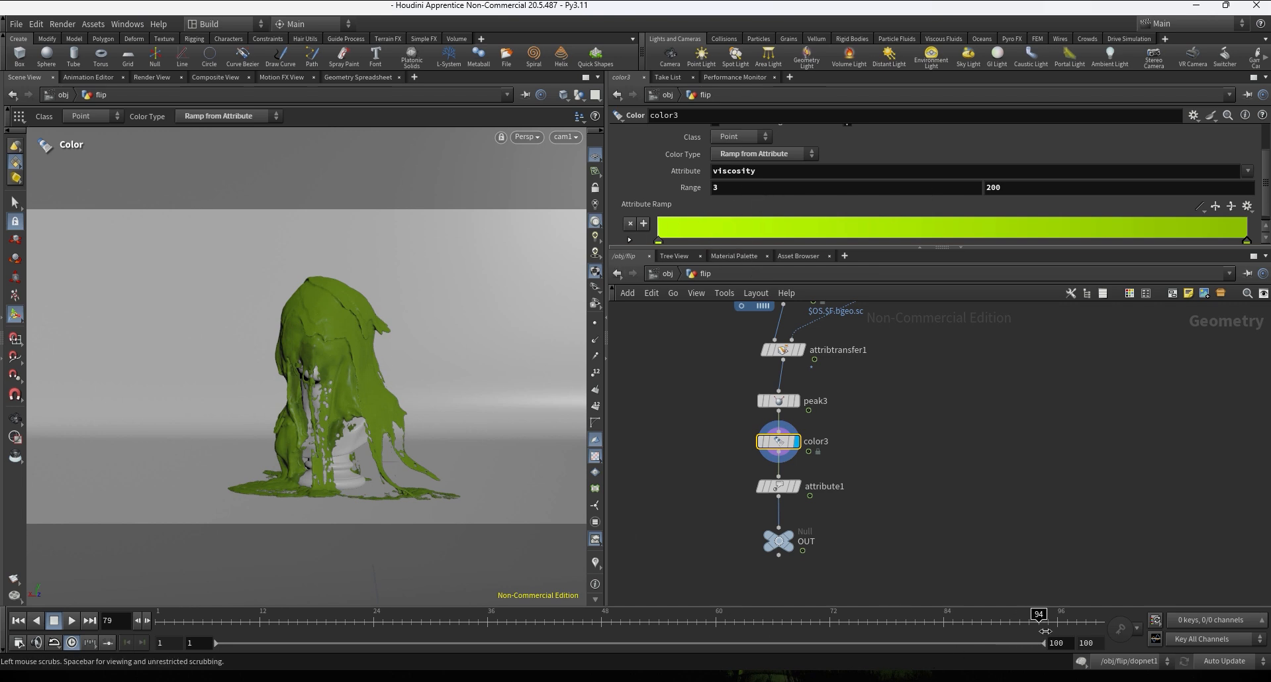
pyautogui.moveTo(1044, 619); pyautogui.dragTo(1038, 619)
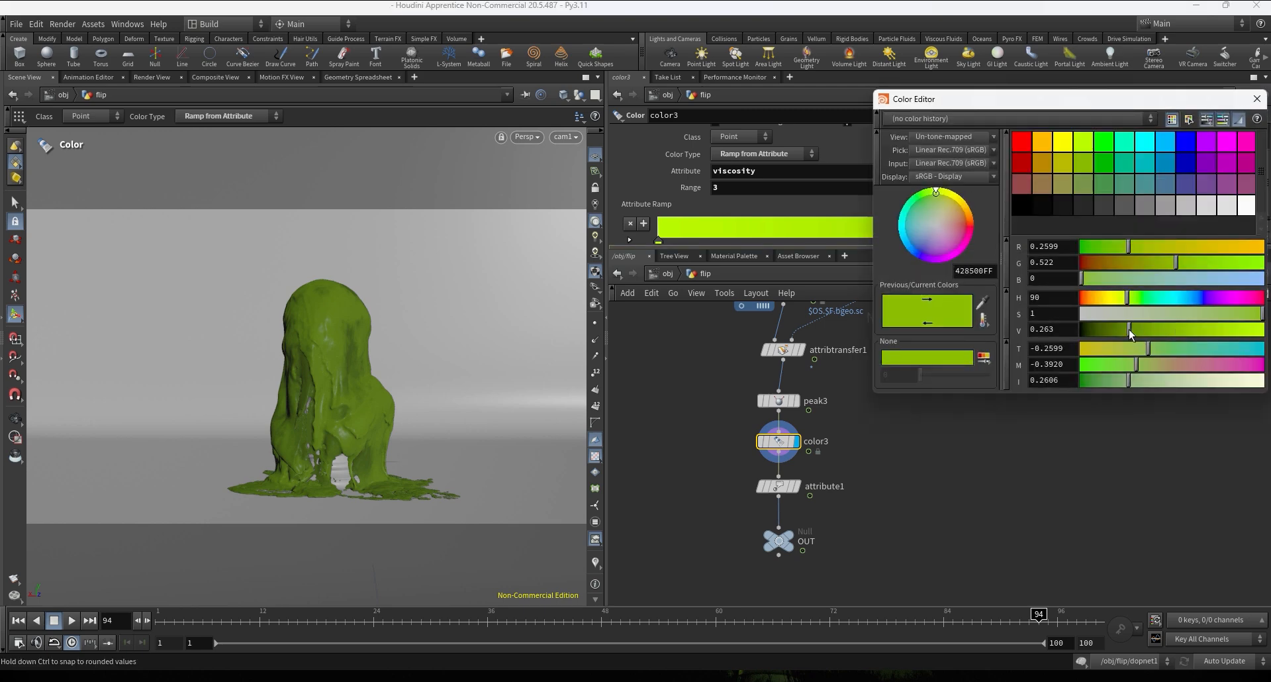
pyautogui.moveTo(1129, 330); pyautogui.dragTo(1100, 330)
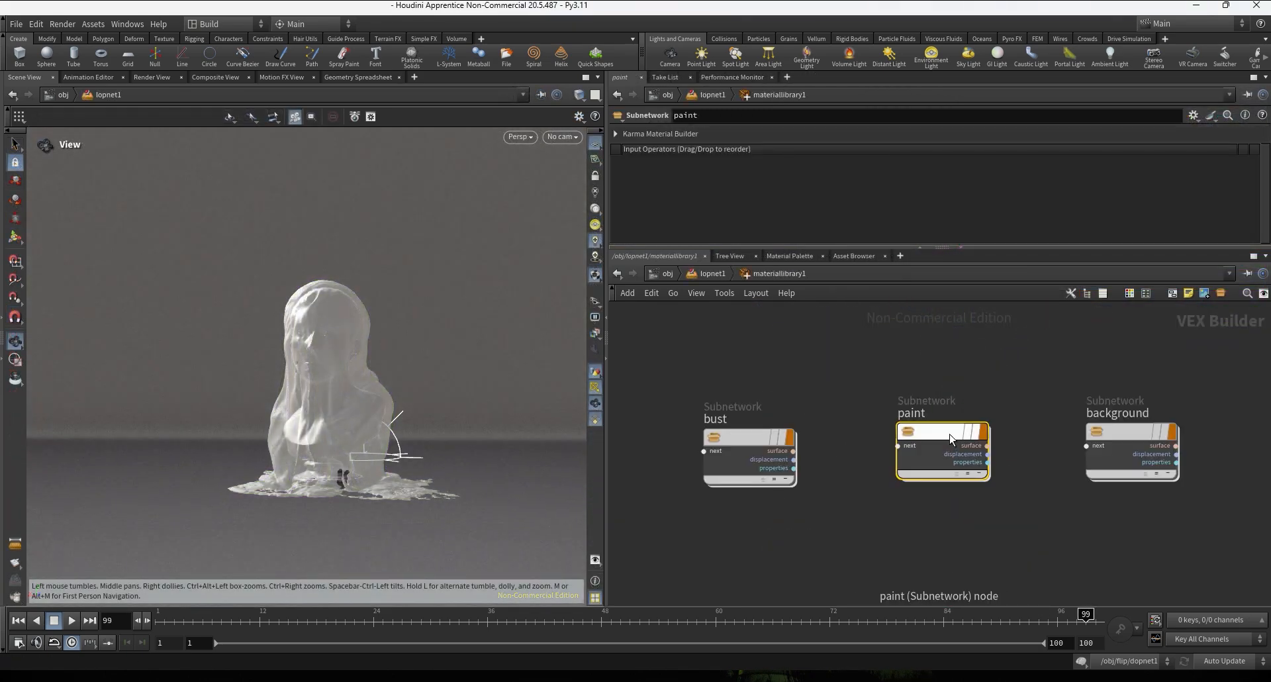
# Step: Inspect the paint material subnetwork, then return to the material library level
pyautogui.doubleClick(943, 439)
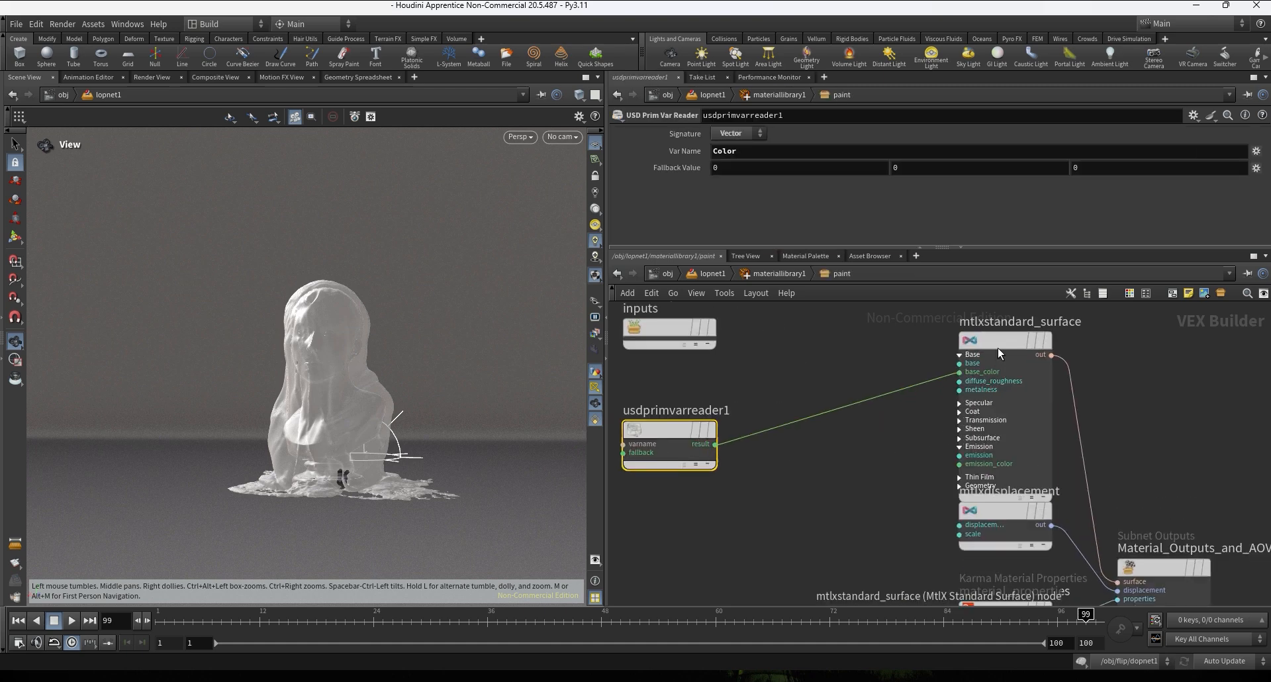
pyautogui.click(1005, 340)
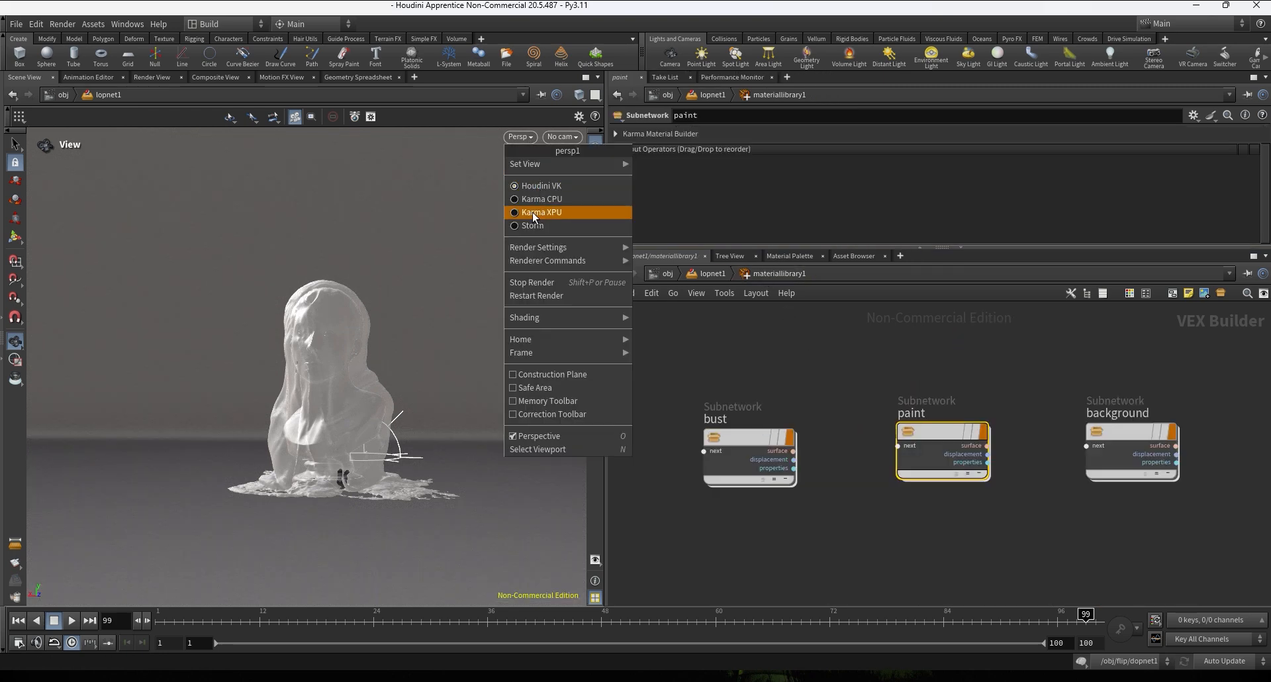
# Step: Render the viewport with Karma XPU through camera2 and scrub to review frames up to 65
pyautogui.click(540, 212)
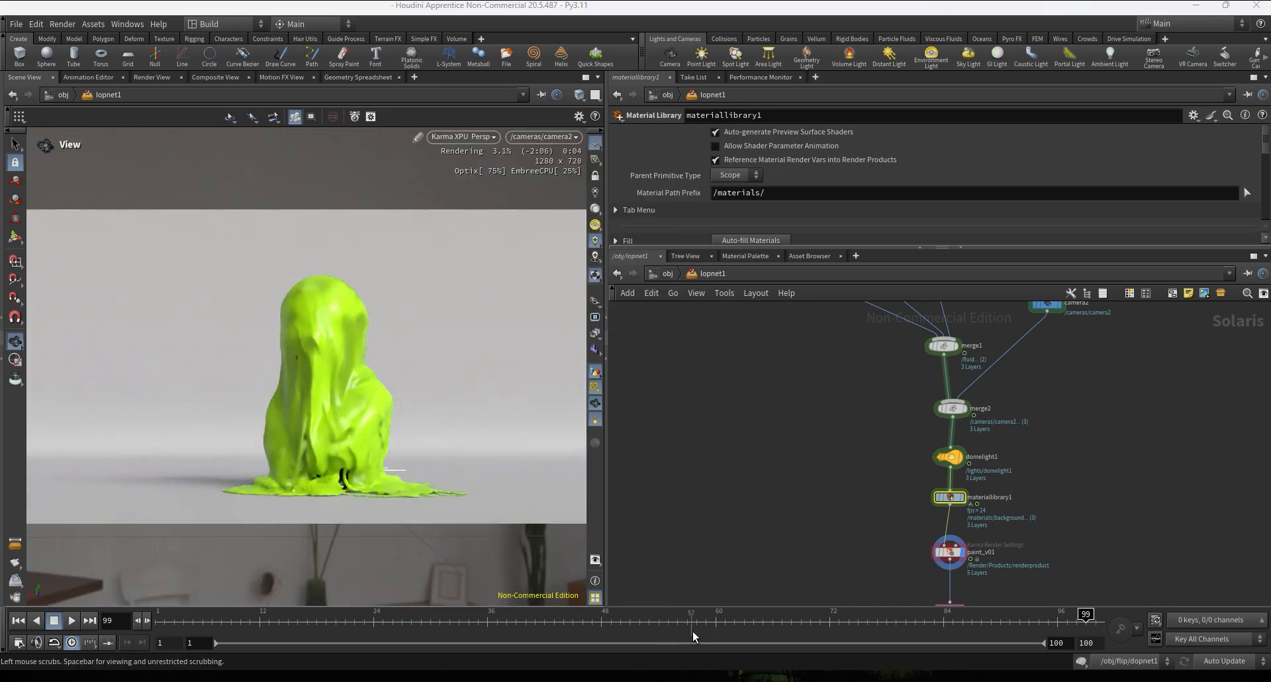
pyautogui.moveTo(1084, 613); pyautogui.dragTo(676, 613)
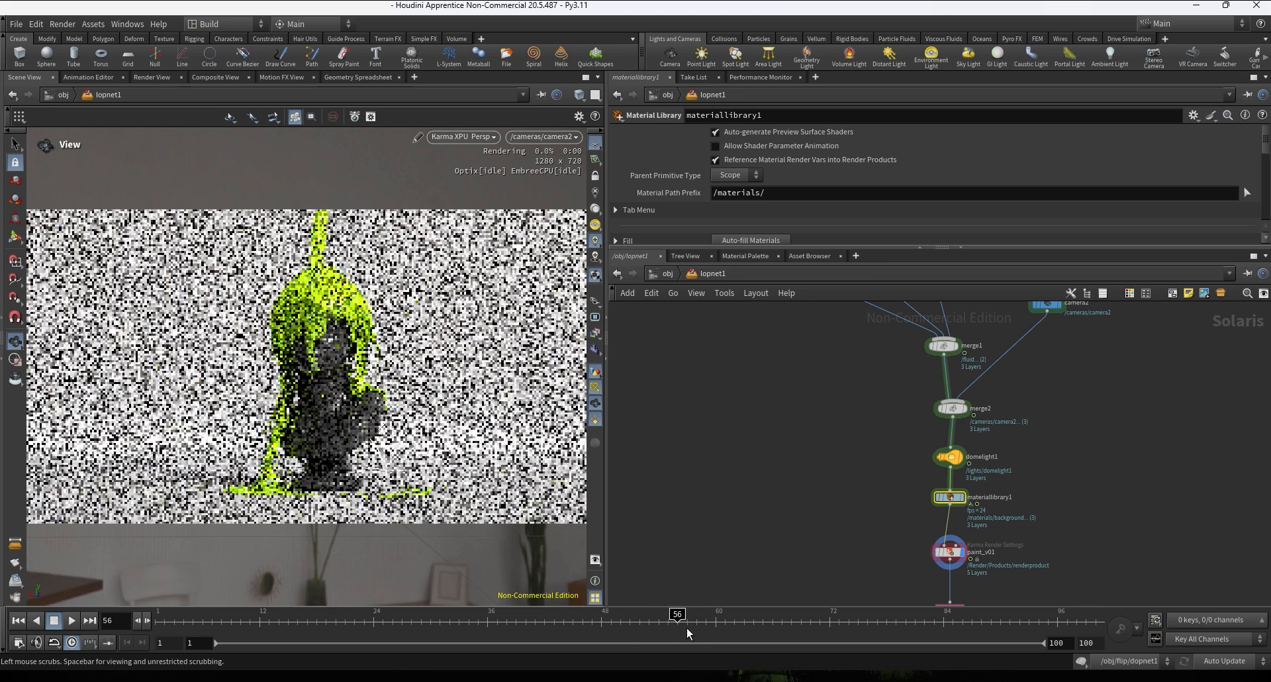
pyautogui.moveTo(677, 612); pyautogui.dragTo(762, 613)
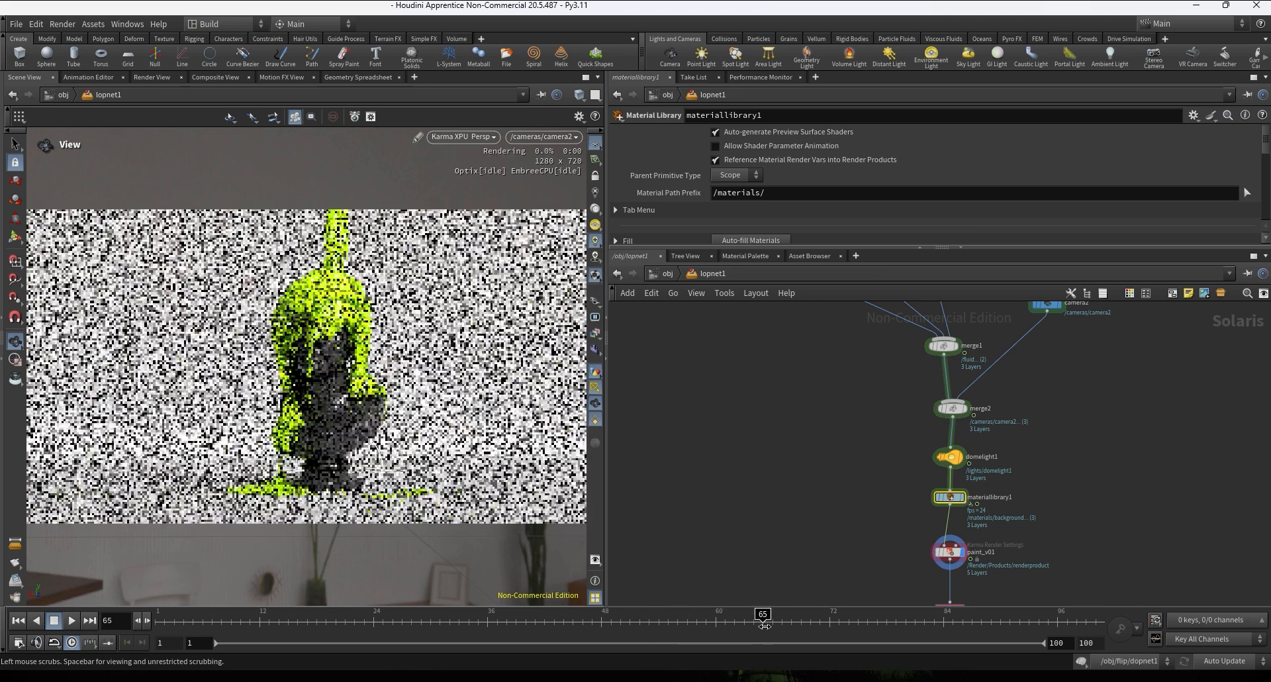